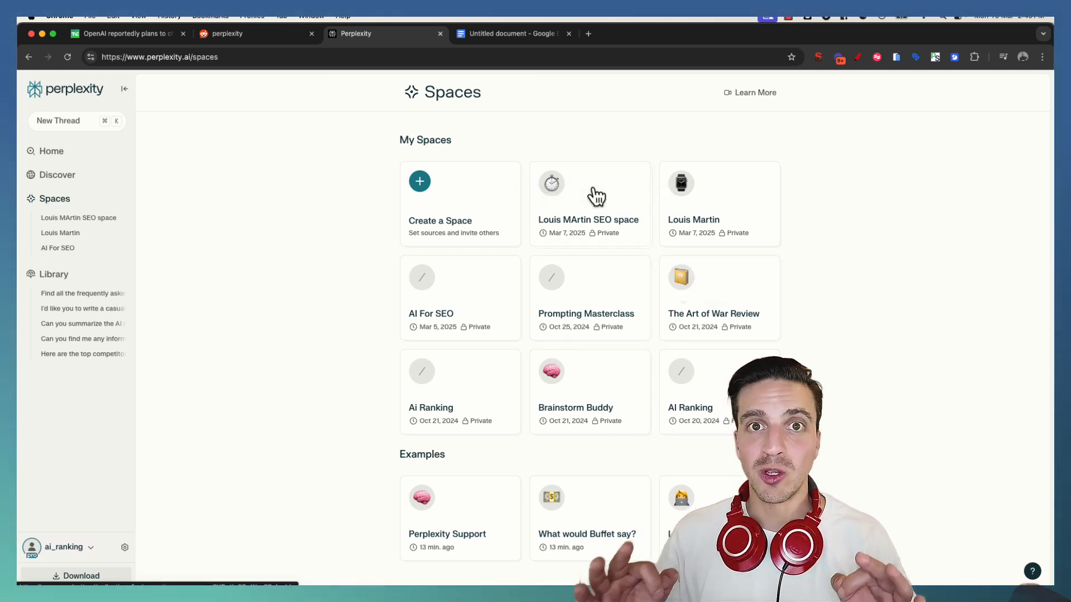
{"action": "left_click", "coordinate": [588, 203]}
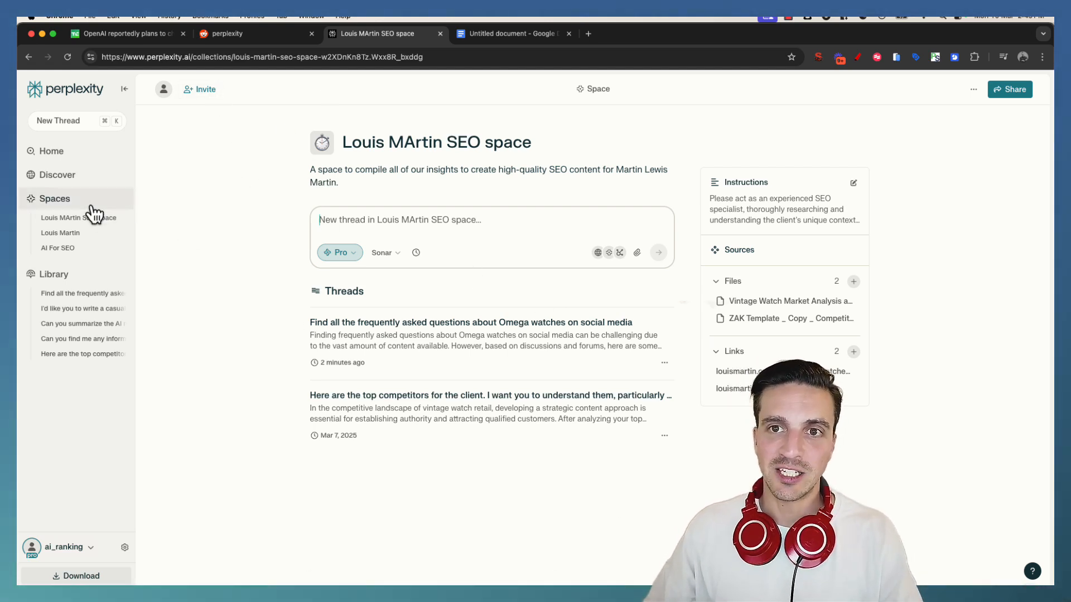
- Glance at the louismartin.com jewellery website, then return to the Perplexity Spaces overview
{"action": "left_click", "coordinate": [54, 198]}
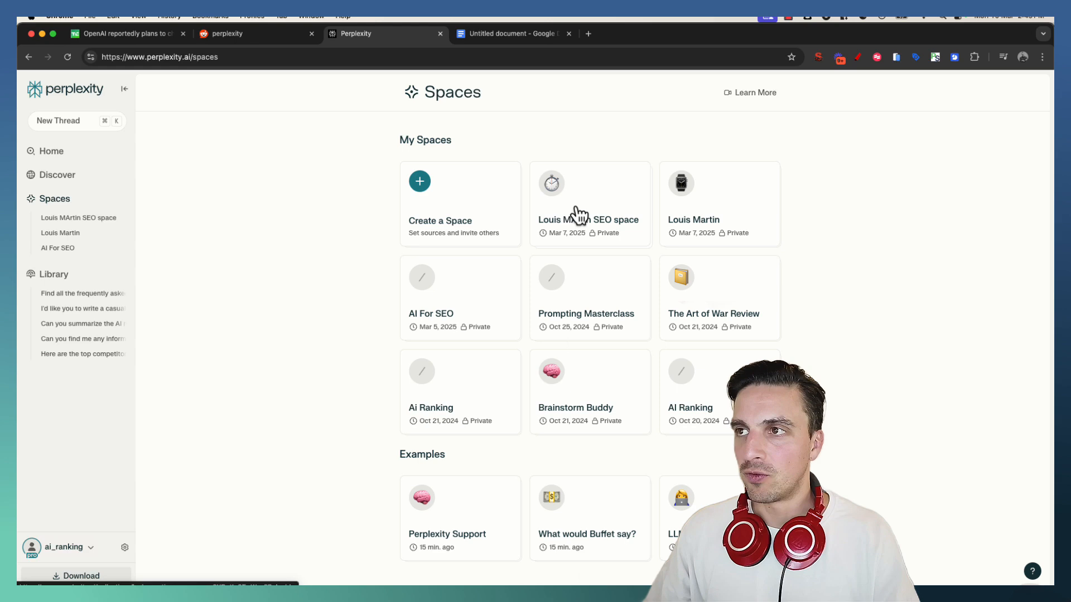
{"action": "left_click", "coordinate": [589, 205]}
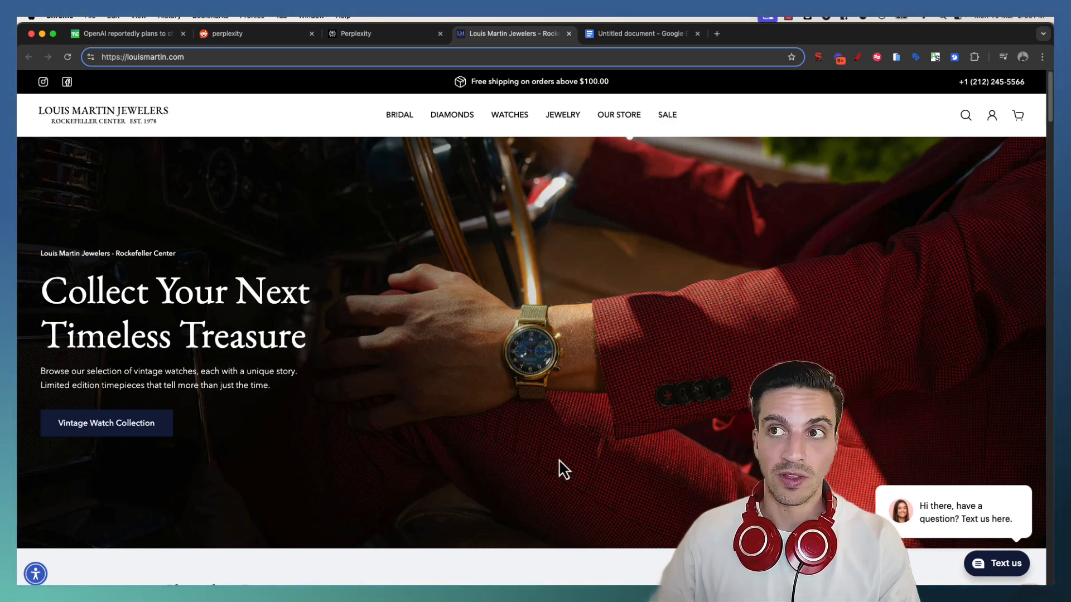
{"action": "left_click", "coordinate": [386, 32]}
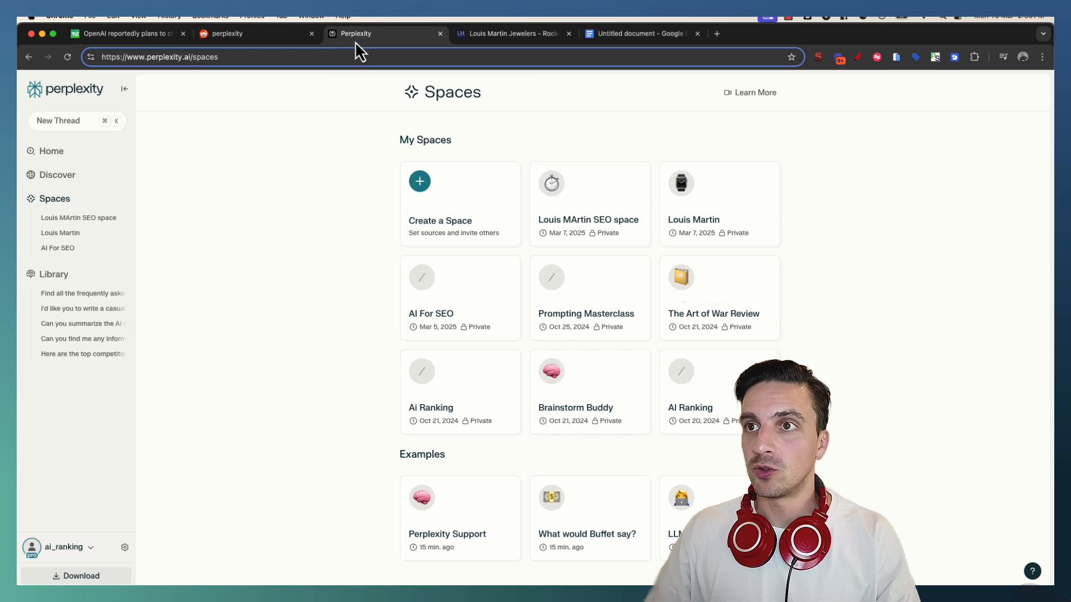
{"action": "mouse_move", "coordinate": [285, 266]}
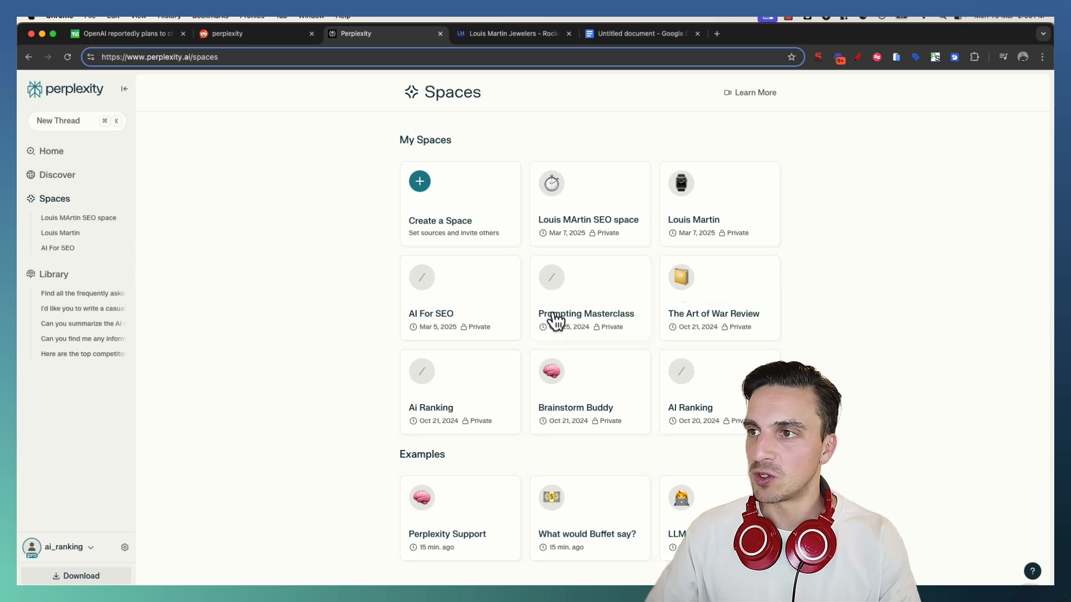
- Start a new space titled 'Louis Martin Space | Tutorial' with a content-writing description, AI Model left on Auto
{"action": "left_click", "coordinate": [419, 180]}
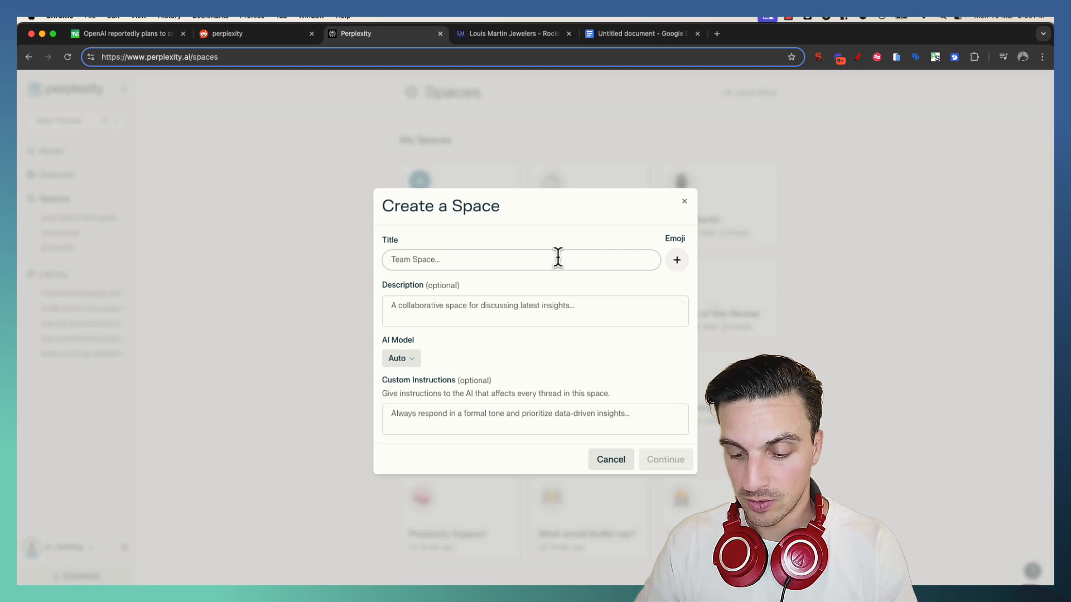
{"action": "type", "text": "Louis Martin Space | Tutorial"}
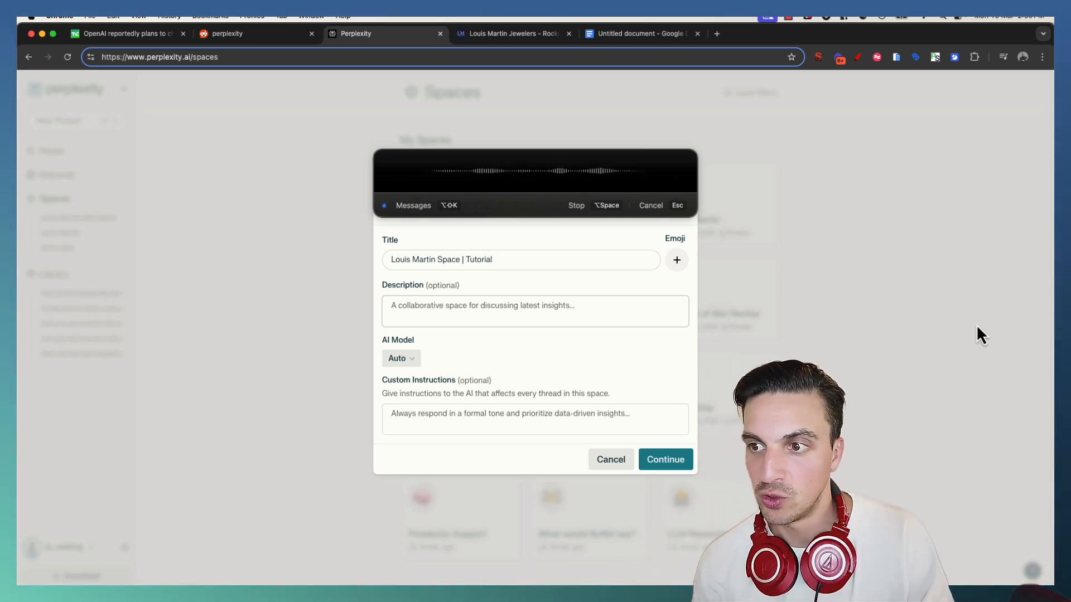
{"action": "left_click", "coordinate": [401, 358]}
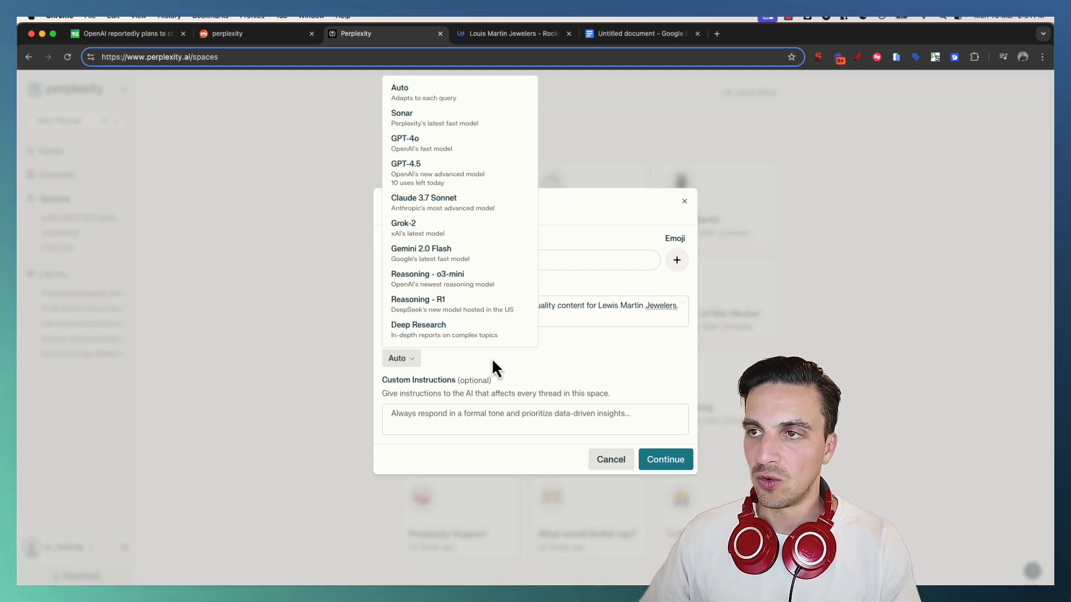
{"action": "left_click", "coordinate": [401, 359]}
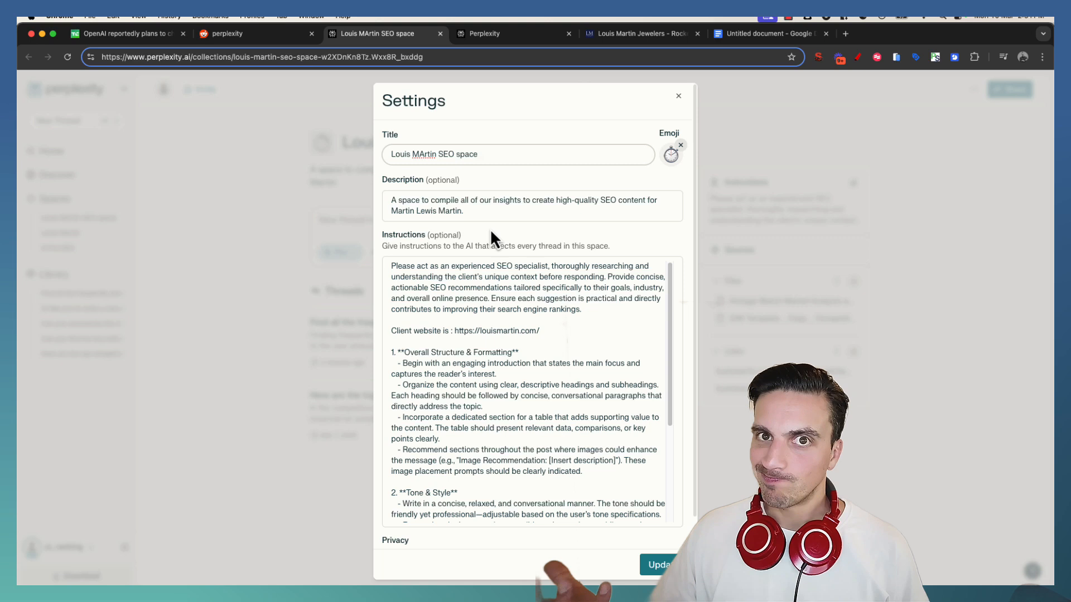
{"action": "mouse_move", "coordinate": [383, 284]}
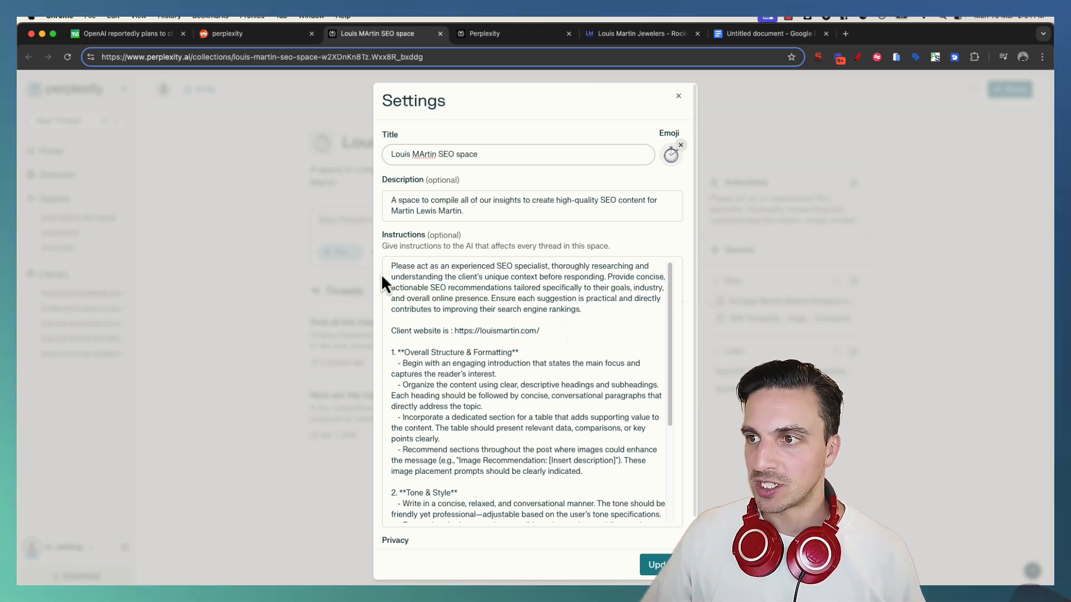
- Copy the old space's SEO-specialist instructions into Custom Instructions and finish creating the space
{"action": "left_click_drag", "start_coordinate": [391, 265], "coordinate": [458, 277]}
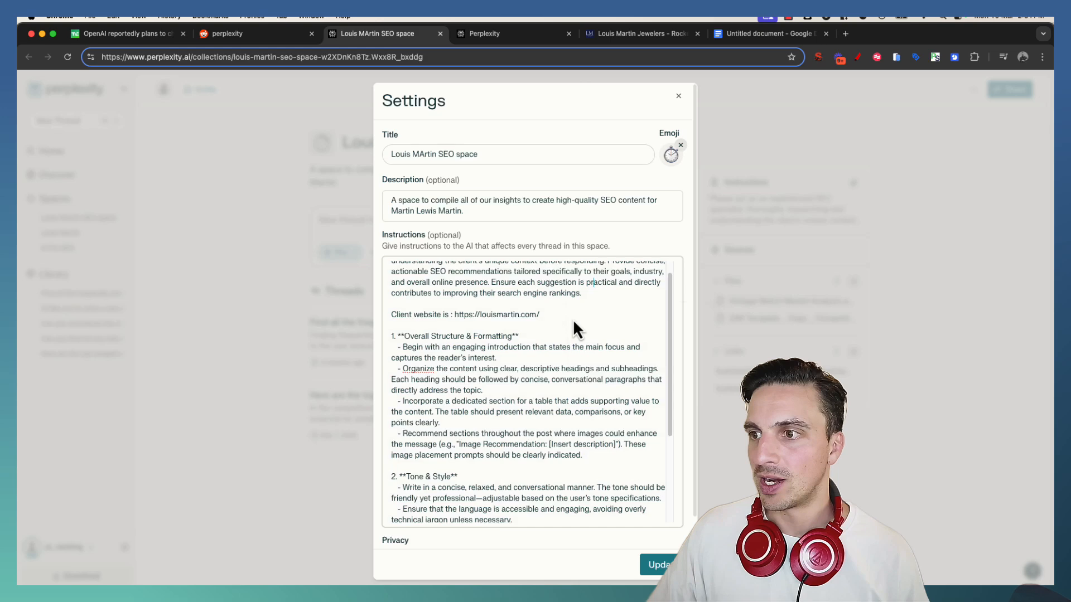
{"action": "scroll", "scroll_direction": "down", "scroll_amount": 3}
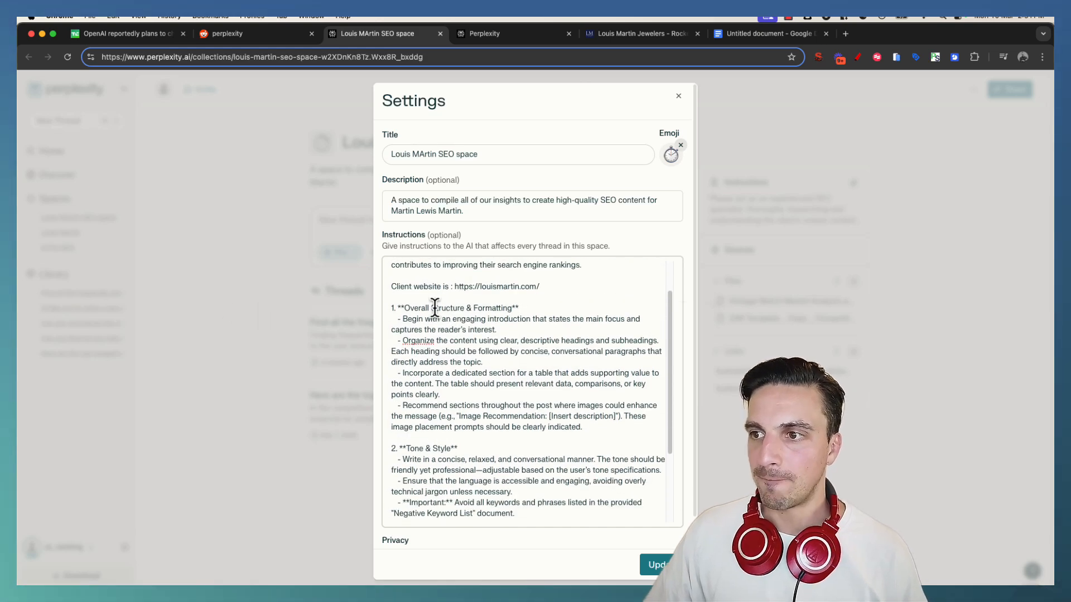
{"action": "scroll", "scroll_direction": "down", "scroll_amount": 3}
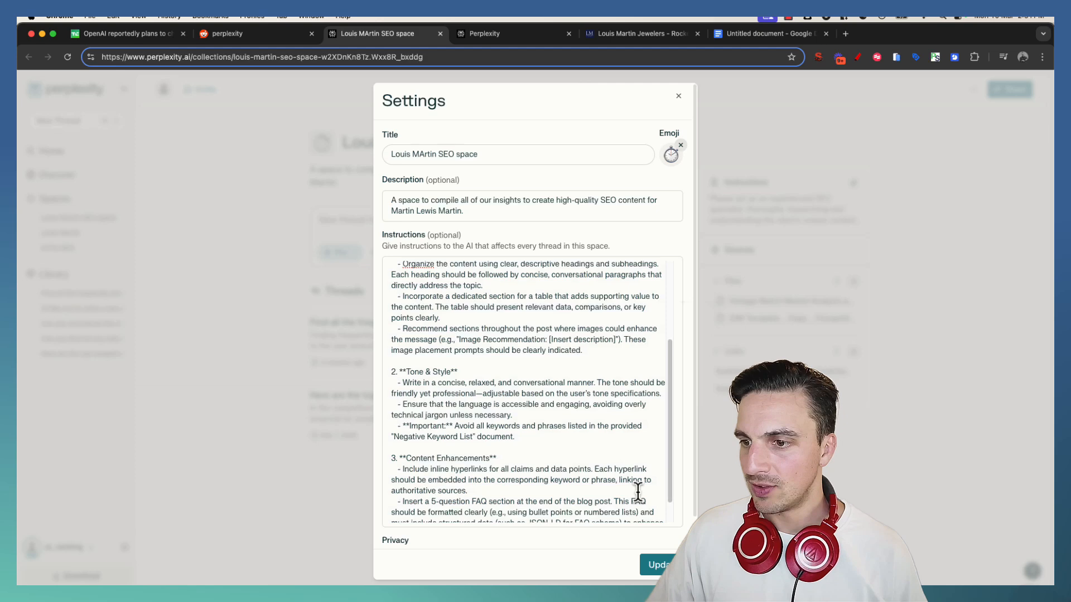
{"action": "scroll", "scroll_direction": "down", "scroll_amount": 3}
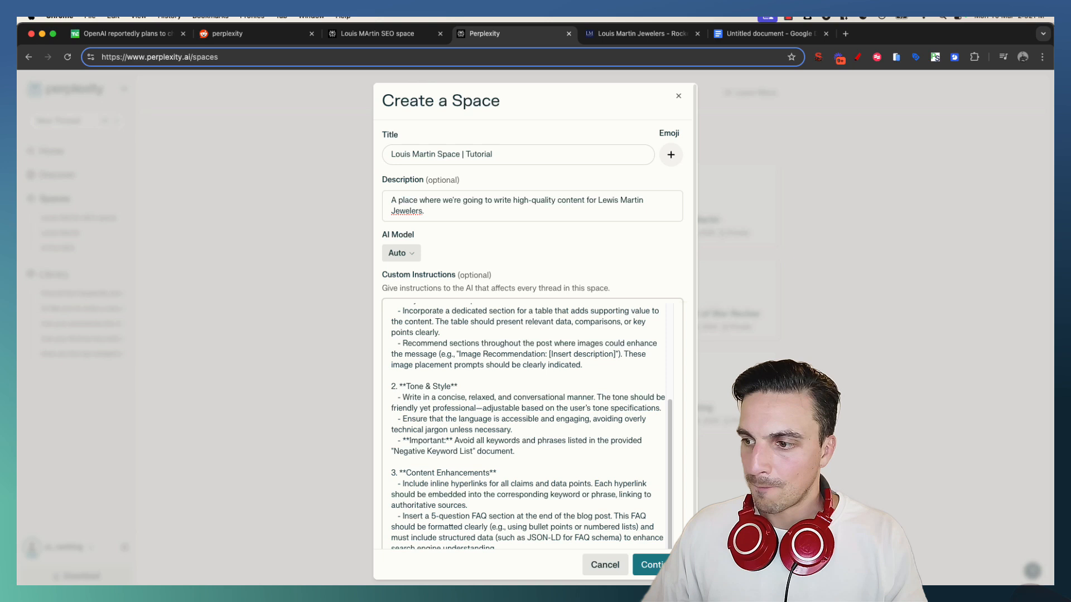
{"action": "left_click", "coordinate": [651, 565]}
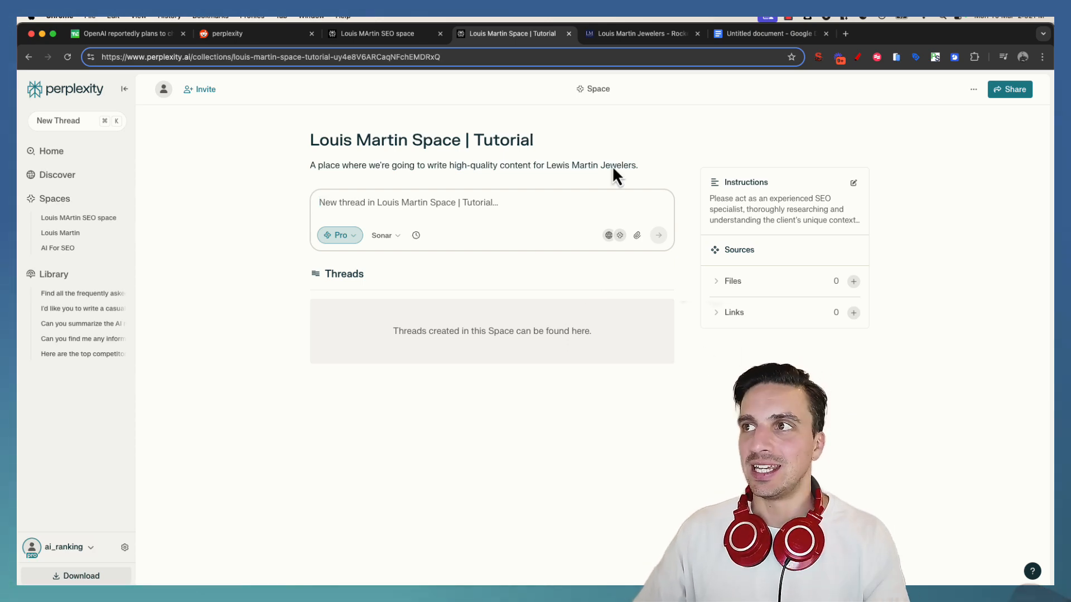
- Add the louismartin.com homepage URL as a link source of the new space
{"action": "left_click", "coordinate": [642, 34]}
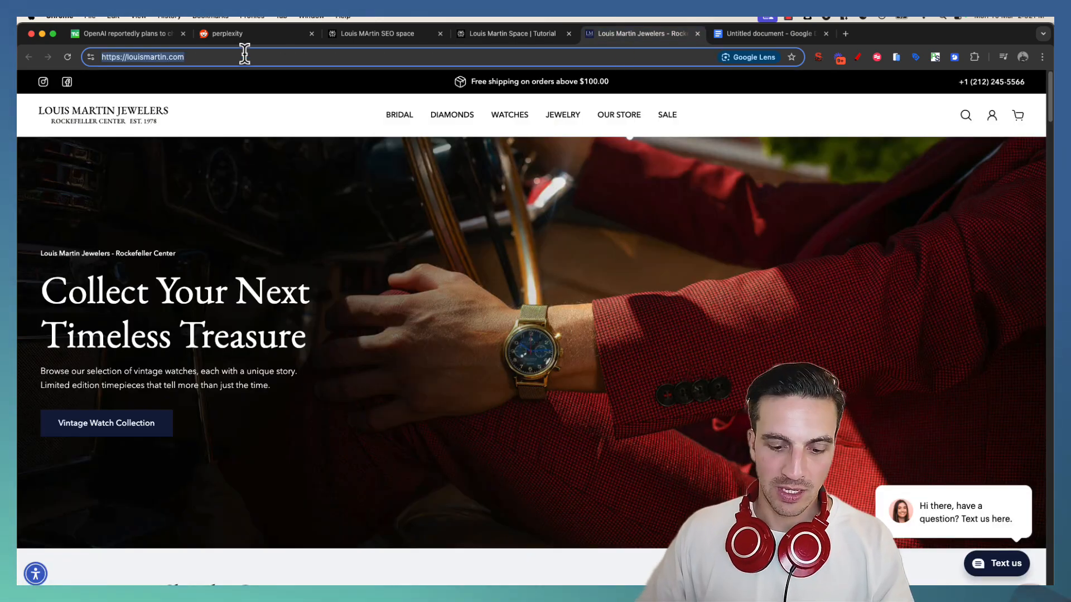
{"action": "left_click", "coordinate": [512, 34]}
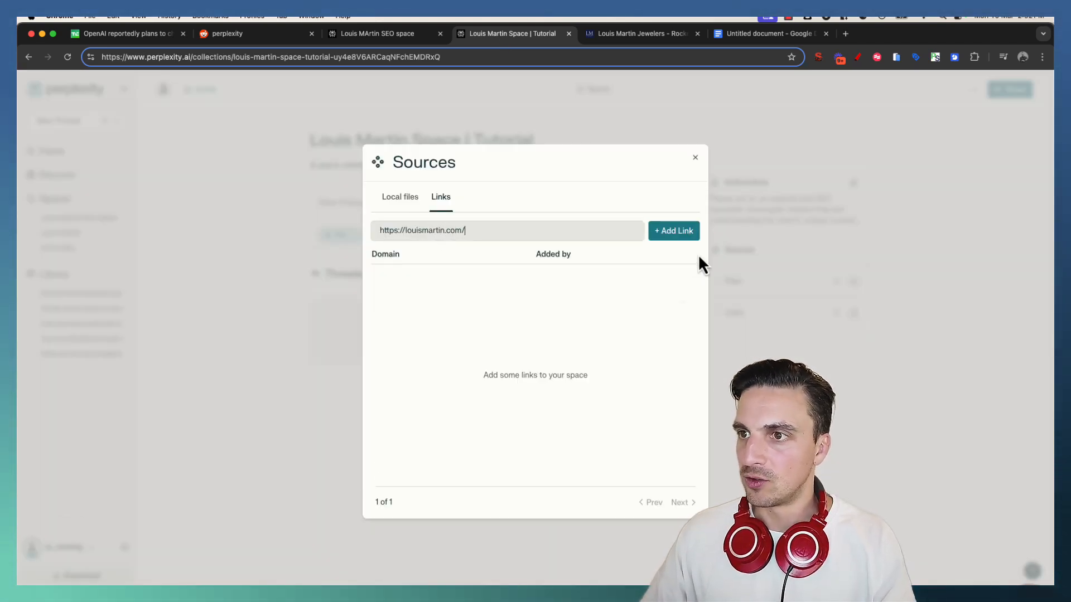
{"action": "left_click", "coordinate": [673, 231]}
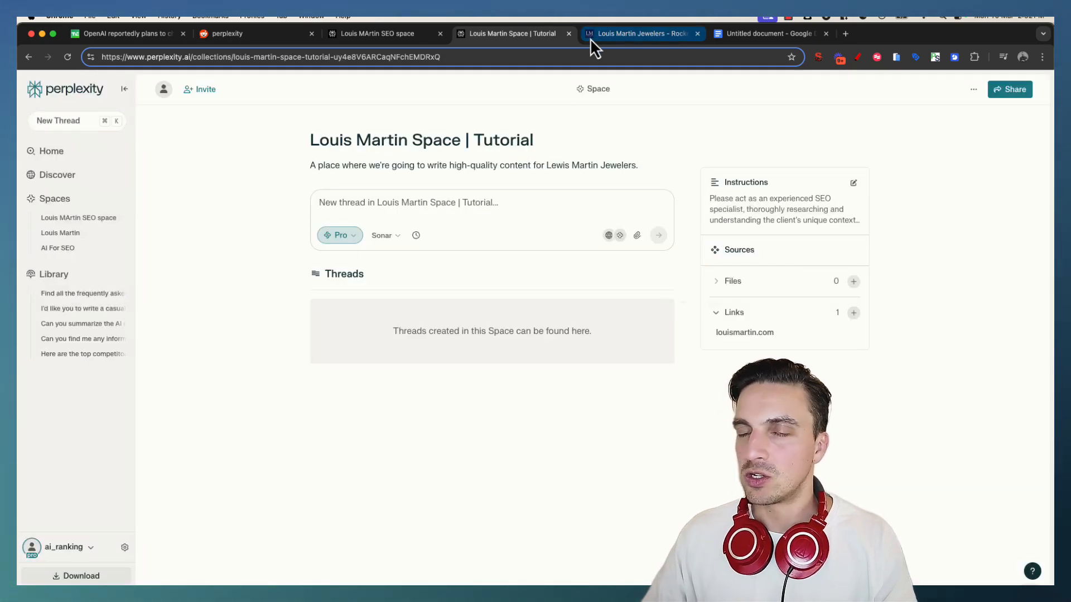
- Add the Vintage Watches collection page URL as a second link source
{"action": "left_click", "coordinate": [640, 34]}
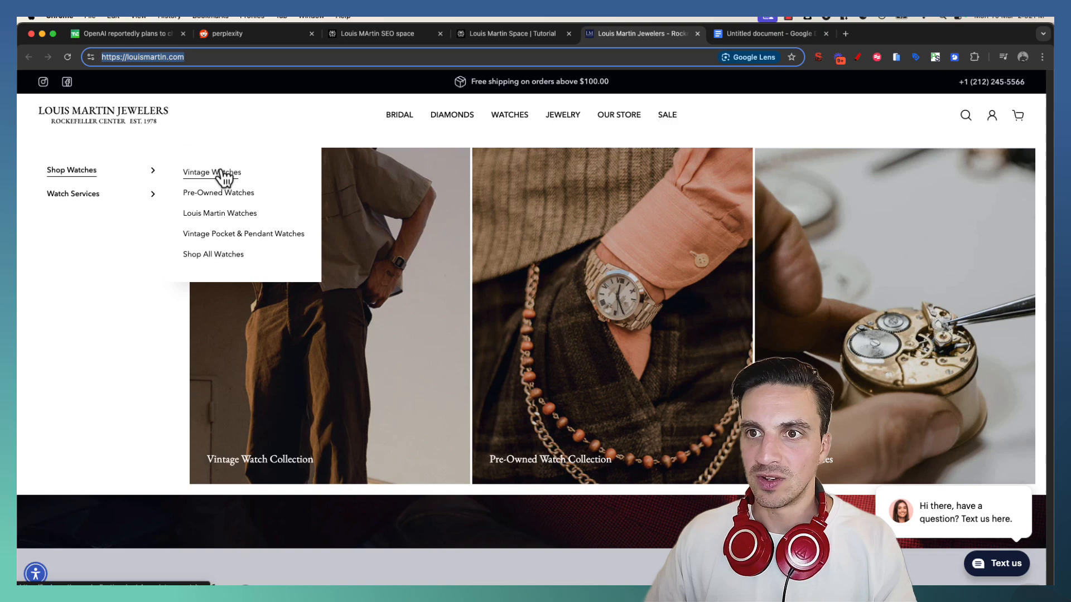
{"action": "left_click", "coordinate": [212, 172]}
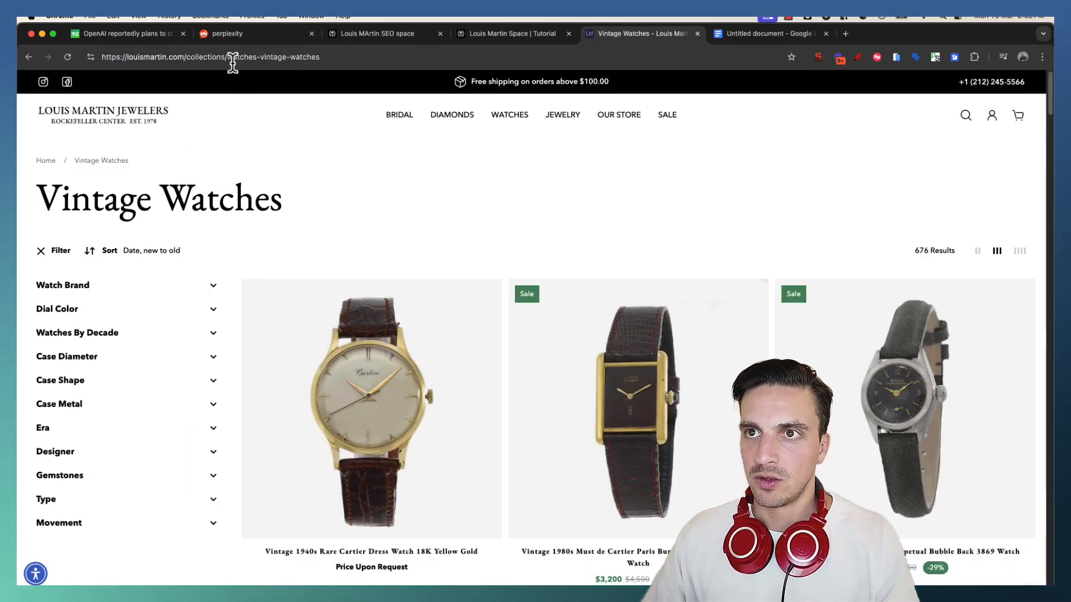
{"action": "scroll", "scroll_direction": "down", "scroll_amount": 3}
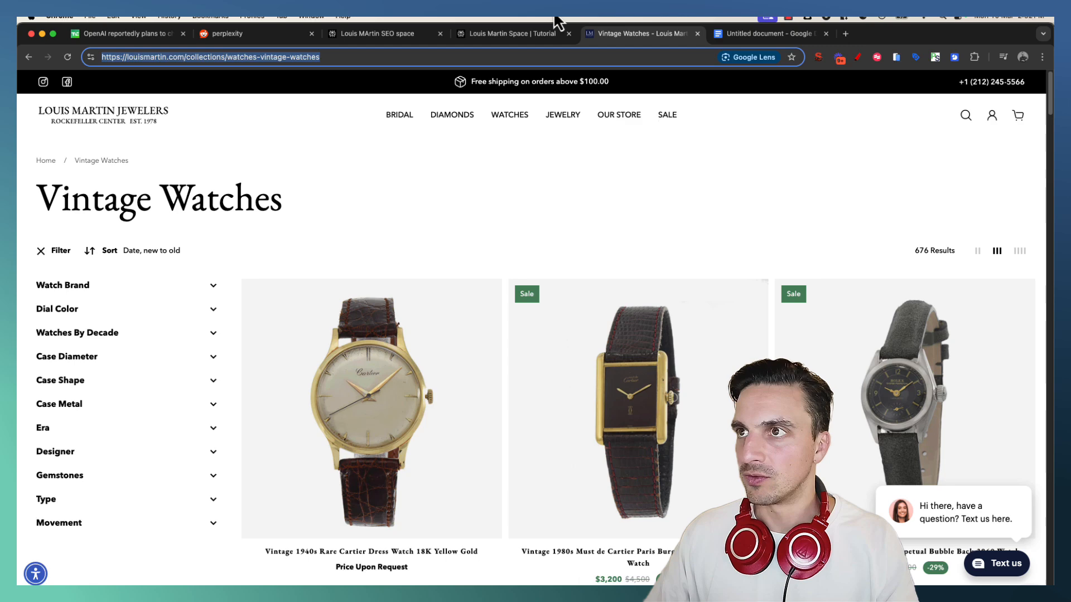
{"action": "left_click", "coordinate": [511, 33]}
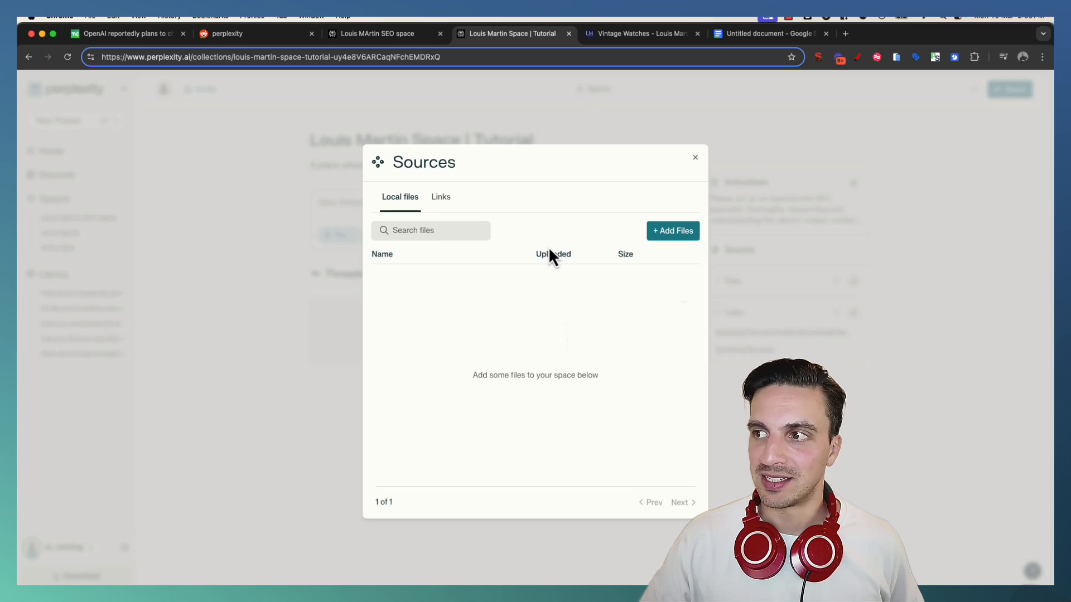
- Upload the ZAK competitor analysis template xlsx as a local file source of the space
{"action": "left_click", "coordinate": [672, 230]}
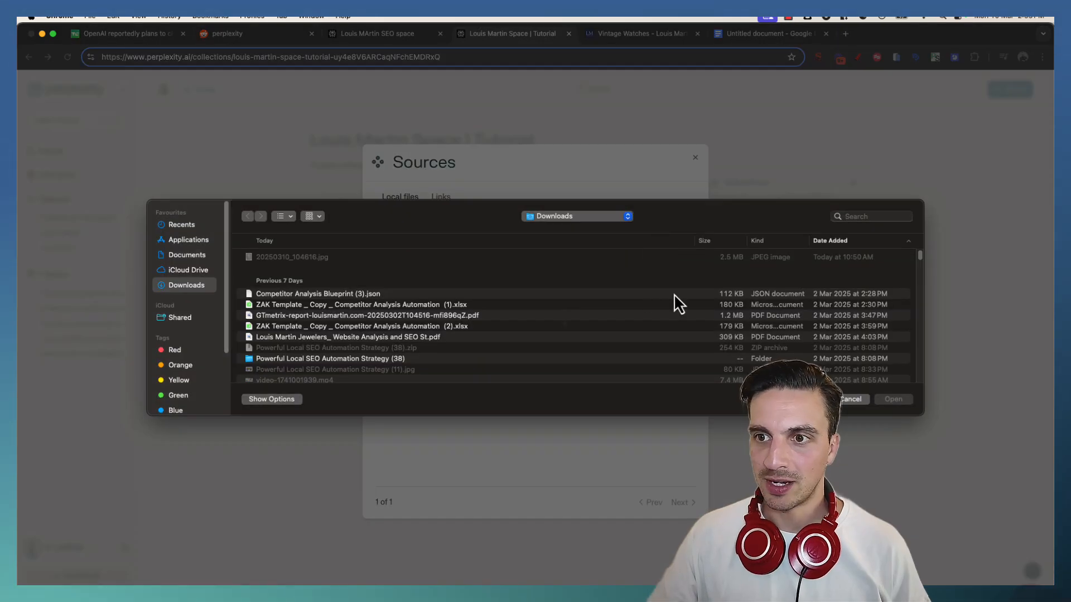
{"action": "left_click", "coordinate": [355, 303]}
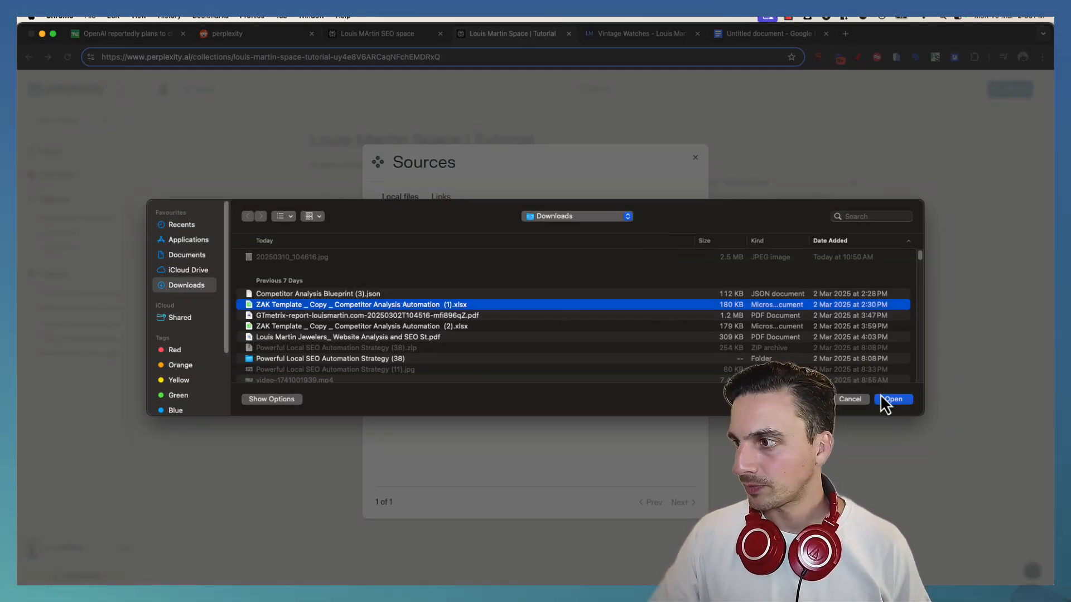
{"action": "left_click", "coordinate": [894, 400]}
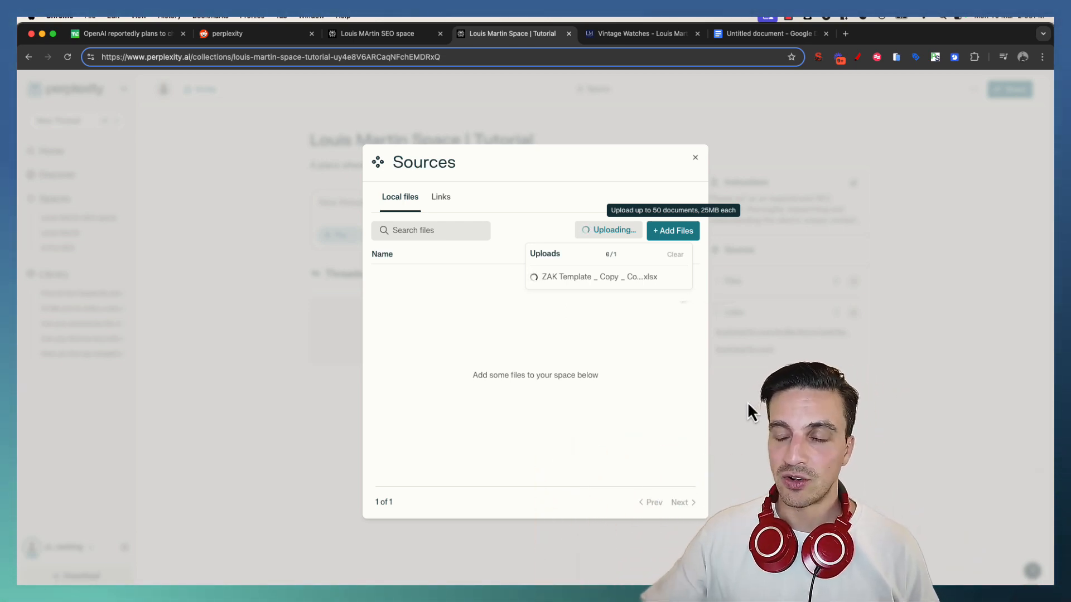
{"action": "mouse_move", "coordinate": [399, 388]}
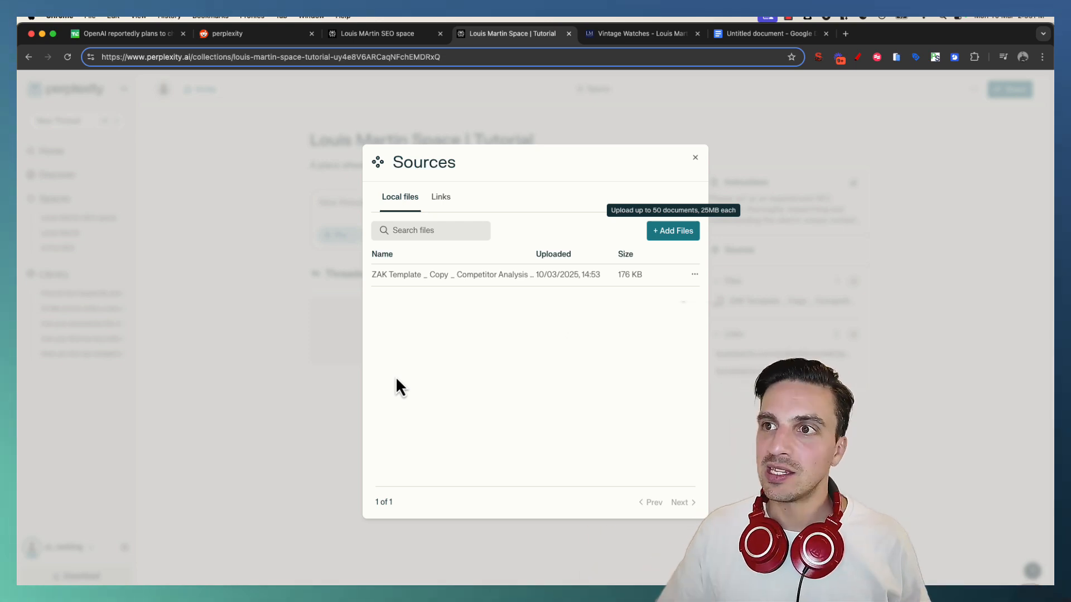
{"action": "left_click", "coordinate": [695, 157]}
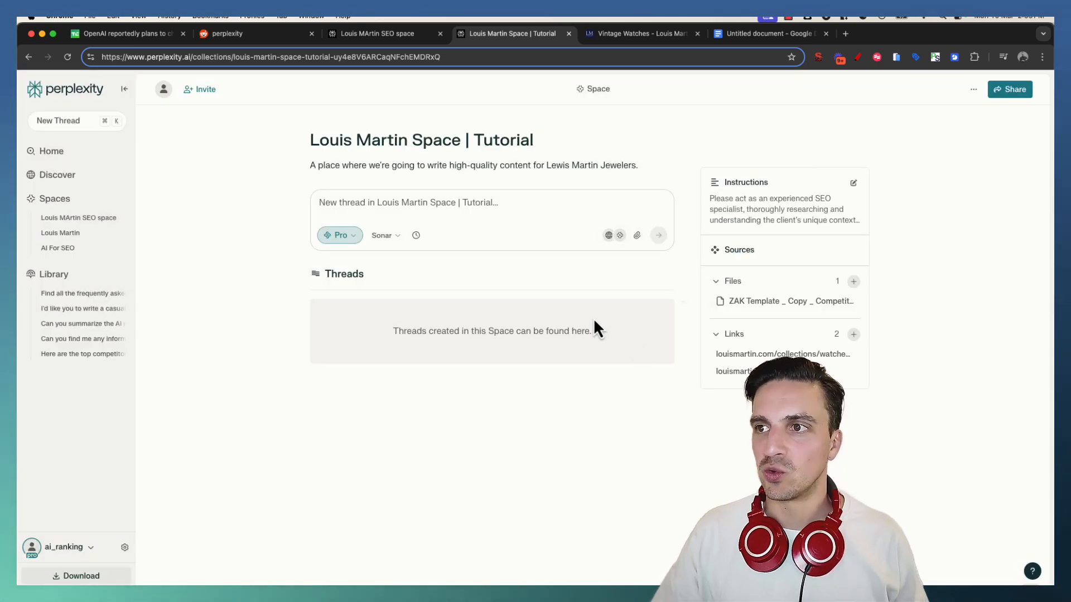
{"action": "mouse_move", "coordinate": [730, 470]}
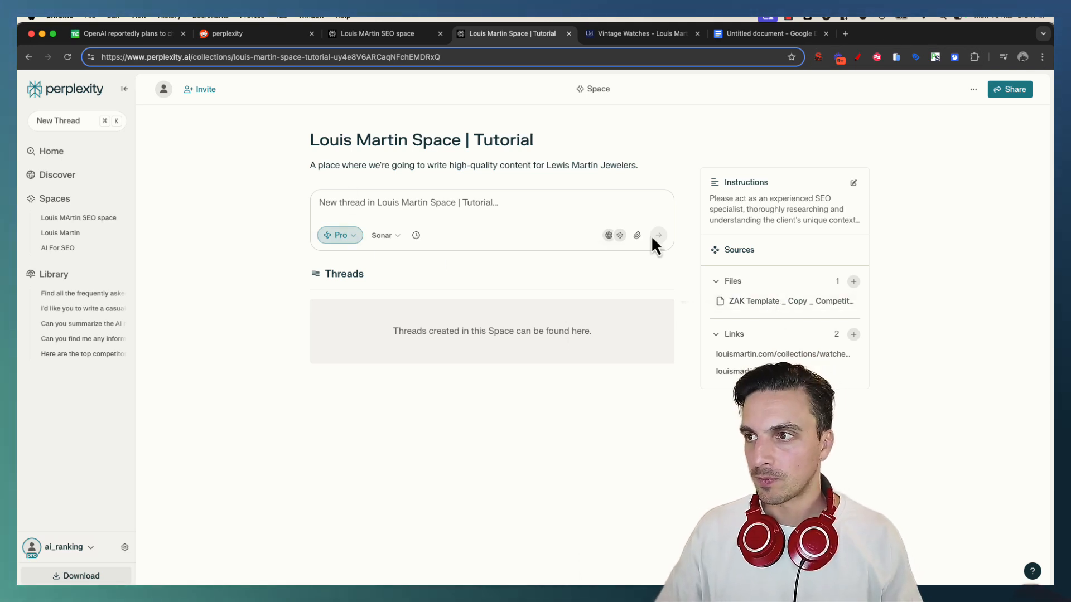
- Dictate and submit a Deep Research prompt asking for competitor-based content pillars on 'vintage watches'
{"action": "left_click", "coordinate": [339, 235]}
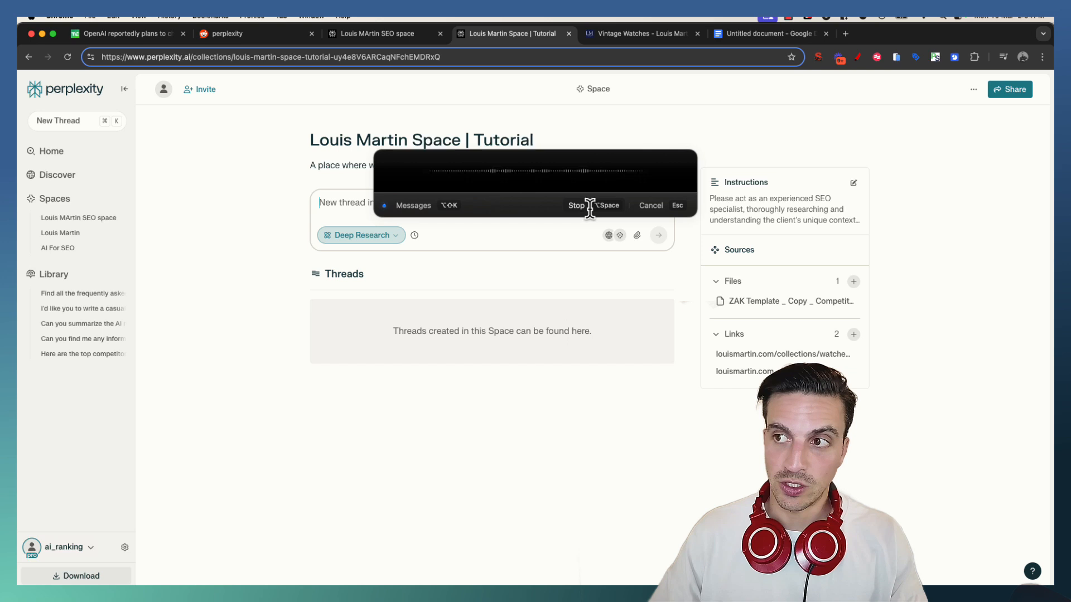
{"action": "left_click", "coordinate": [577, 205]}
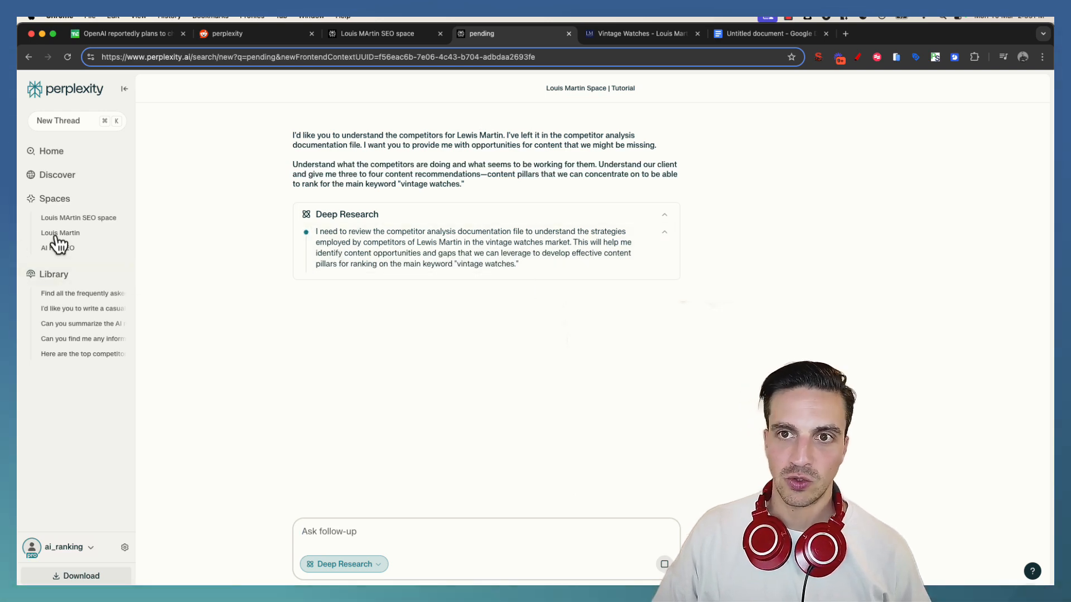
{"action": "left_click", "coordinate": [60, 232]}
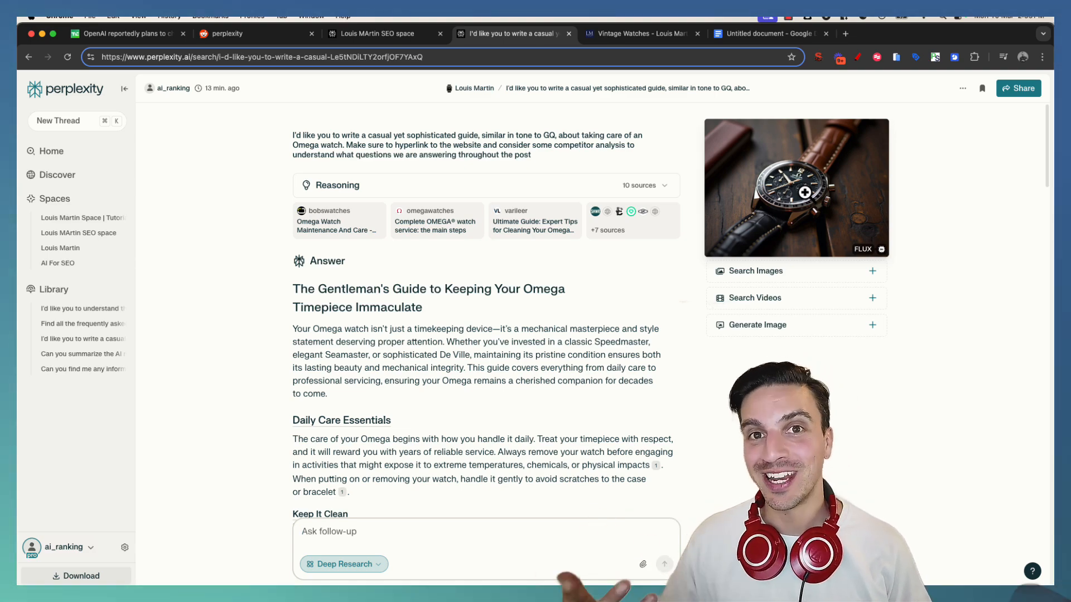
- Scroll through the earlier thread with the GQ-style Omega watch care guide
{"action": "scroll", "scroll_direction": "down", "scroll_amount": 3}
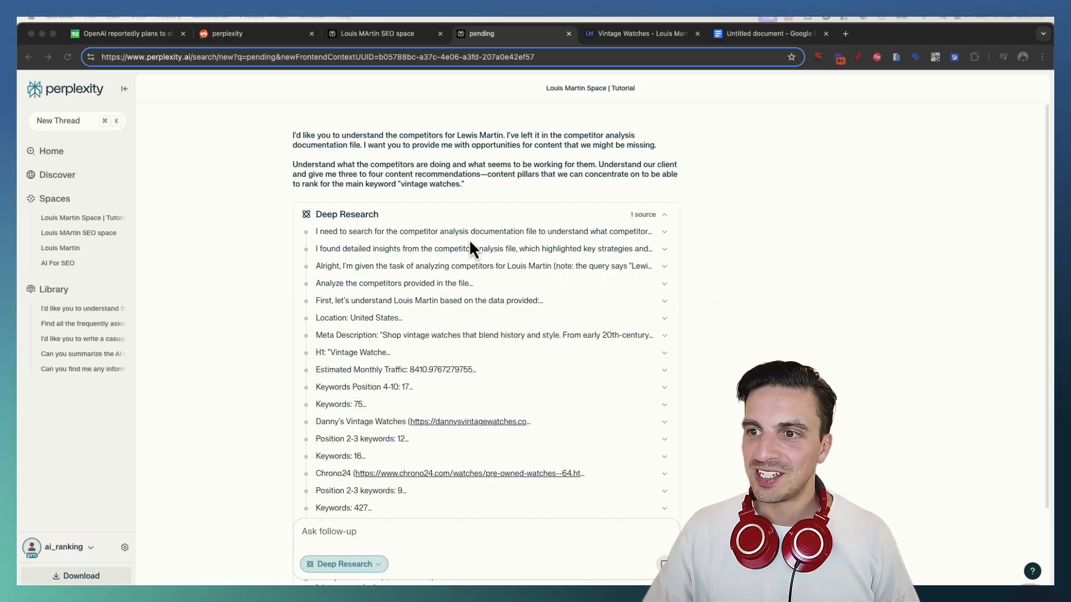
- Review the finished Vintage Watch Content Strategy answer in the competitor research thread
{"action": "scroll", "scroll_direction": "down", "scroll_amount": 3}
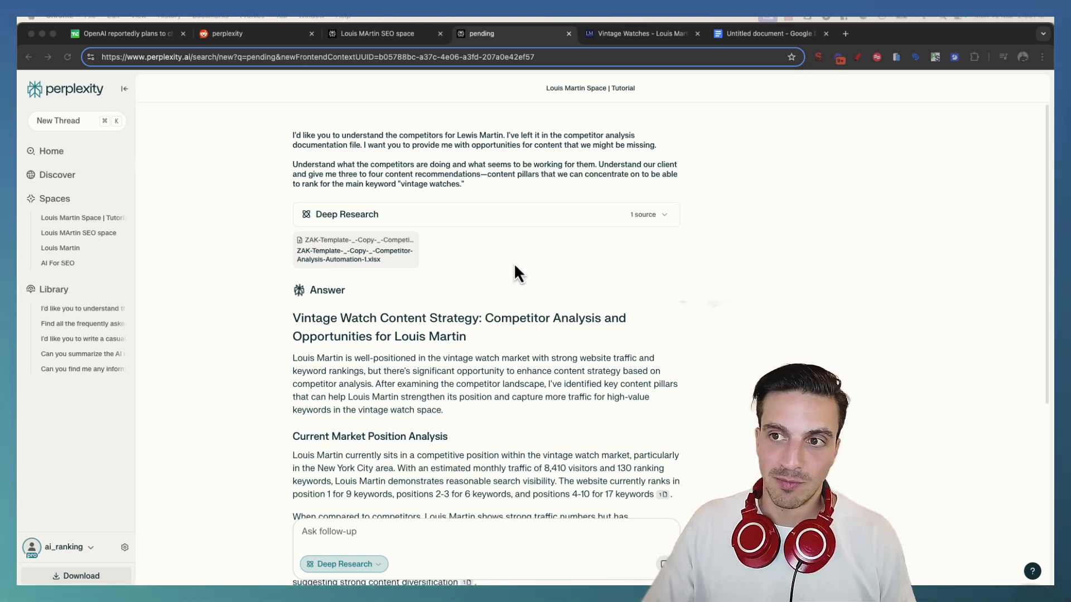
{"action": "scroll", "scroll_direction": "down", "scroll_amount": 3}
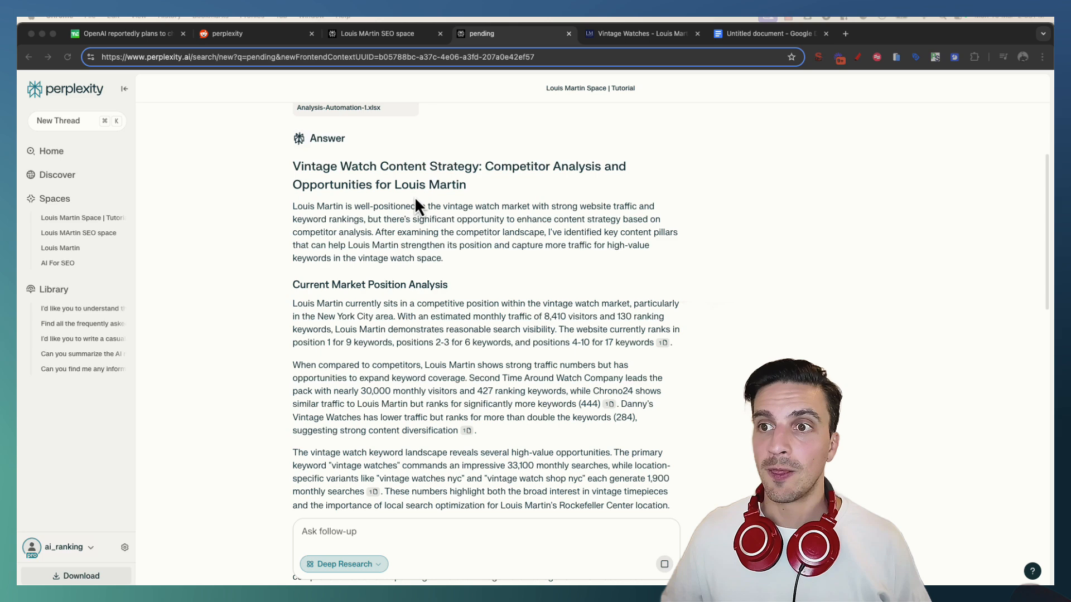
{"action": "mouse_move", "coordinate": [642, 202]}
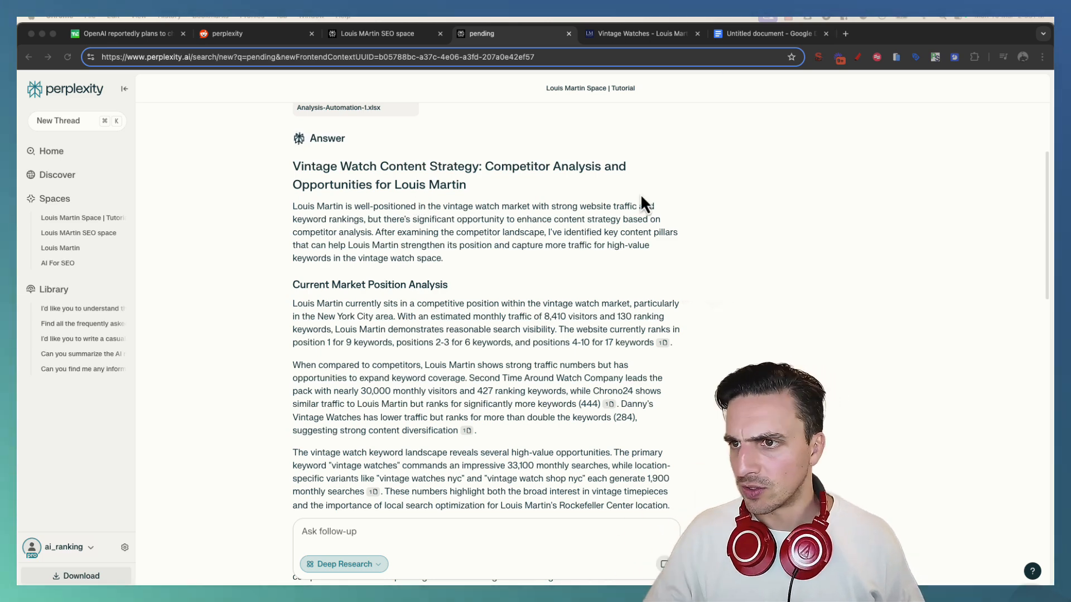
{"action": "scroll", "scroll_direction": "down", "scroll_amount": 3}
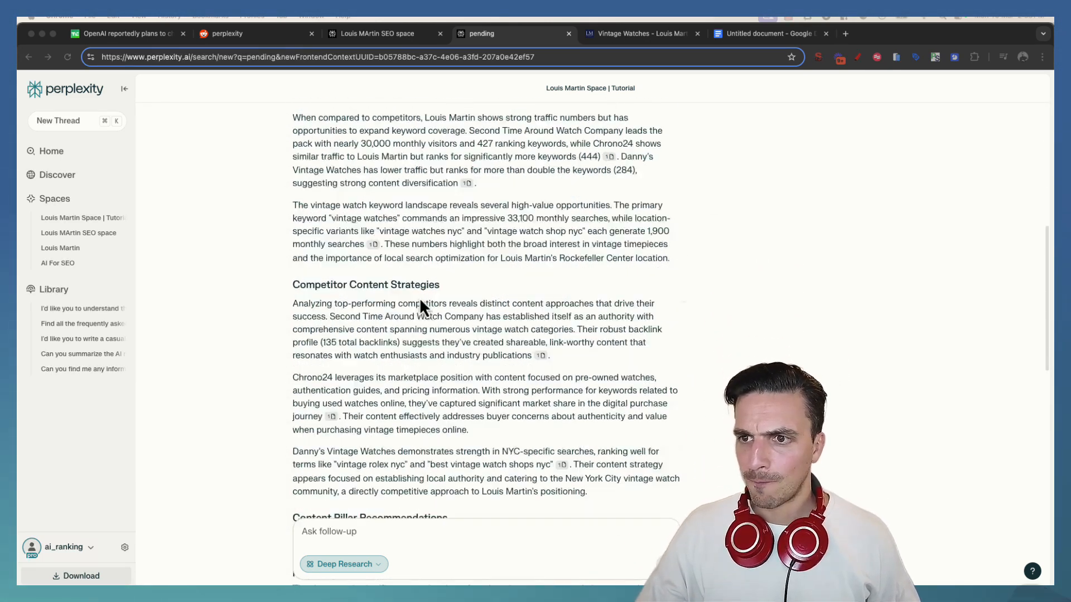
{"action": "scroll", "scroll_direction": "down", "scroll_amount": 3}
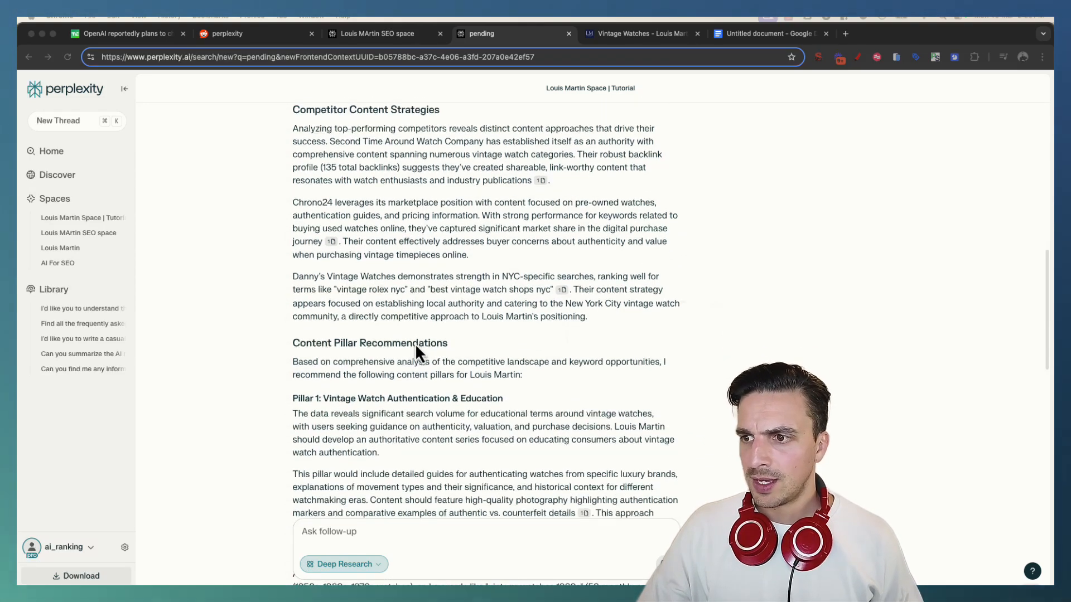
{"action": "scroll", "scroll_direction": "down", "scroll_amount": 3}
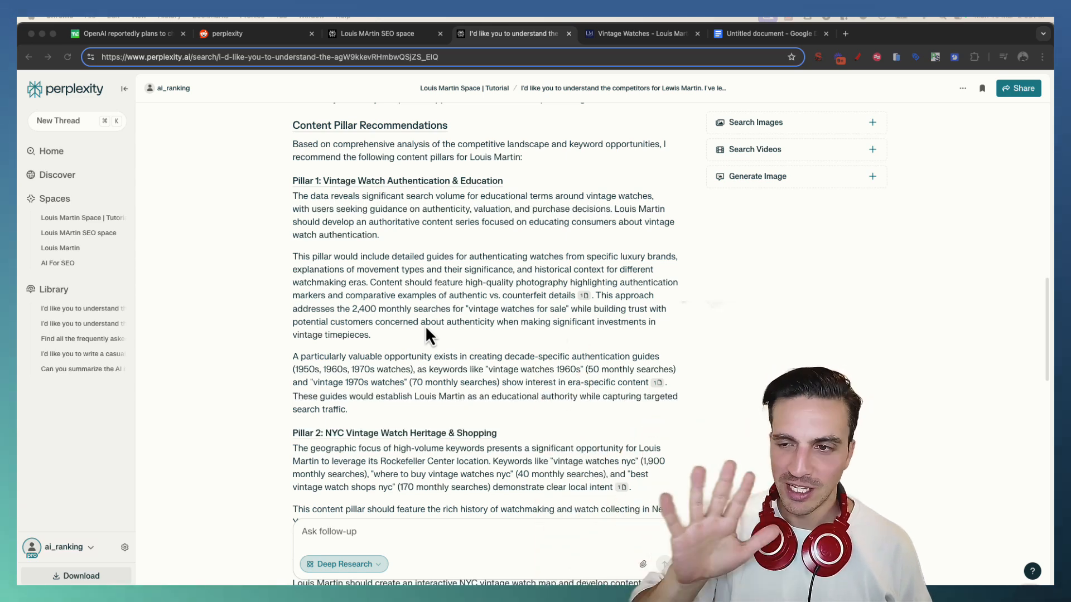
{"action": "mouse_move", "coordinate": [482, 222]}
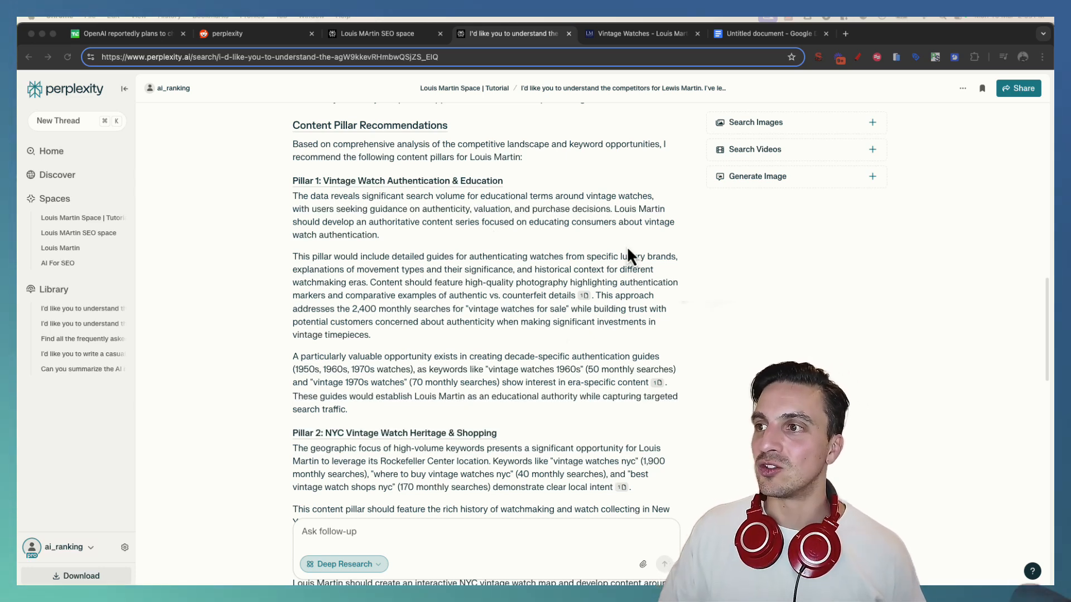
{"action": "mouse_move", "coordinate": [511, 362]}
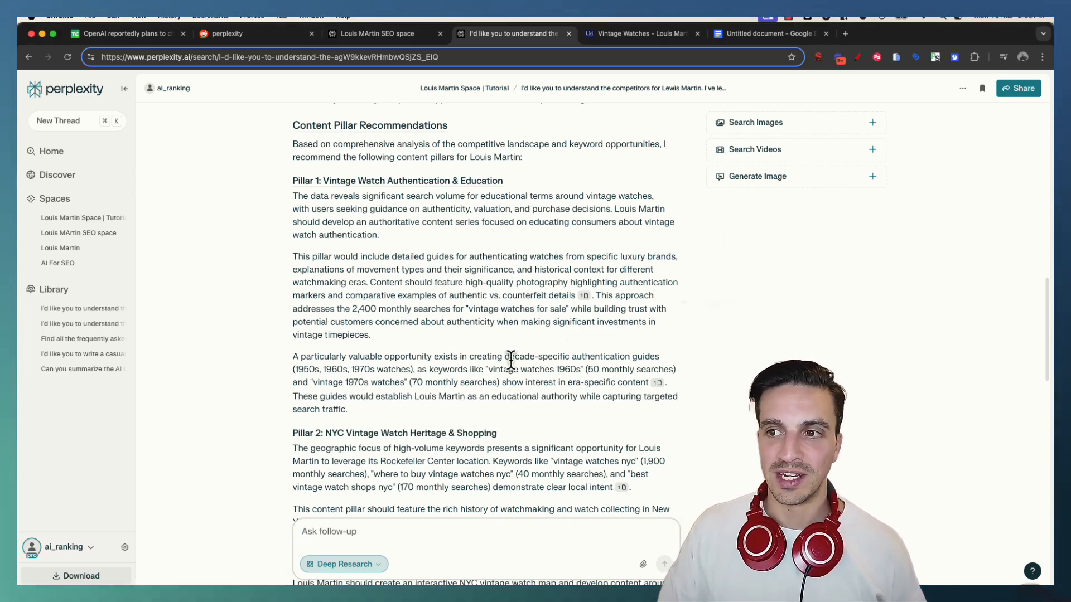
{"action": "scroll", "scroll_direction": "down", "scroll_amount": 3}
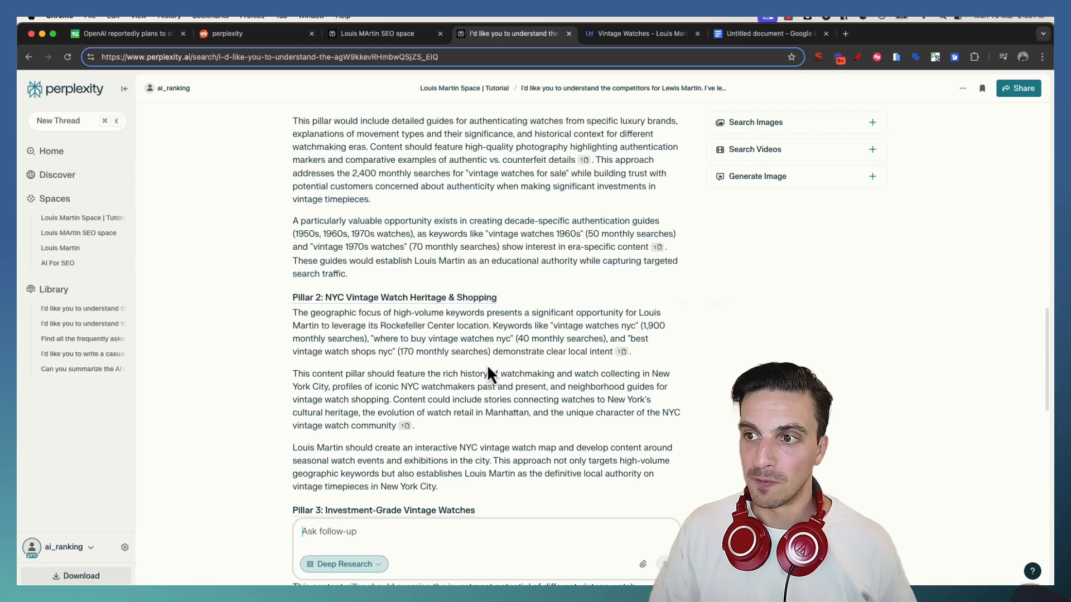
{"action": "scroll", "scroll_direction": "down", "scroll_amount": 3}
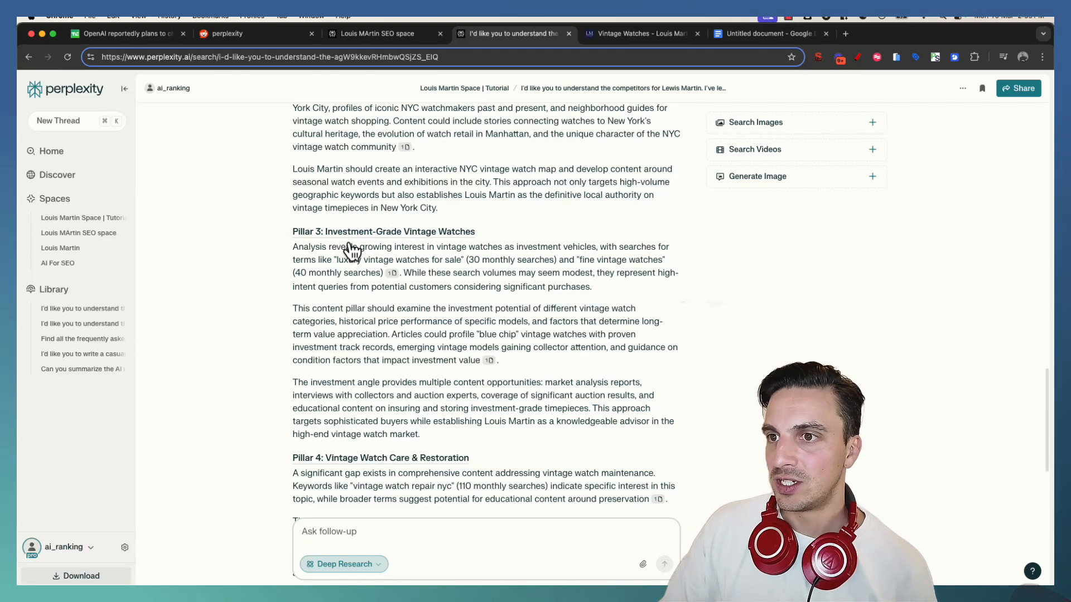
{"action": "scroll", "scroll_direction": "down", "scroll_amount": 3}
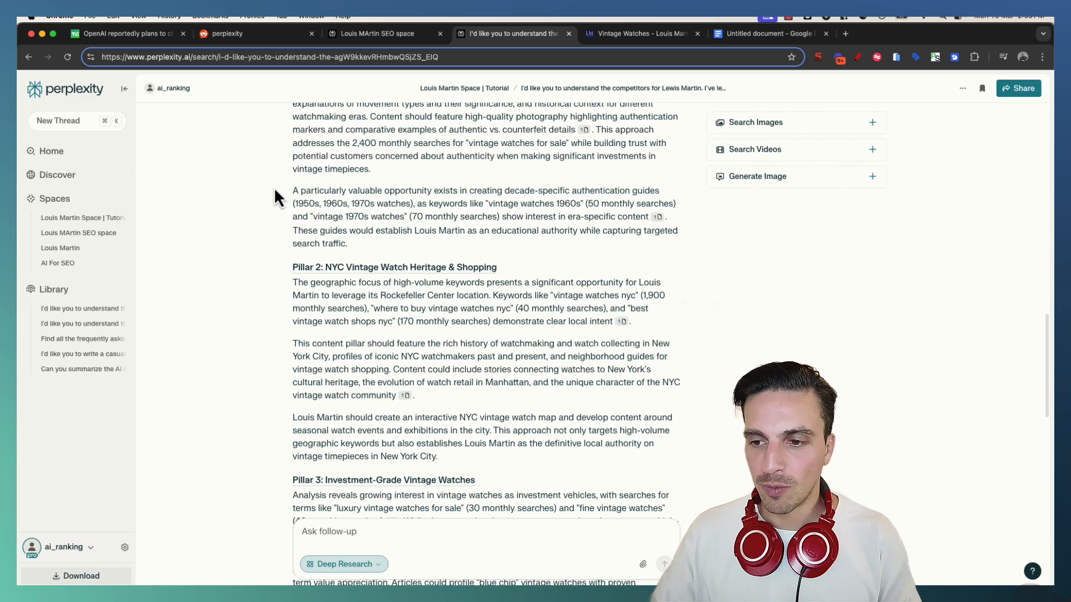
{"action": "scroll", "scroll_direction": "down", "scroll_amount": 3}
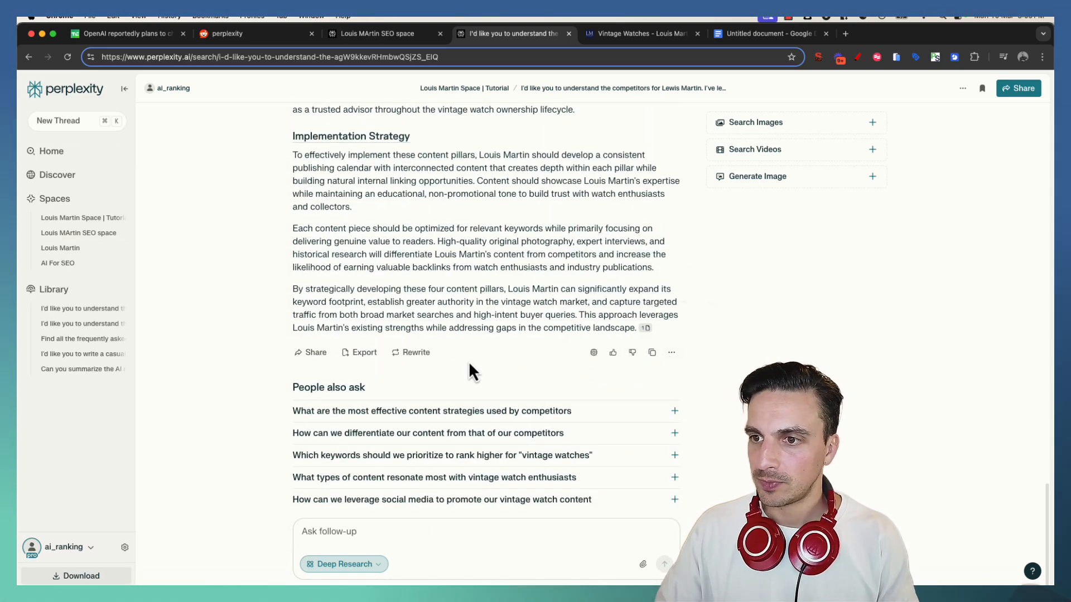
- Export the content strategy answer as a PDF for uploading to the Space's files
{"action": "left_click", "coordinate": [364, 352]}
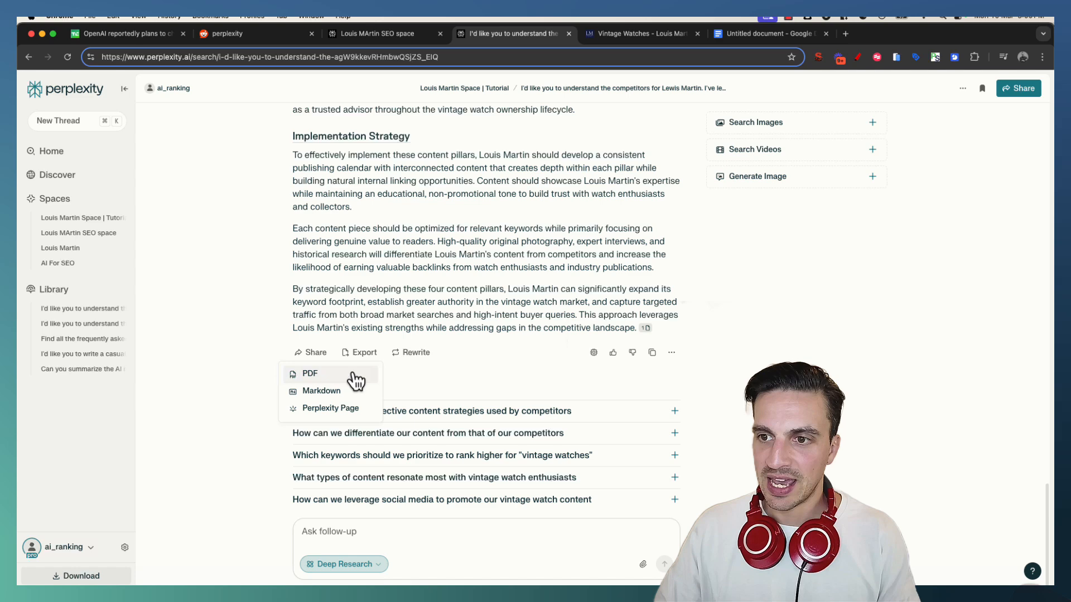
{"action": "left_click", "coordinate": [309, 372]}
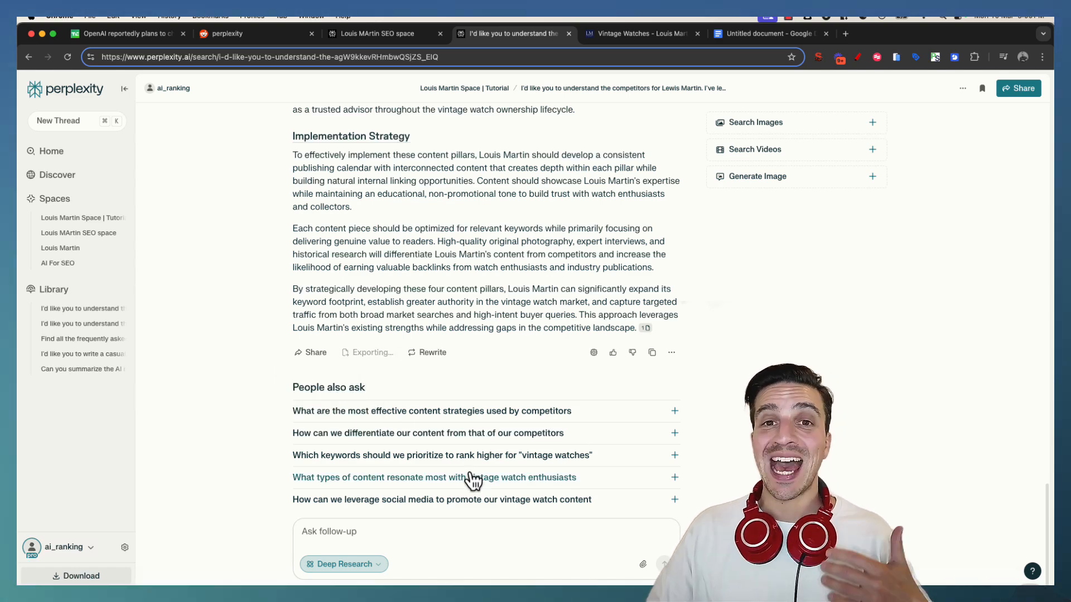
{"action": "left_click", "coordinate": [367, 353]}
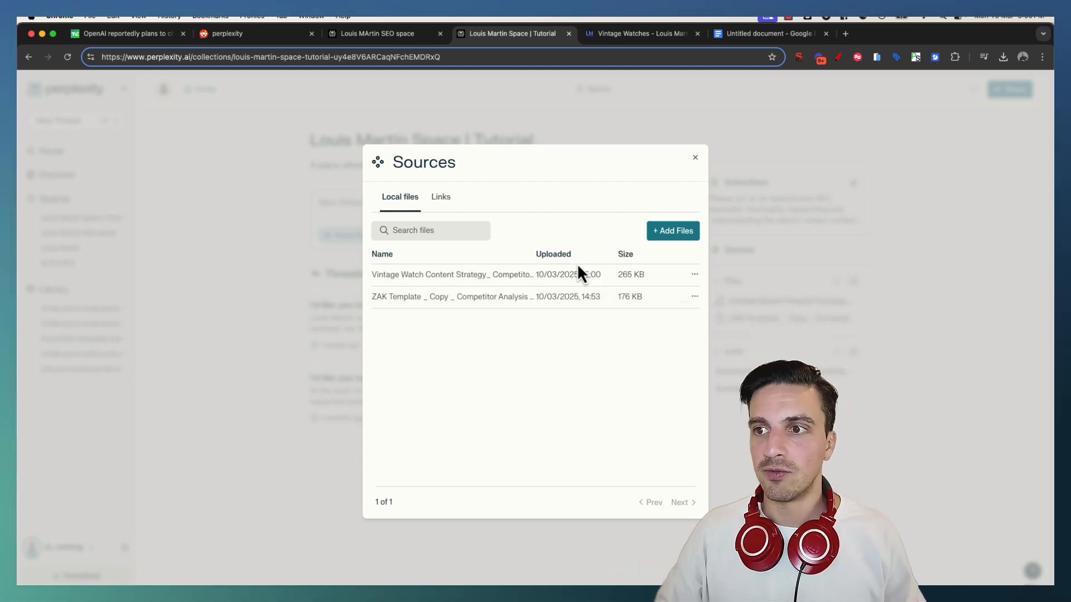
{"action": "mouse_move", "coordinate": [360, 312]}
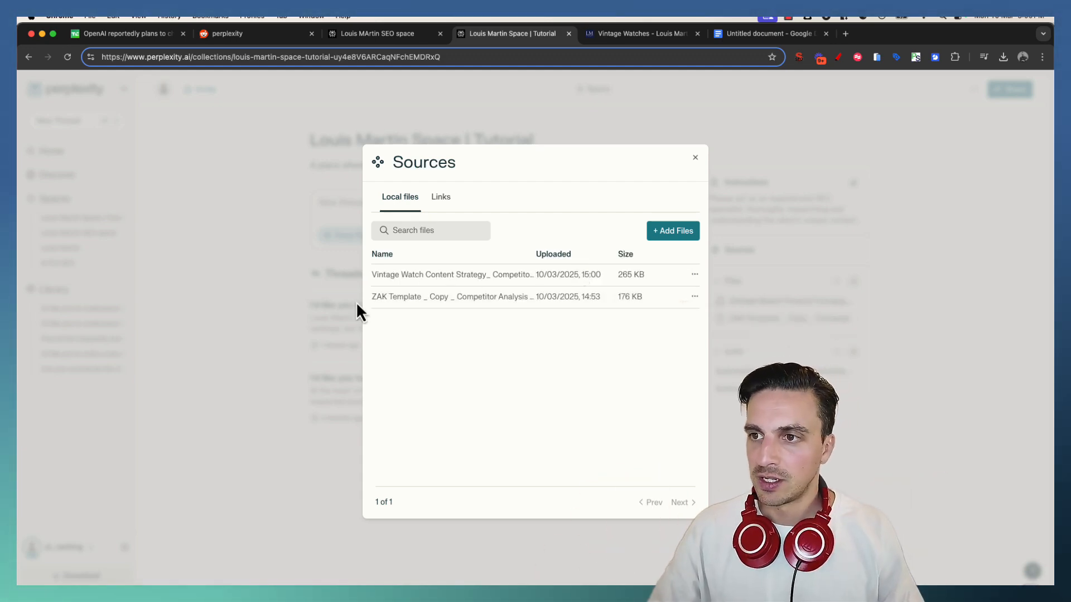
- Open the exported Vintage Watch Content Strategy PDF from Chrome's recent downloads
{"action": "left_click", "coordinate": [695, 157]}
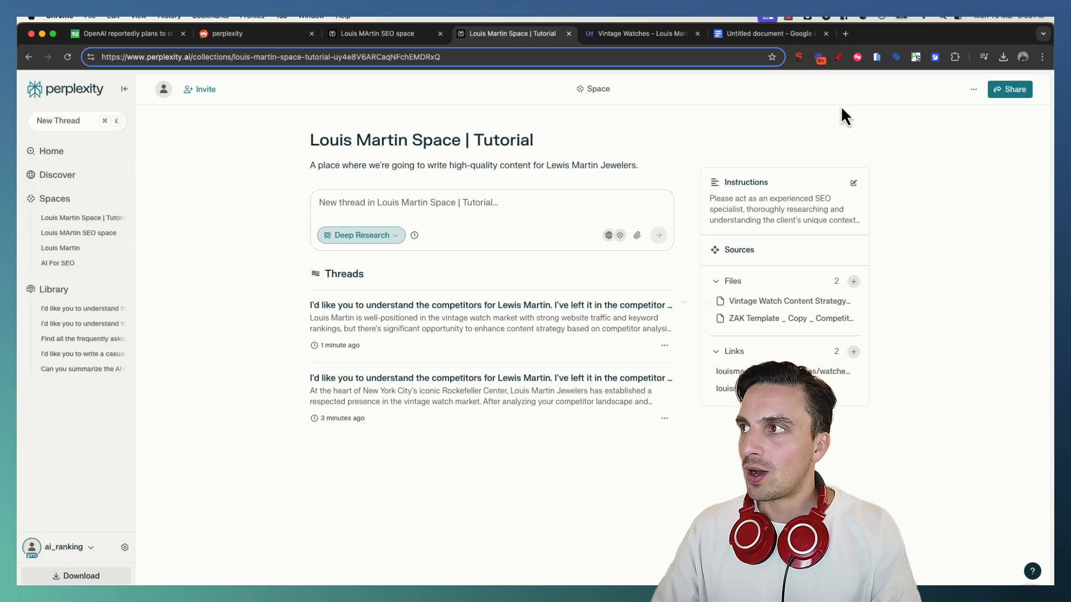
{"action": "left_click", "coordinate": [1003, 57]}
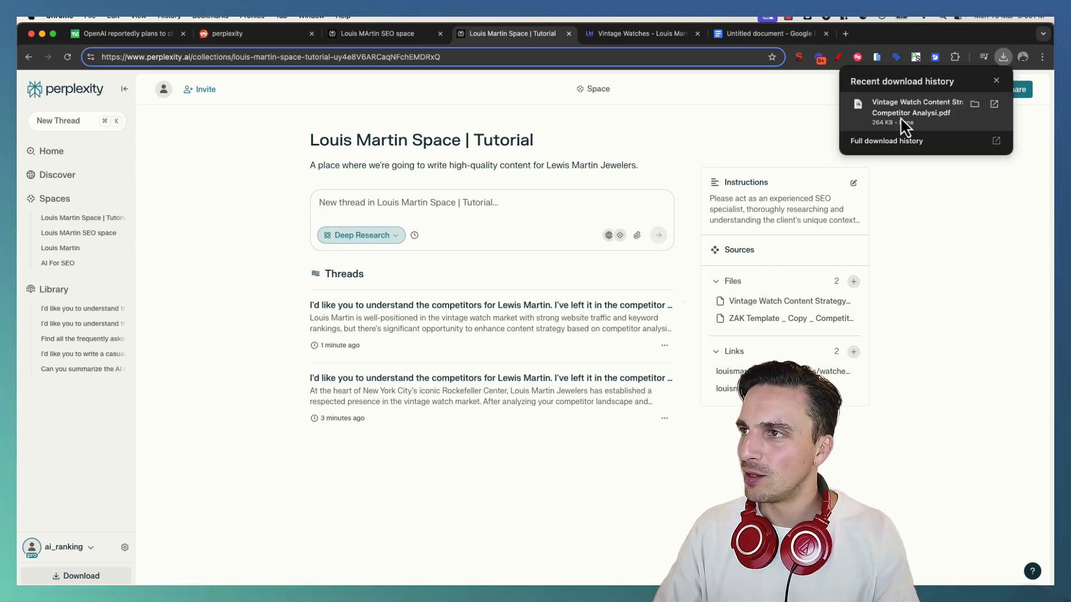
{"action": "left_click", "coordinate": [915, 107]}
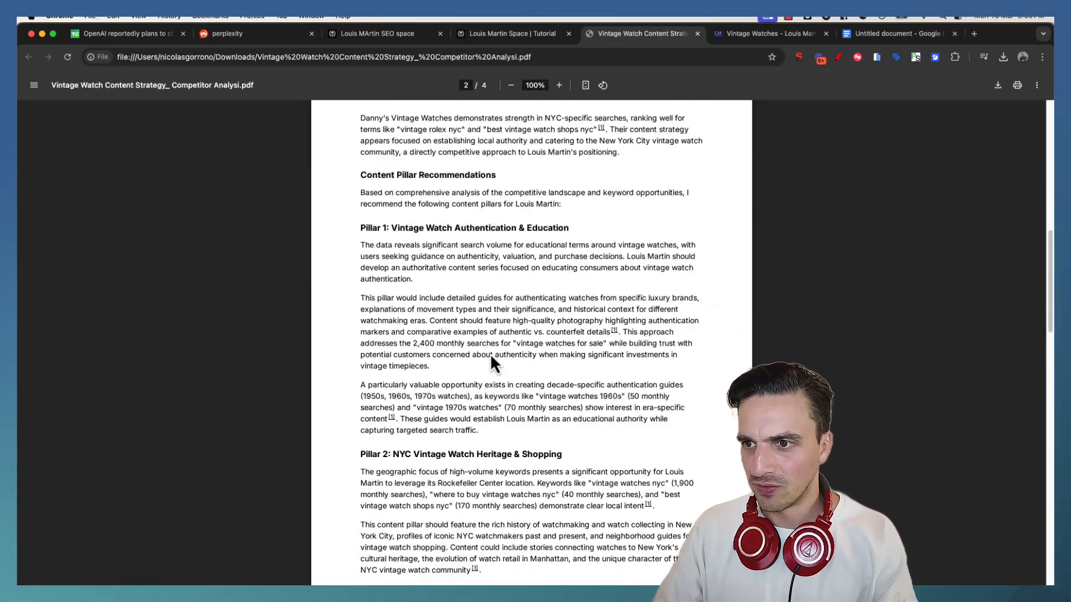
{"action": "scroll", "scroll_direction": "down", "scroll_amount": 3}
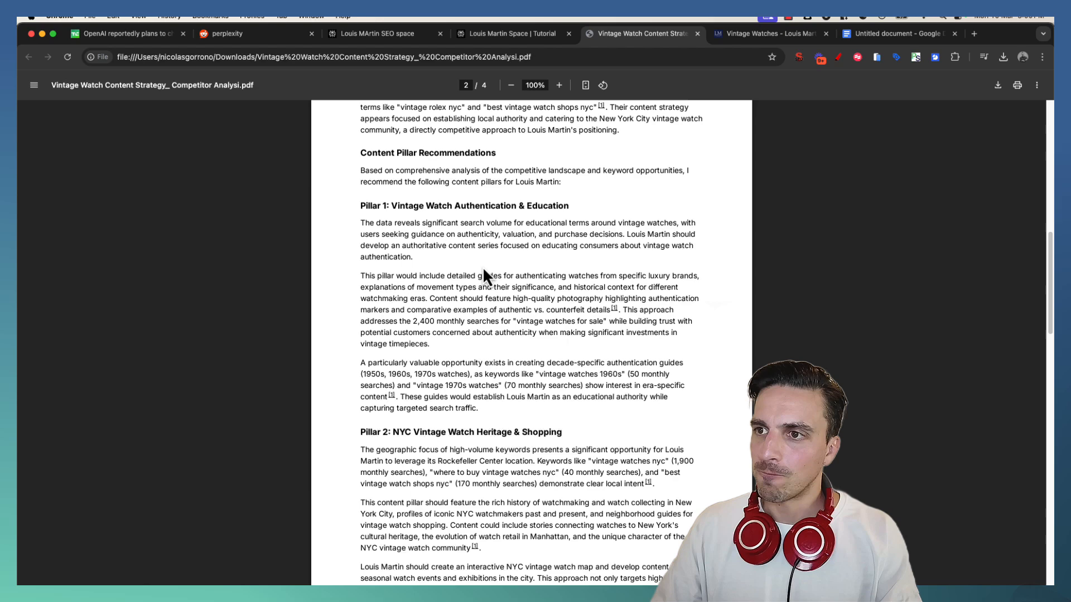
{"action": "left_click_drag", "start_coordinate": [361, 222], "coordinate": [478, 408]}
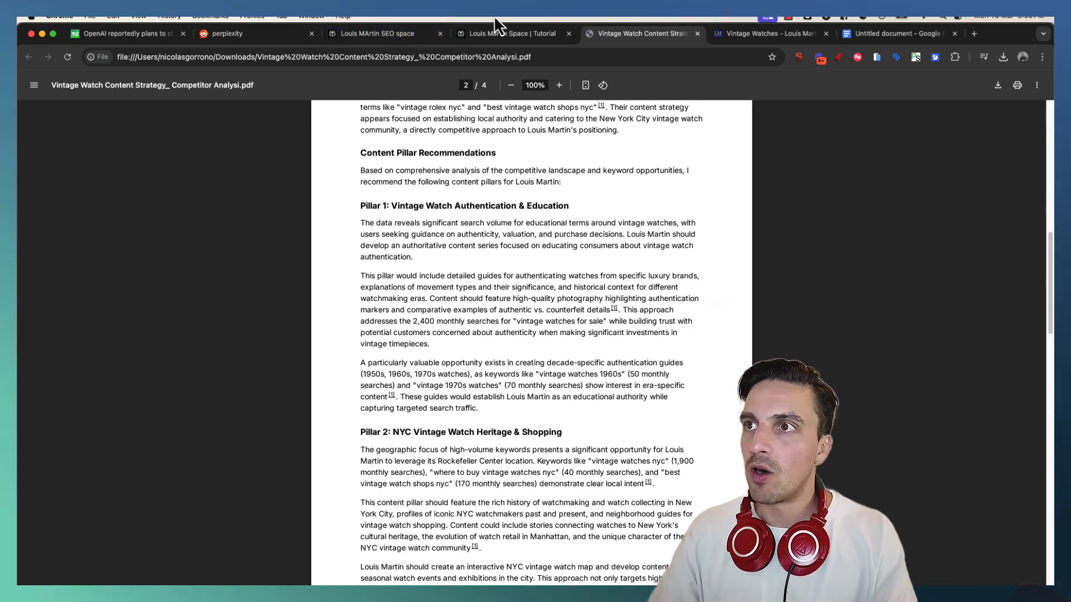
- Return to the competitor research thread and switch the follow-up to Reasoning mode
{"action": "left_click", "coordinate": [510, 33]}
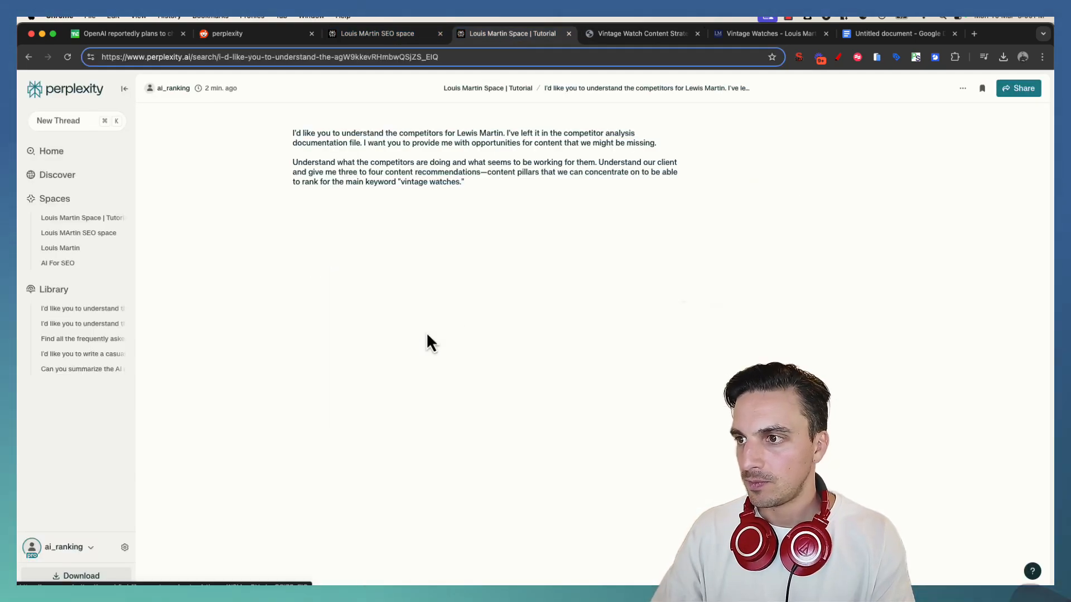
{"action": "scroll", "scroll_direction": "down", "scroll_amount": 3}
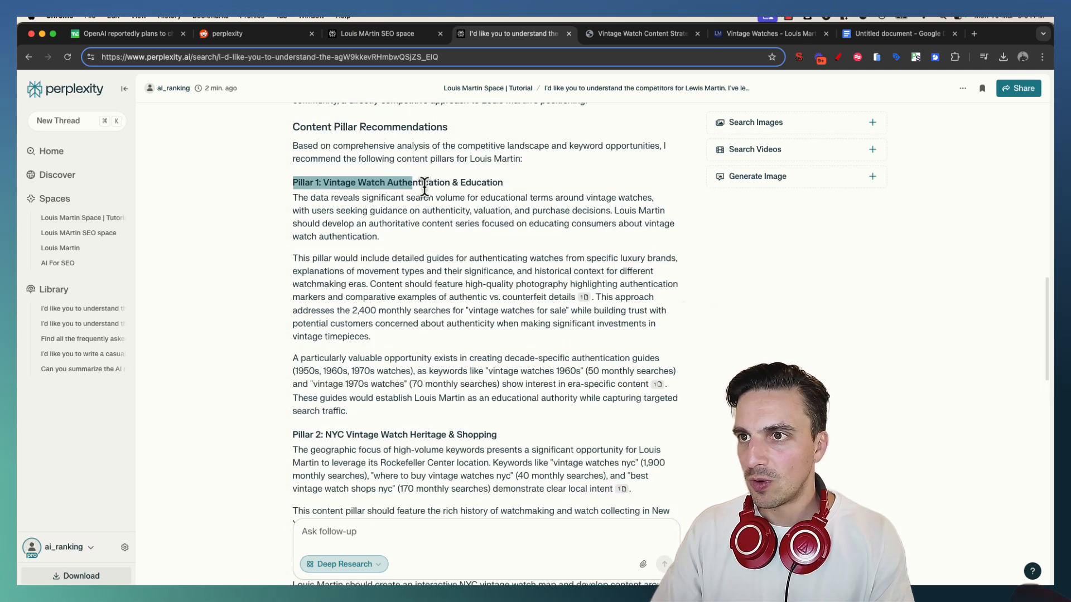
{"action": "left_click", "coordinate": [344, 565]}
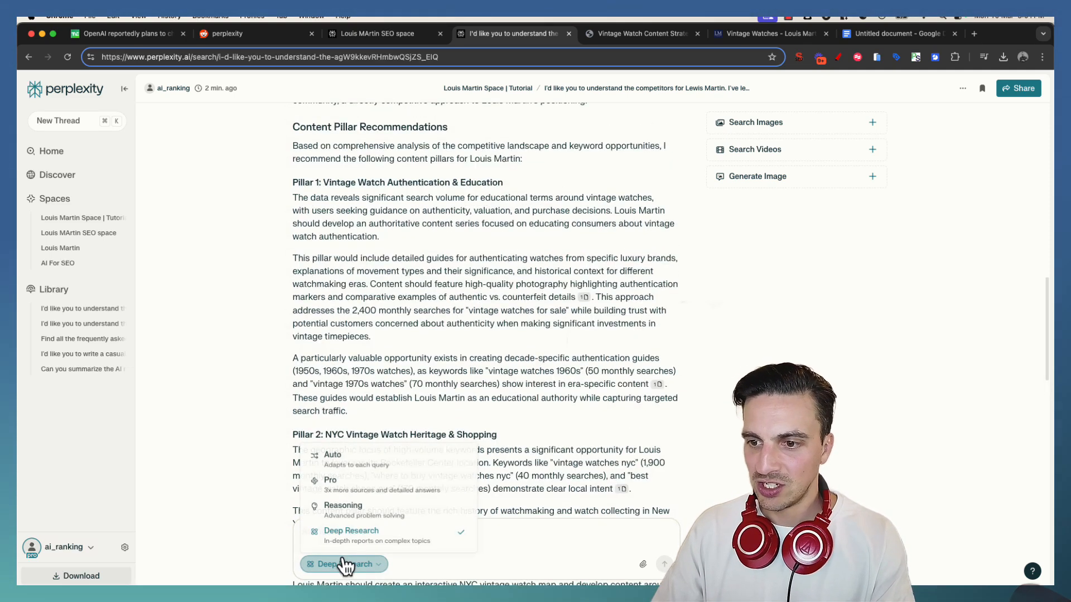
{"action": "left_click", "coordinate": [343, 509]}
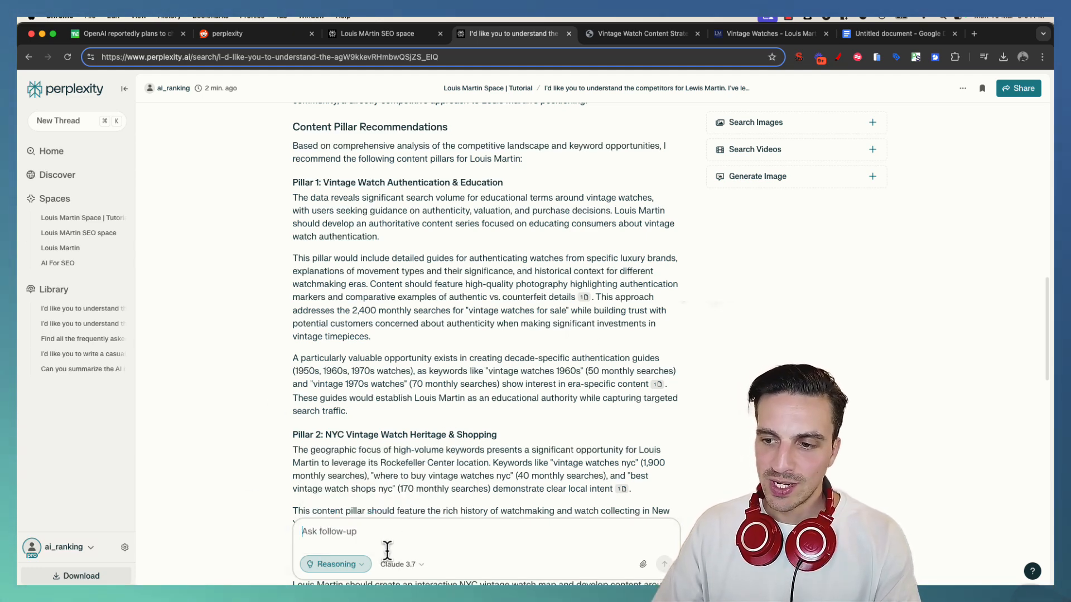
- Draft a follow-up referencing Pillar 1, asking for three to four sub-pillars with content ideas
{"action": "left_click", "coordinate": [402, 565]}
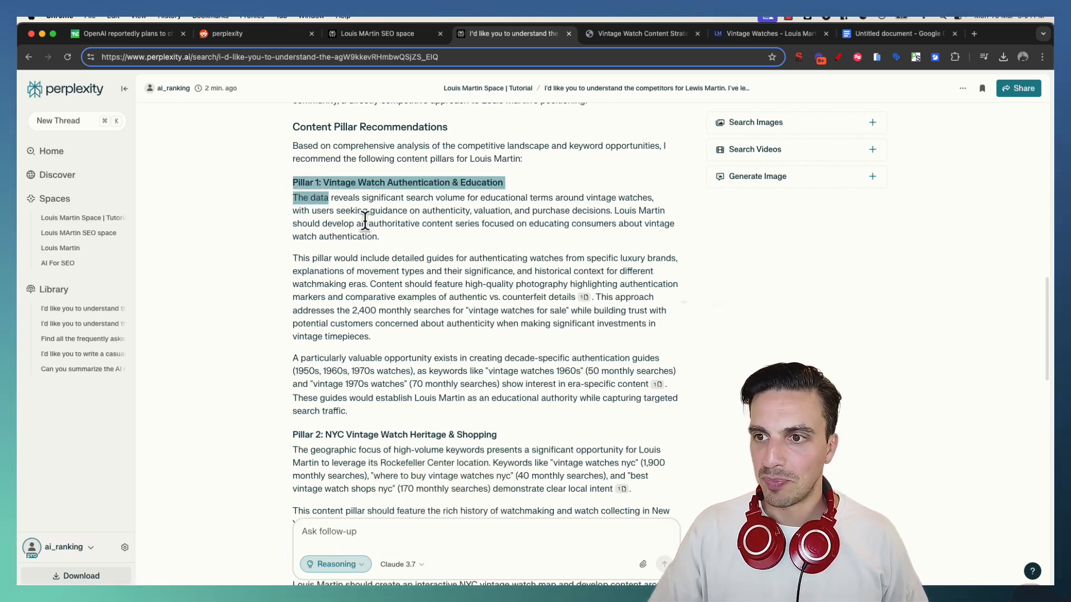
{"action": "left_click_drag", "start_coordinate": [328, 197], "coordinate": [539, 398]}
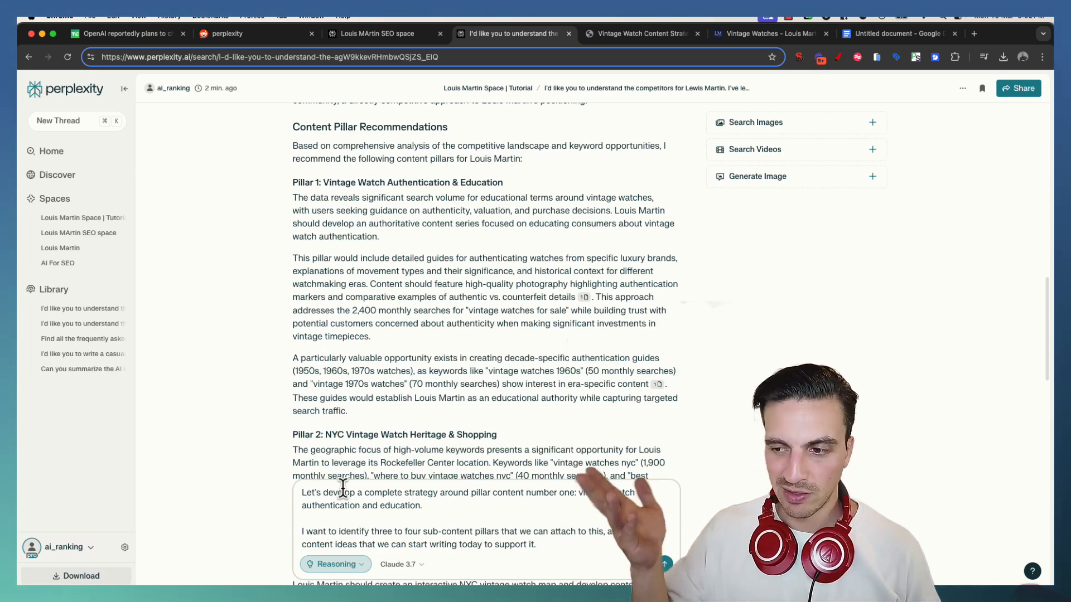
{"action": "scroll", "scroll_direction": "down", "scroll_amount": 3}
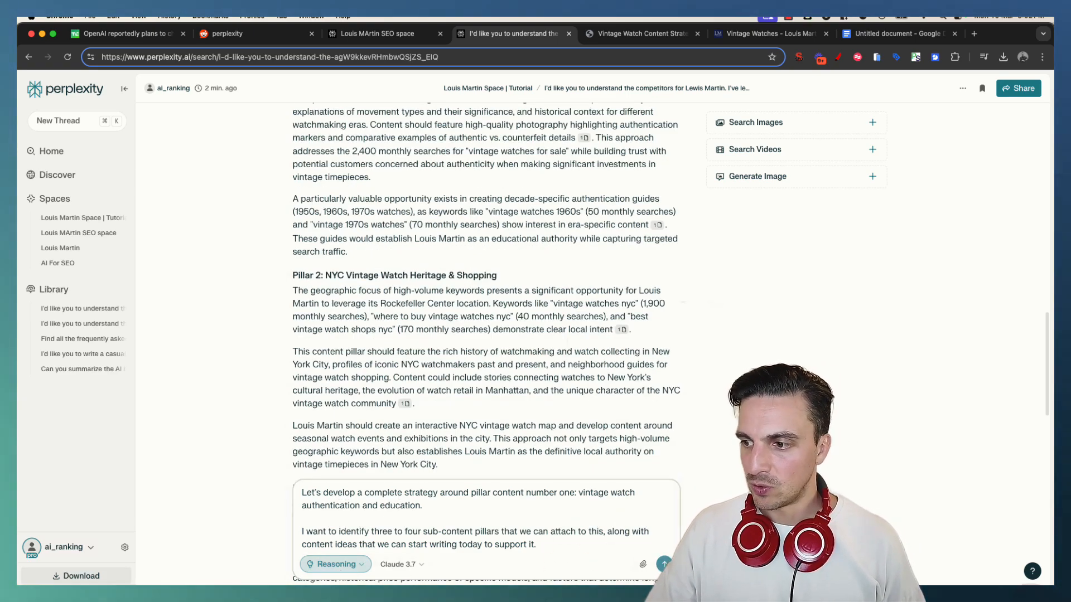
- Send the sub-pillar follow-up, review the Sub-Pillar 1 answer, and start a new browser tab
{"action": "left_click", "coordinate": [663, 563]}
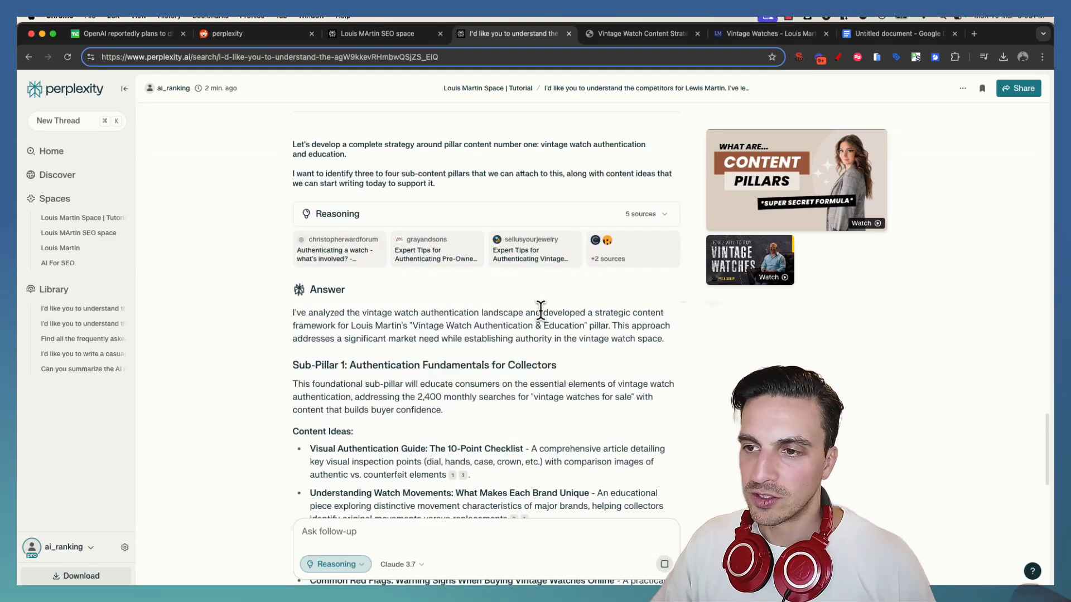
{"action": "scroll", "scroll_direction": "down", "scroll_amount": 3}
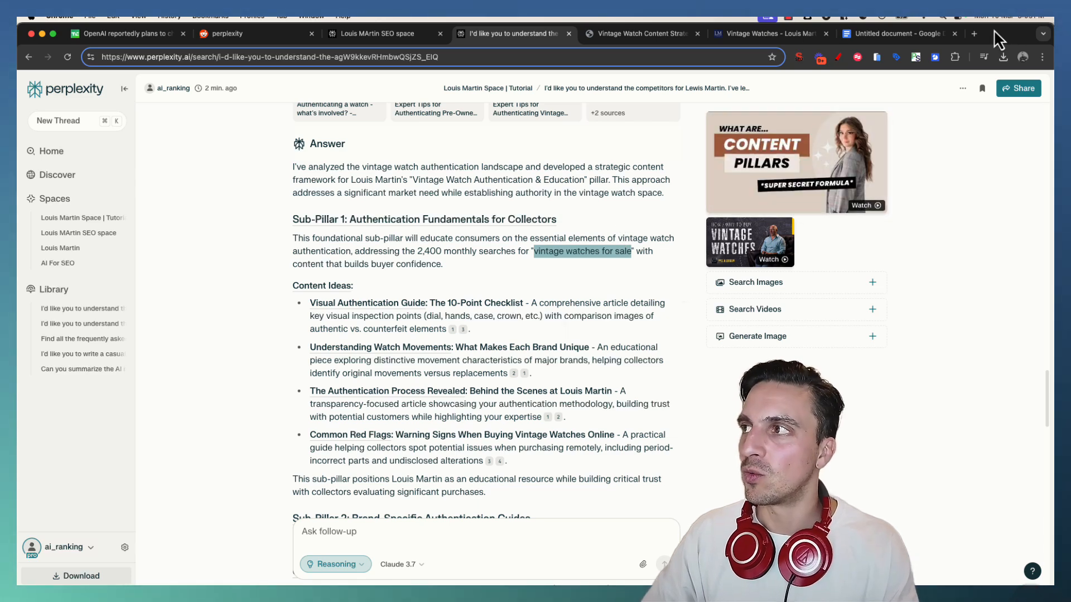
{"action": "left_click", "coordinate": [997, 33]}
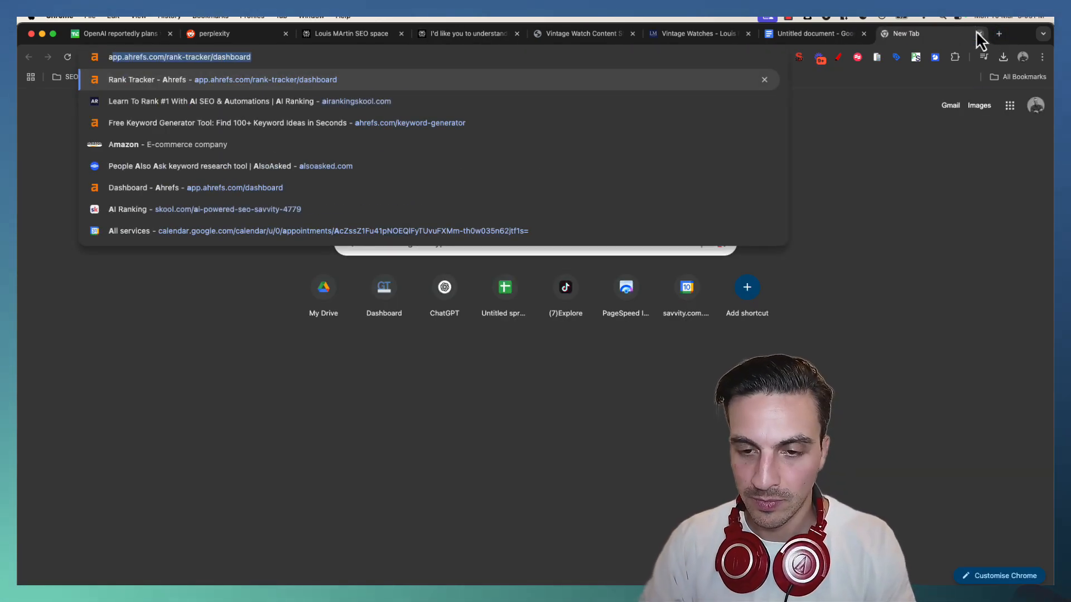
- Look up 'vintage watches for sale' in Ahrefs Keywords Explorer for the United States
{"action": "left_click", "coordinate": [191, 188]}
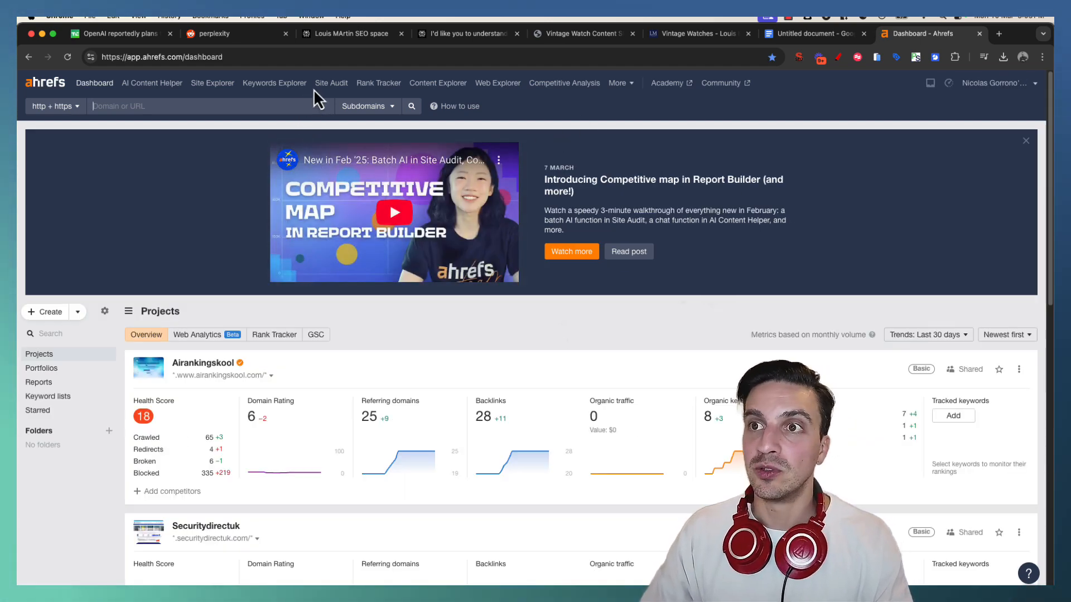
{"action": "mouse_move", "coordinate": [272, 96]}
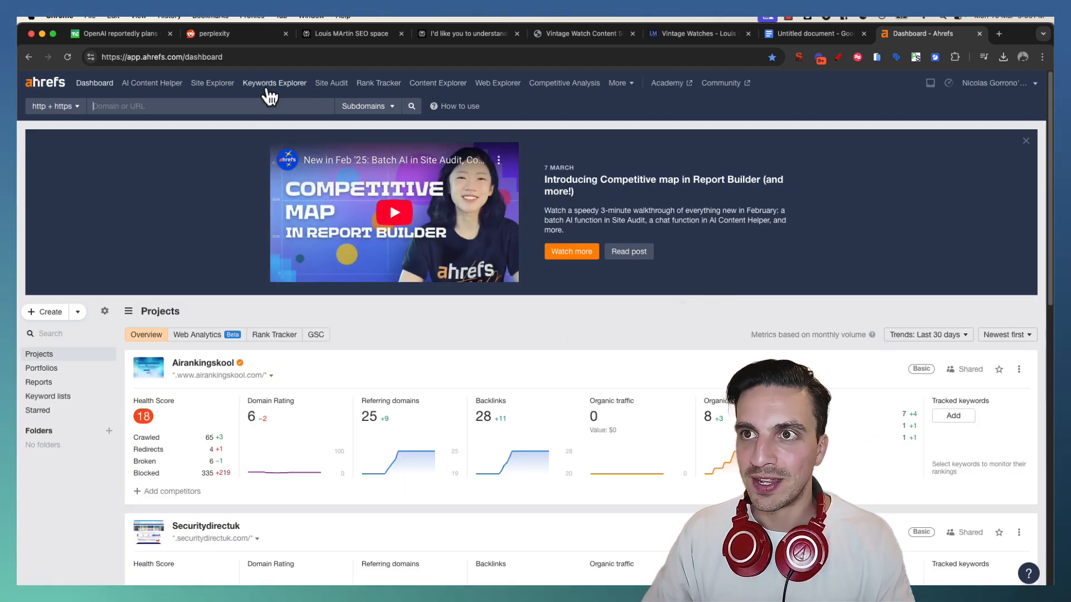
{"action": "left_click", "coordinate": [275, 83]}
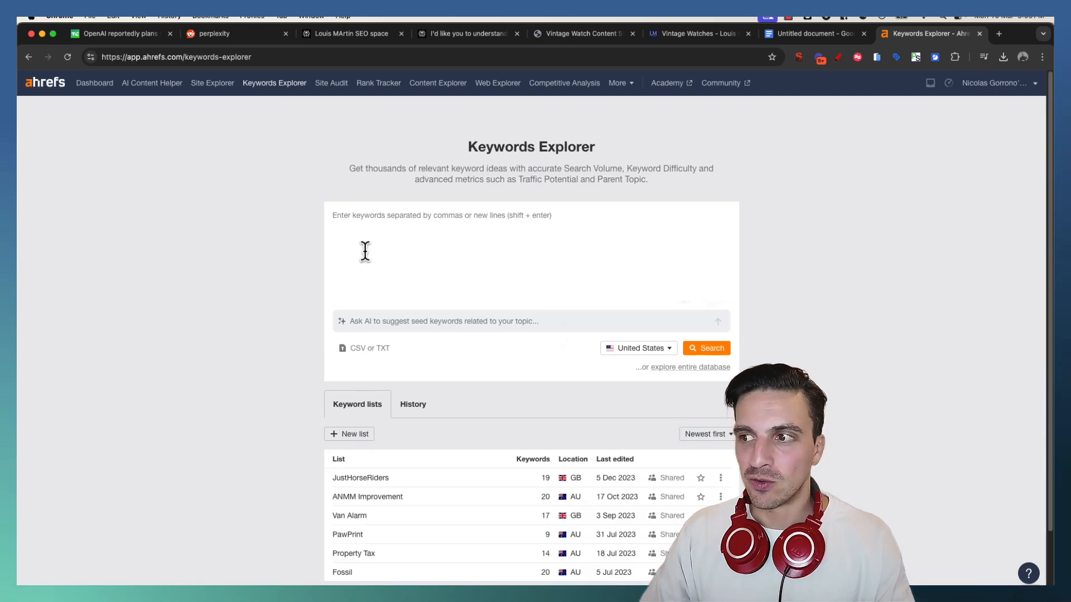
{"action": "type", "text": "vintage watches for sale"}
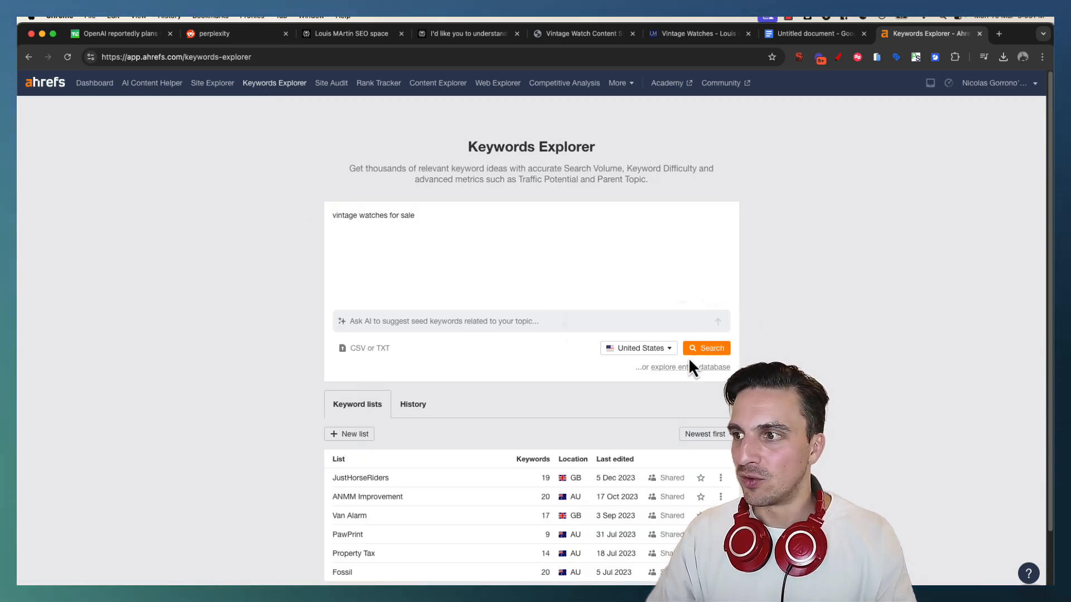
{"action": "left_click", "coordinate": [706, 348]}
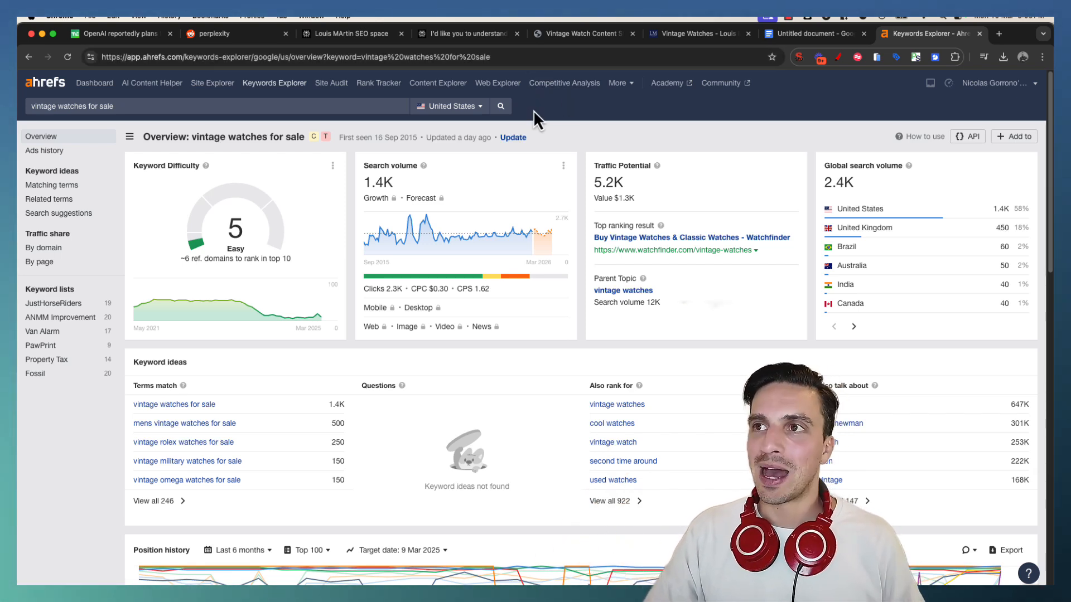
{"action": "mouse_move", "coordinate": [505, 212]}
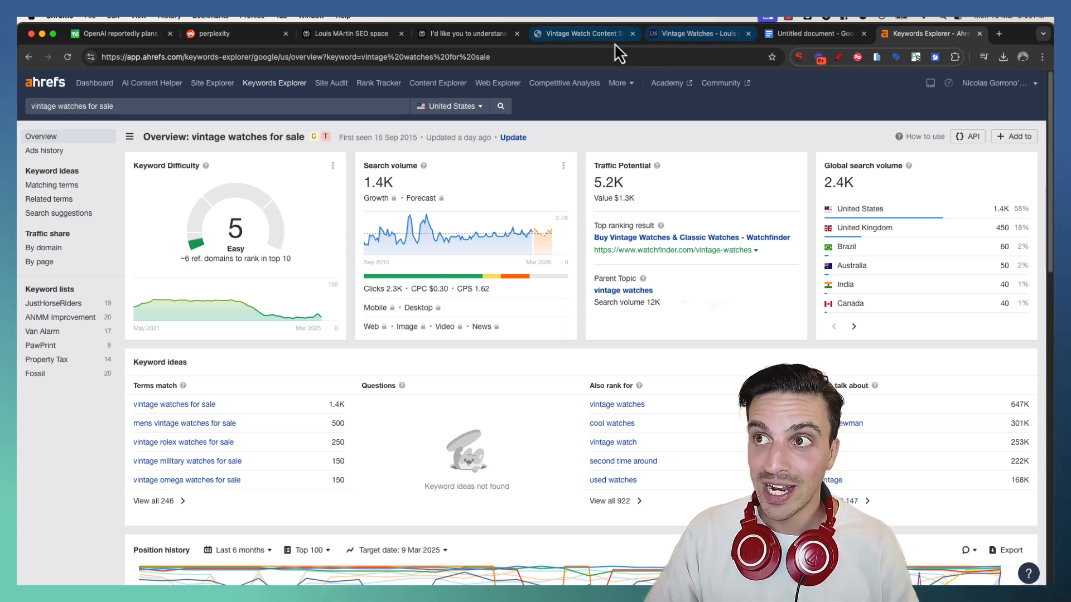
- Review the strategy thread's Sub-Pillar 2 brand-specific authentication guide ideas into Sub-Pillar 3
{"action": "left_click", "coordinate": [468, 34]}
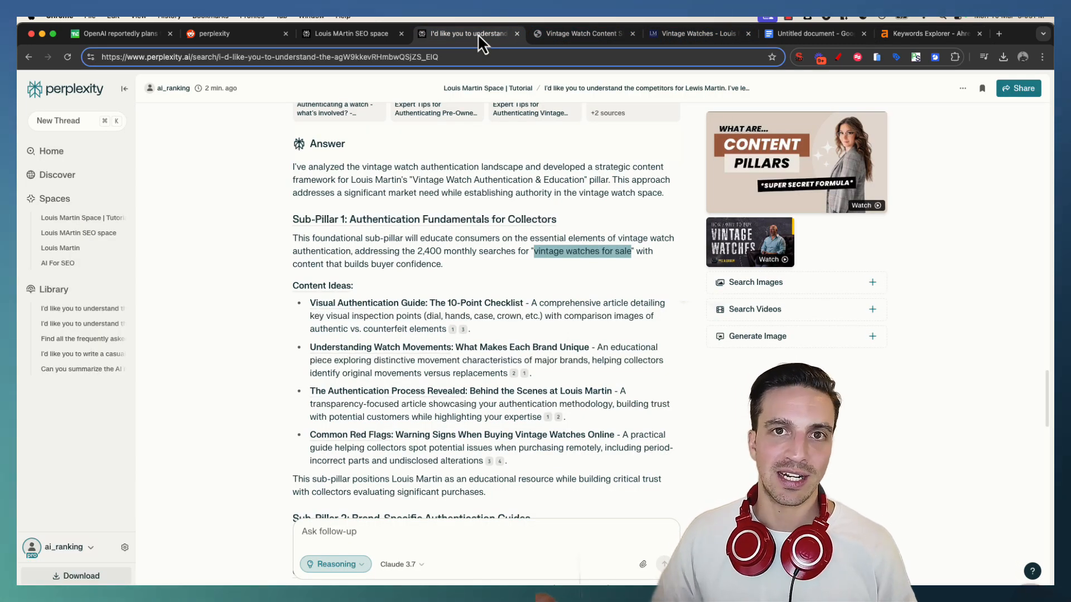
{"action": "mouse_move", "coordinate": [483, 103]}
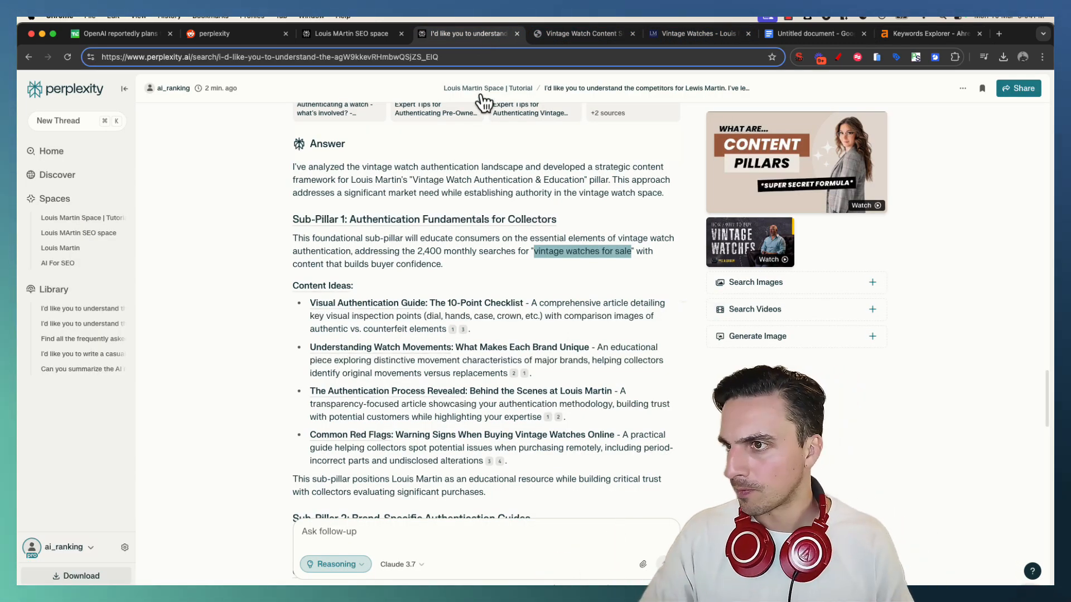
{"action": "scroll", "scroll_direction": "down", "scroll_amount": 3}
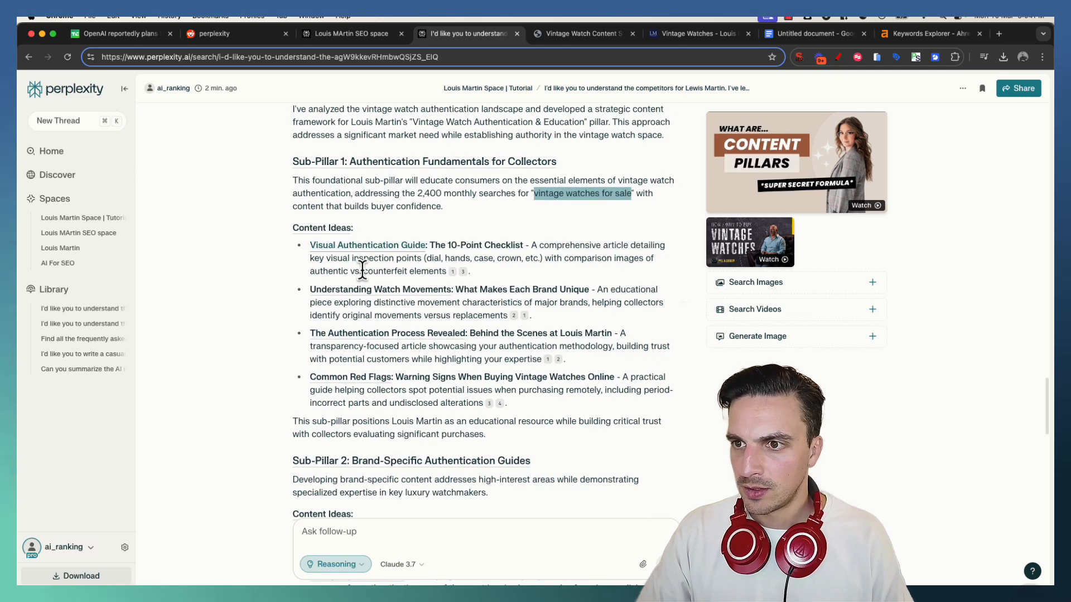
{"action": "scroll", "scroll_direction": "down", "scroll_amount": 3}
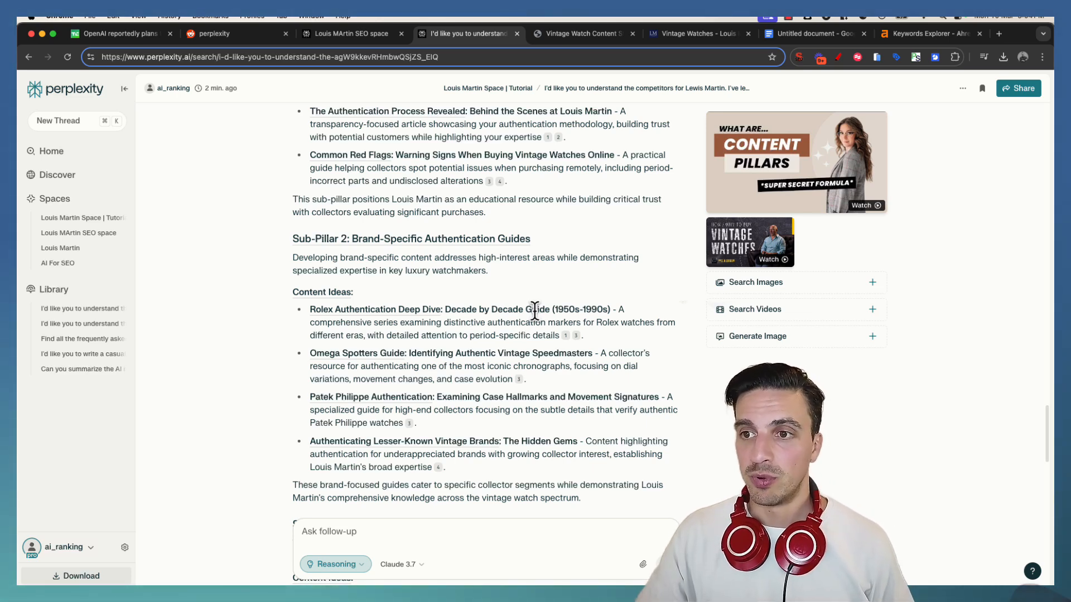
{"action": "scroll", "scroll_direction": "down", "scroll_amount": 3}
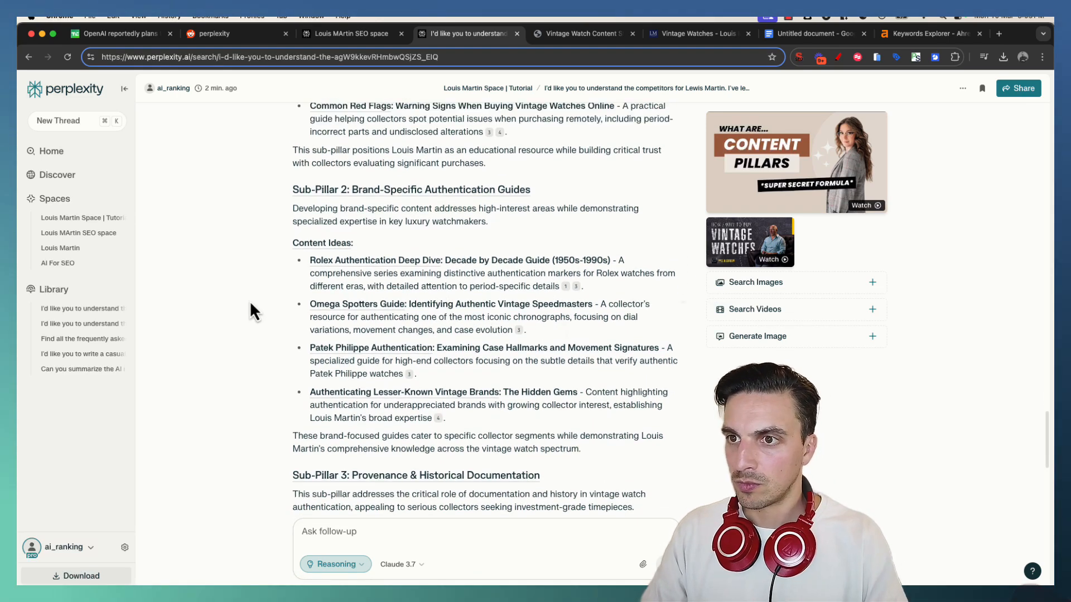
{"action": "scroll", "scroll_direction": "down", "scroll_amount": 3}
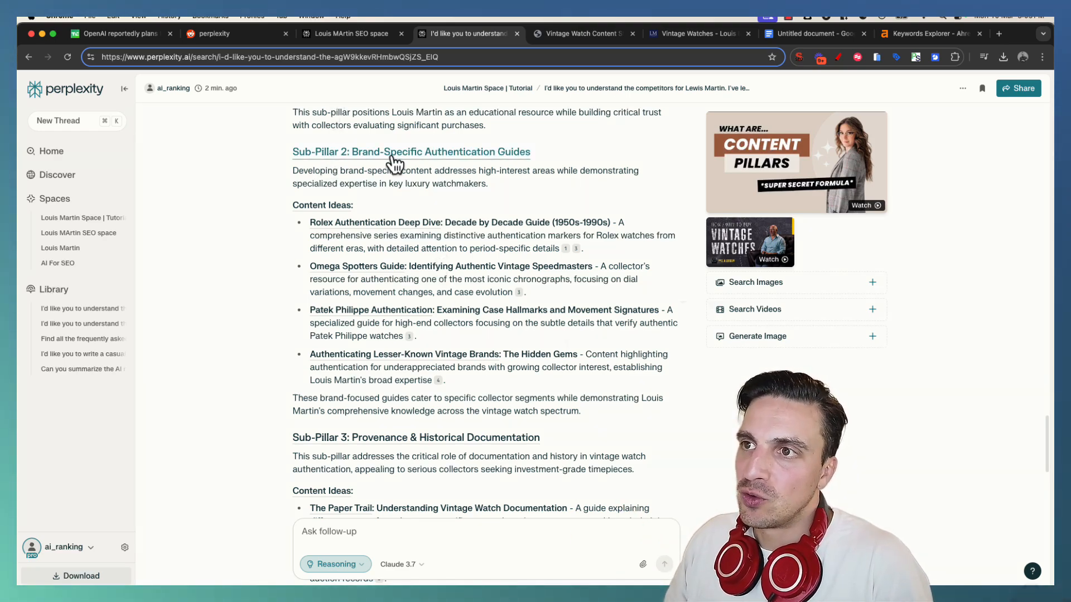
- Export the sub-pillar authentication strategy answer as a PDF from the answer's options menu
{"action": "scroll", "scroll_direction": "down", "scroll_amount": 3}
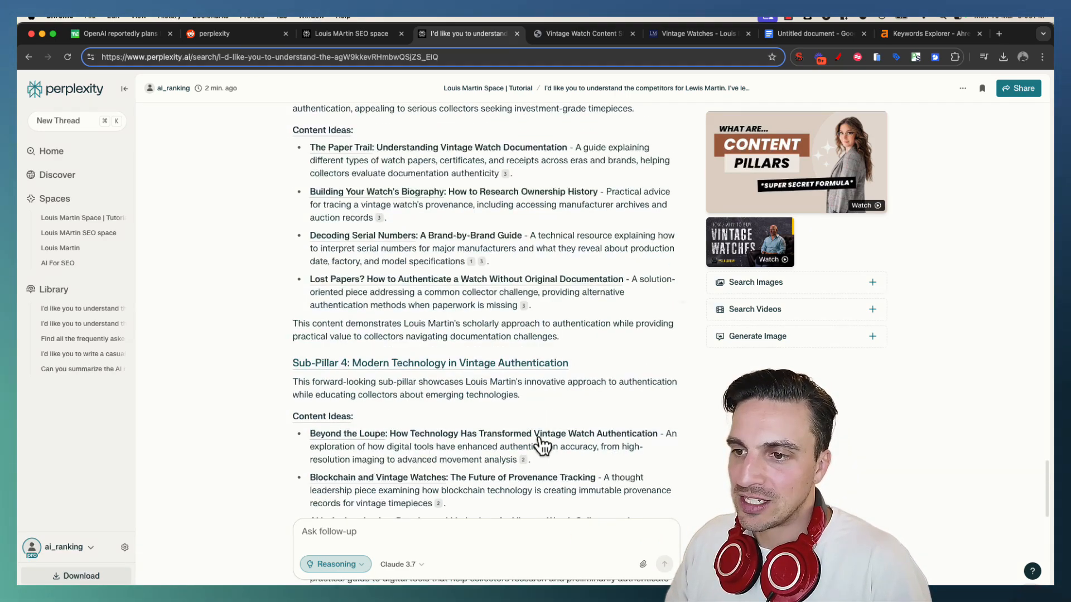
{"action": "scroll", "scroll_direction": "down", "scroll_amount": 3}
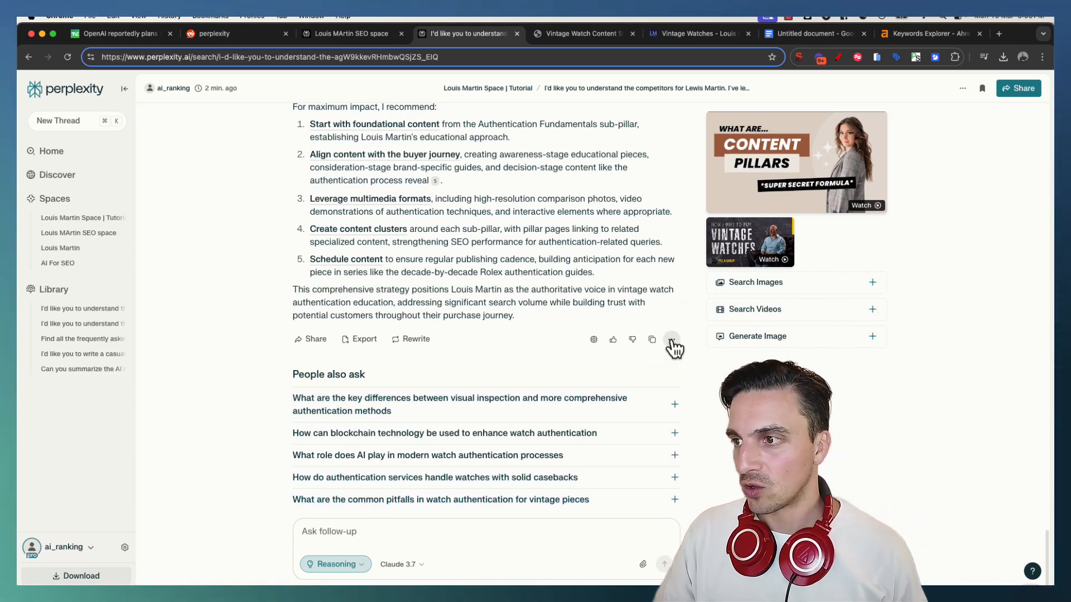
{"action": "left_click", "coordinate": [671, 339]}
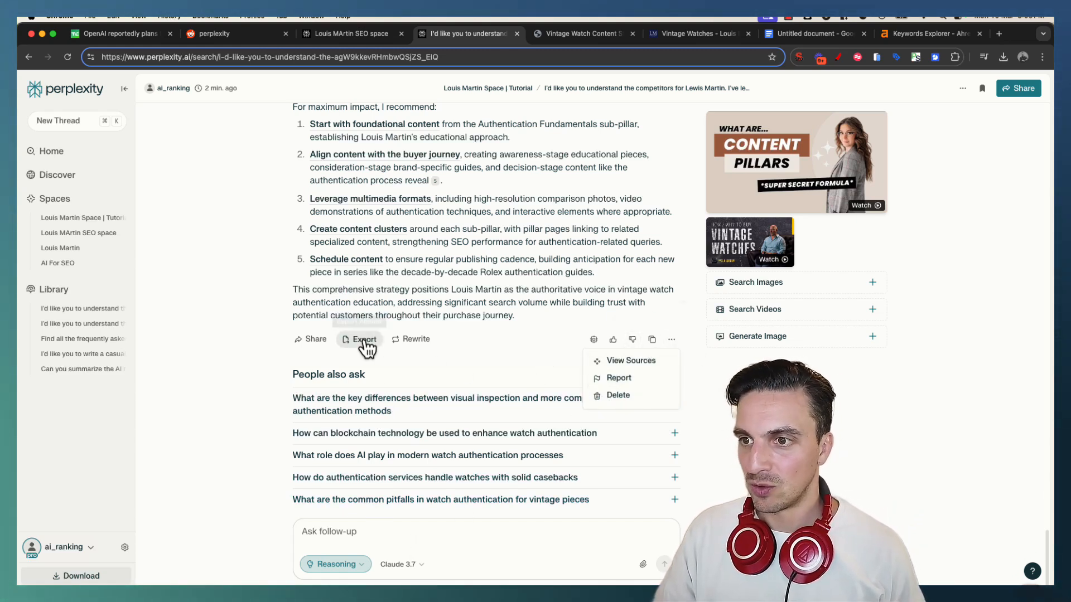
{"action": "left_click", "coordinate": [363, 339]}
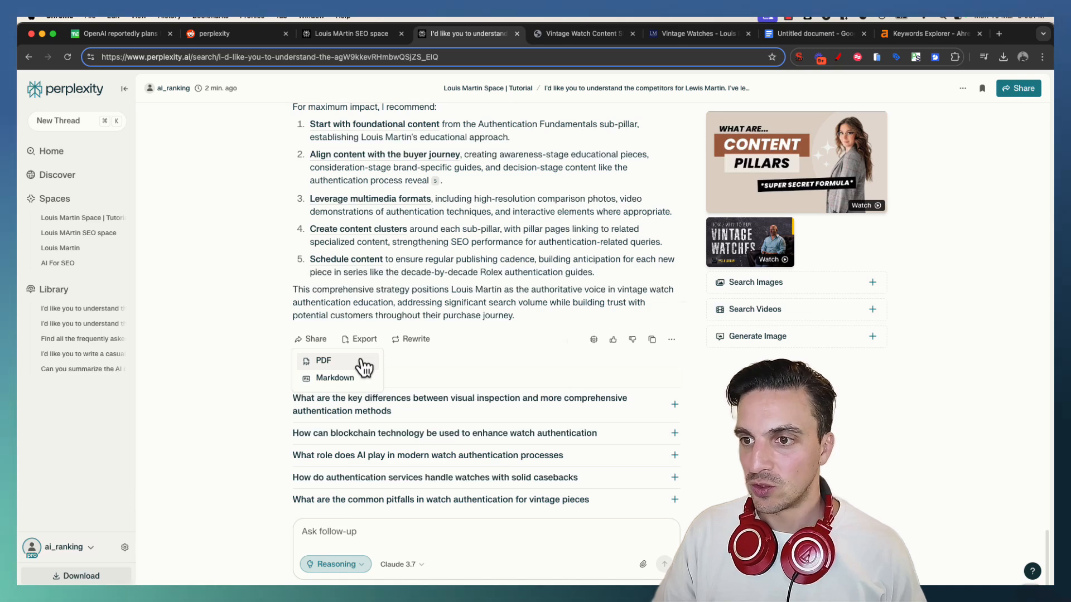
{"action": "left_click", "coordinate": [324, 361]}
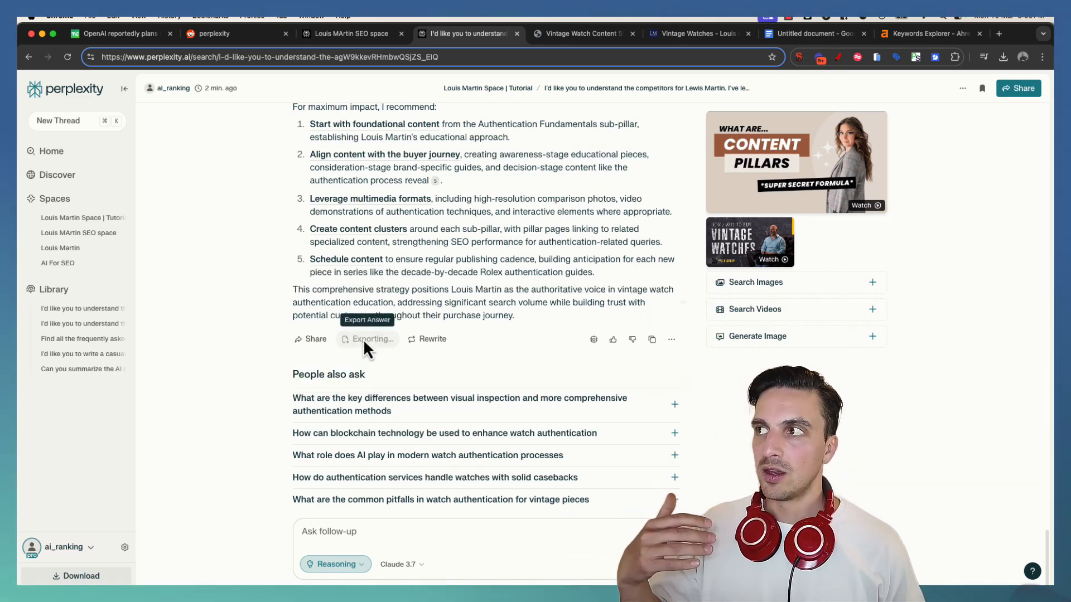
{"action": "left_click", "coordinate": [366, 339]}
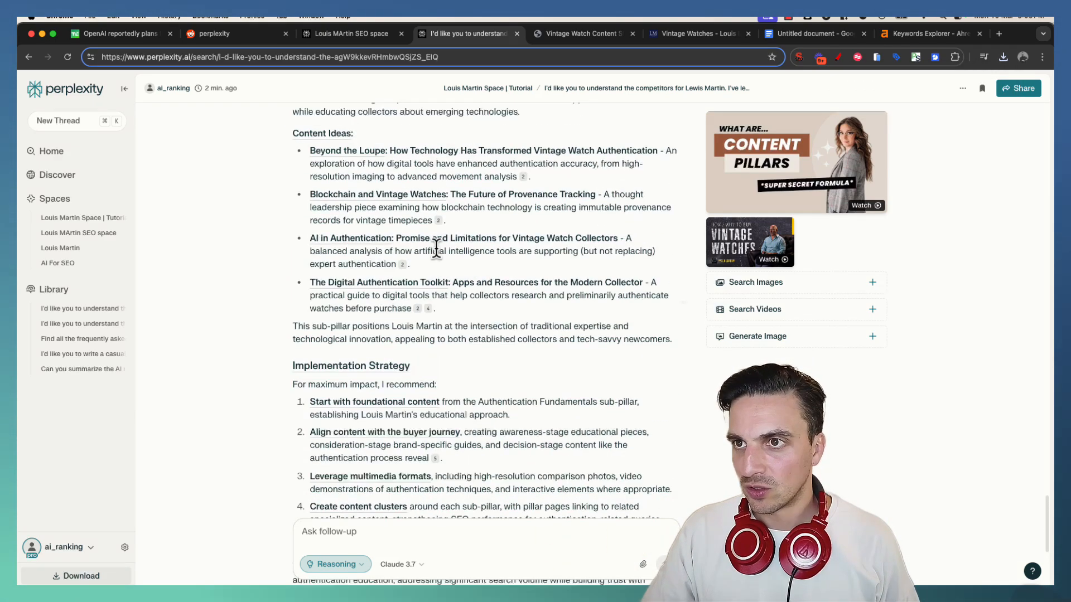
- Ask a follow-up for a Rolex Authentication Deep Dive
{"action": "scroll", "scroll_direction": "down", "scroll_amount": 3}
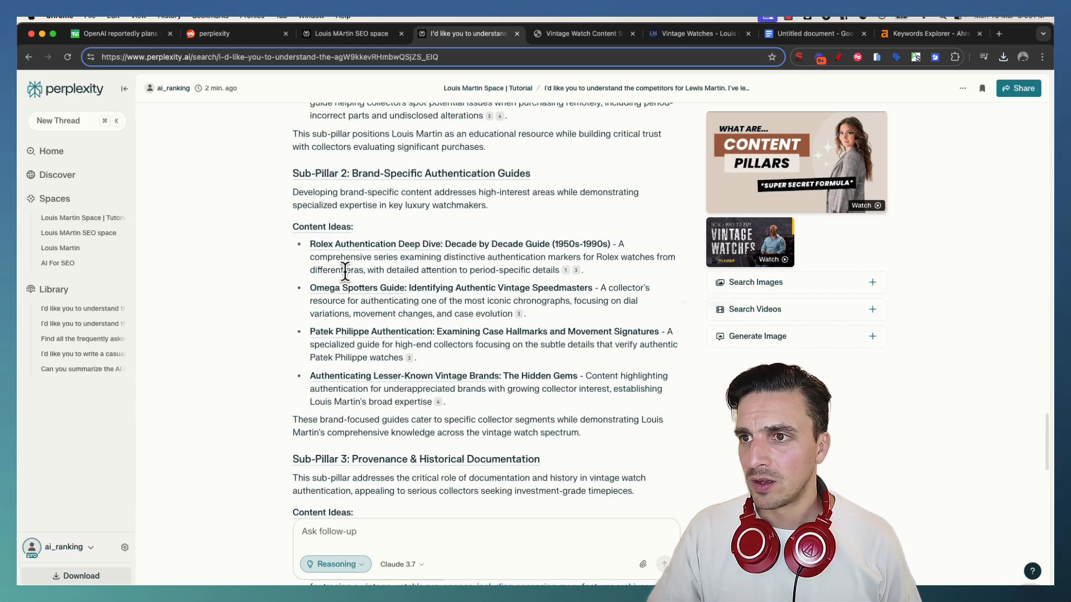
{"action": "mouse_move", "coordinate": [655, 245]}
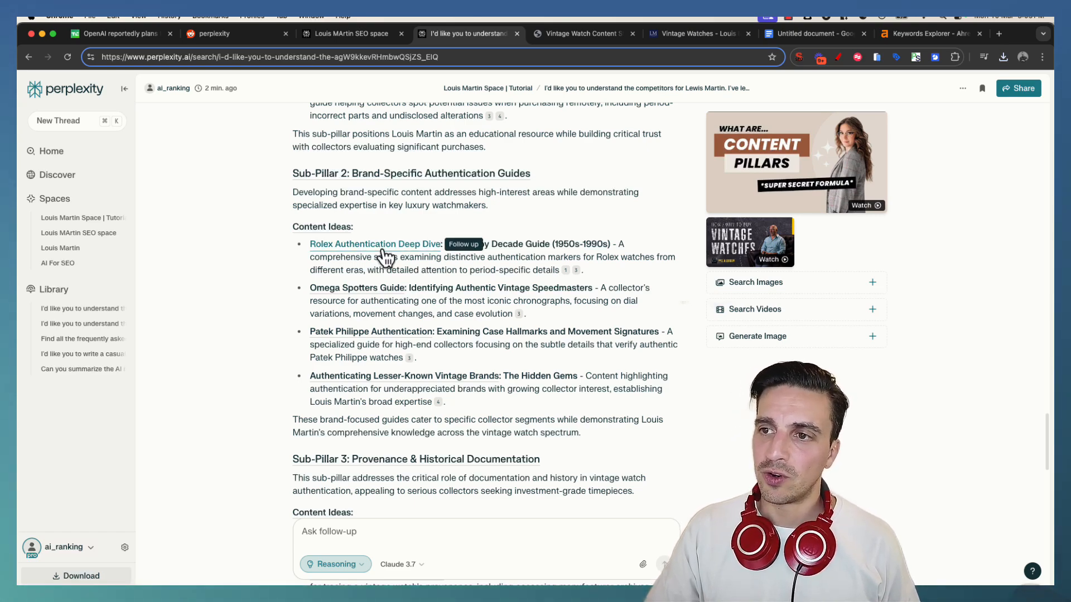
{"action": "left_click", "coordinate": [375, 244]}
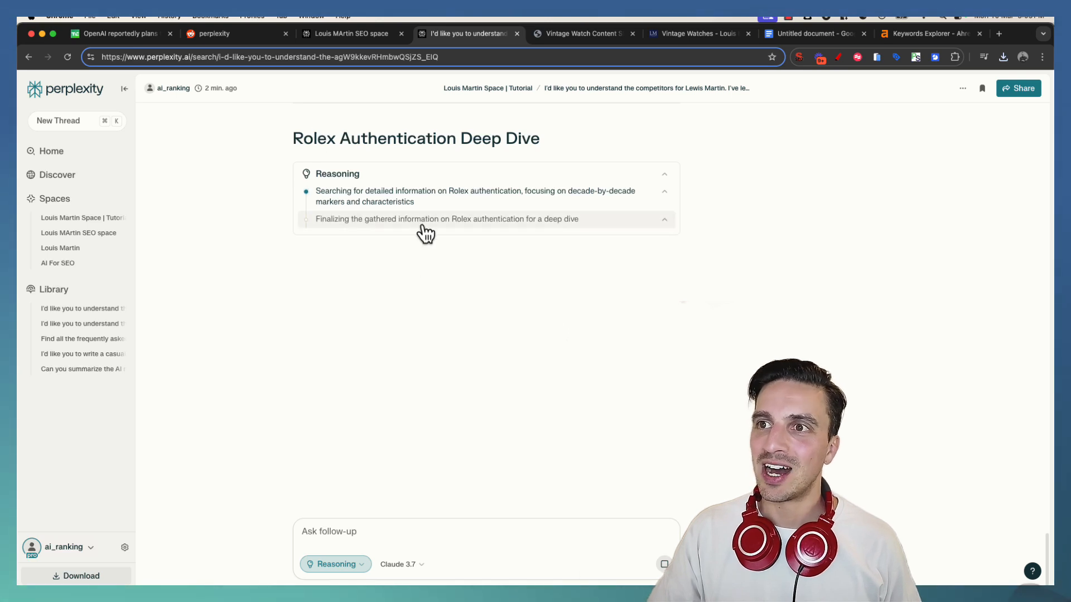
{"action": "mouse_move", "coordinate": [441, 282]}
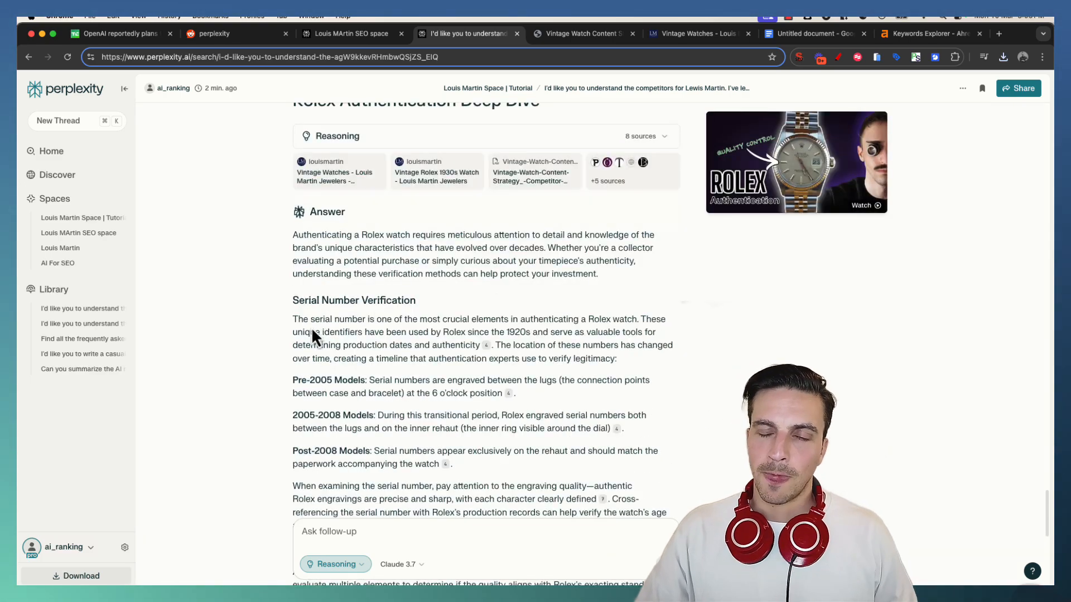
- Read through the Rolex deep-dive article's serial numbers, movement inspection, timeline and FAQ sections
{"action": "scroll", "scroll_direction": "down", "scroll_amount": 3}
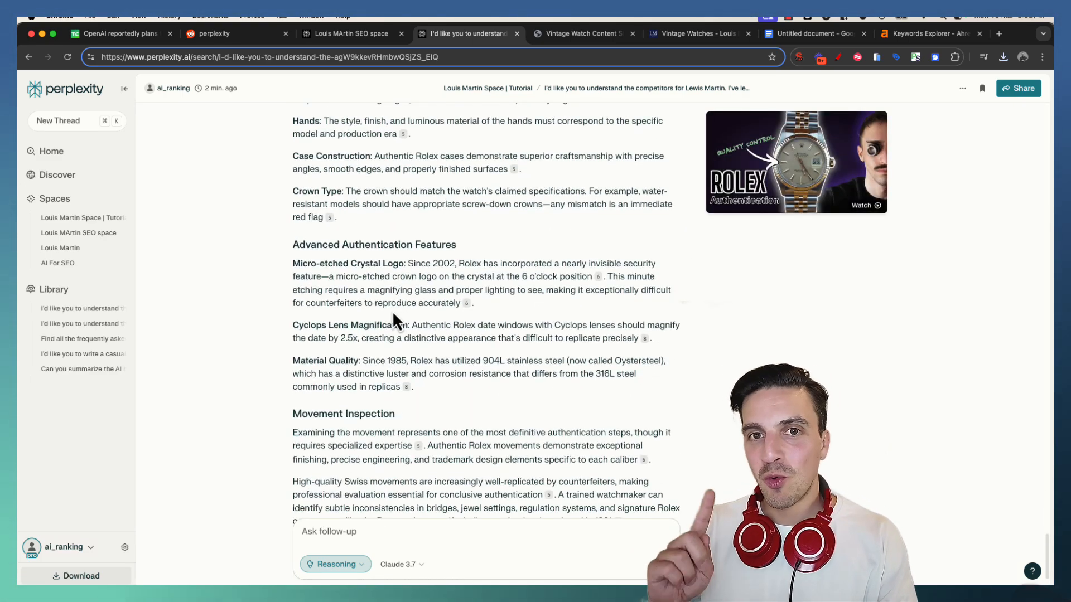
{"action": "scroll", "scroll_direction": "down", "scroll_amount": 3}
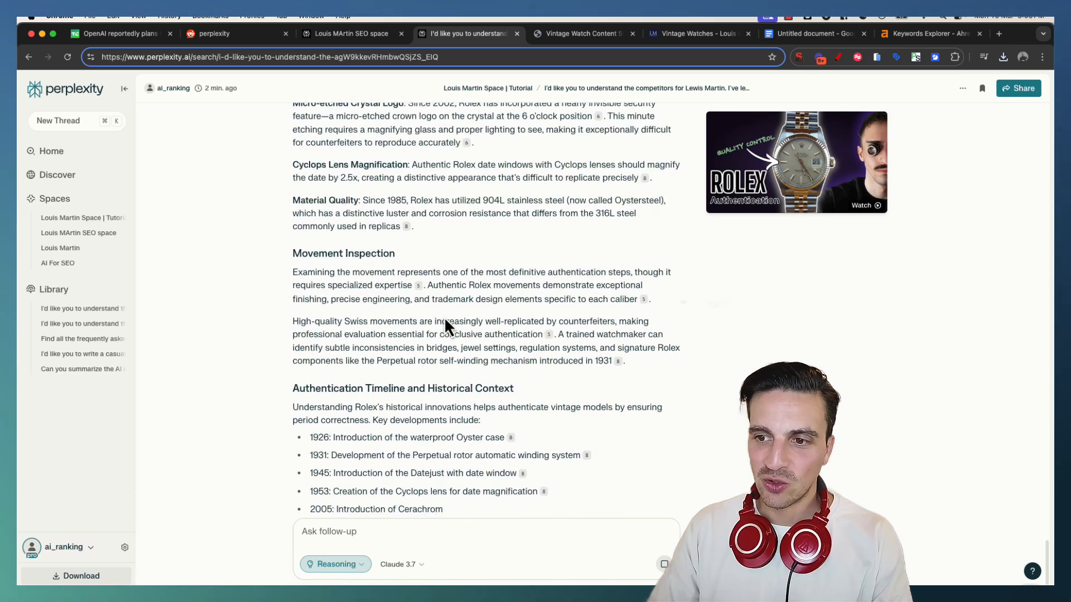
{"action": "scroll", "scroll_direction": "down", "scroll_amount": 3}
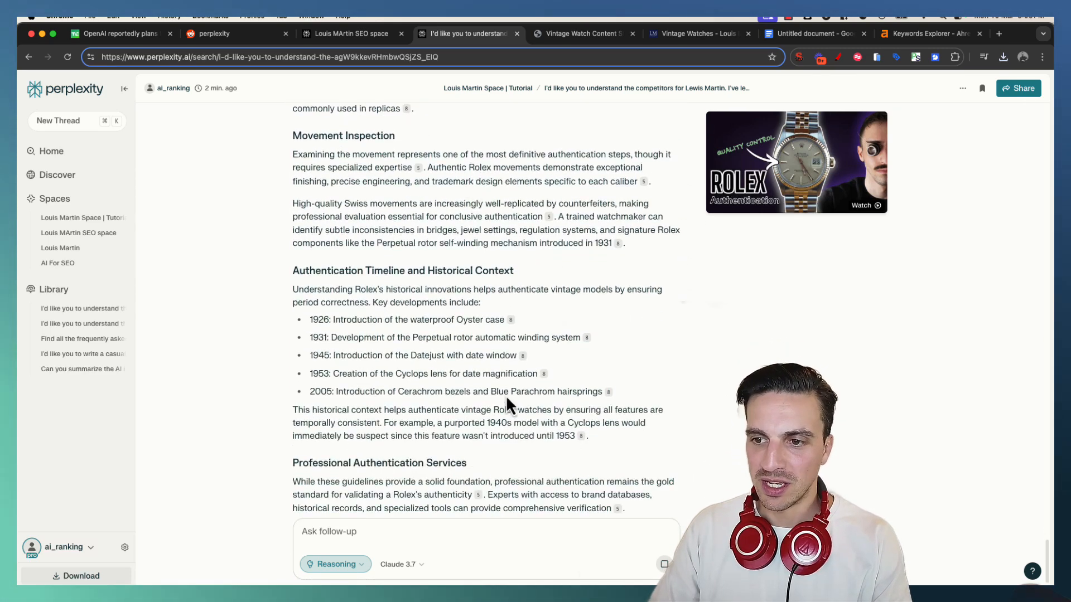
{"action": "scroll", "scroll_direction": "down", "scroll_amount": 3}
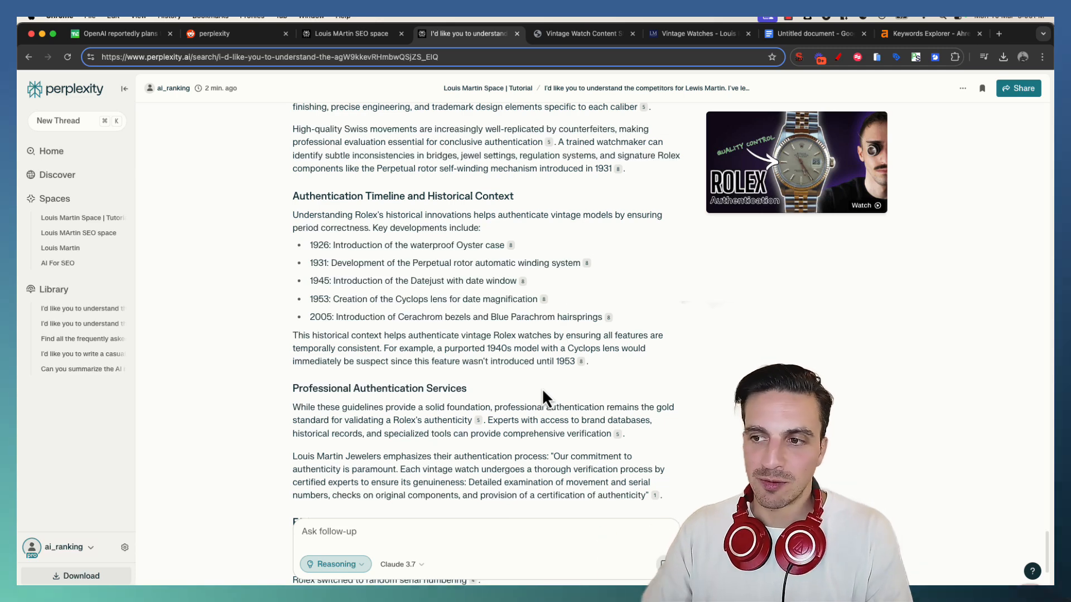
{"action": "scroll", "scroll_direction": "down", "scroll_amount": 3}
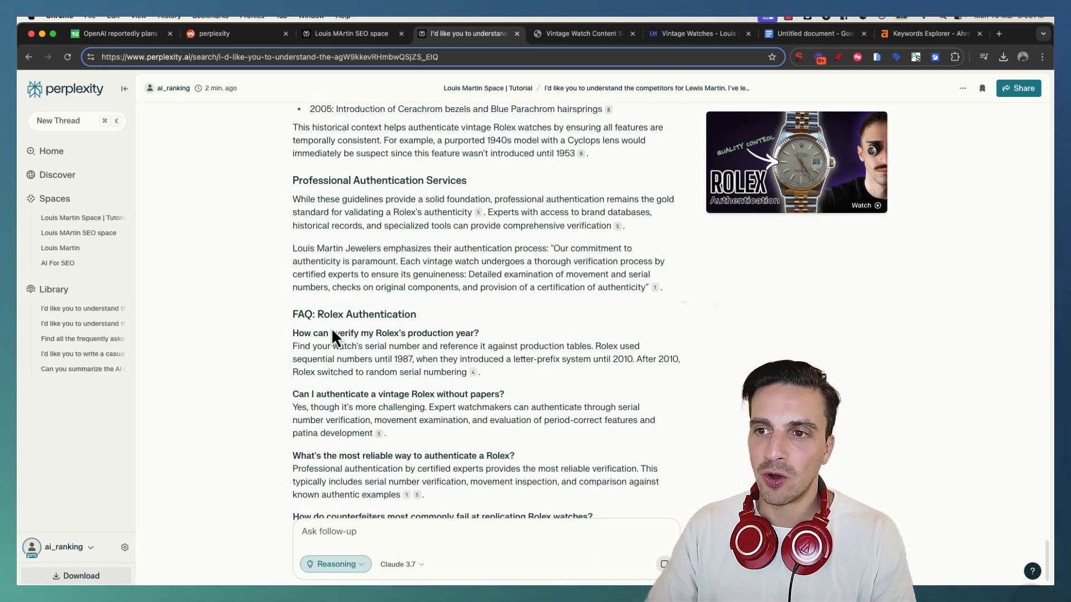
{"action": "scroll", "scroll_direction": "down", "scroll_amount": 3}
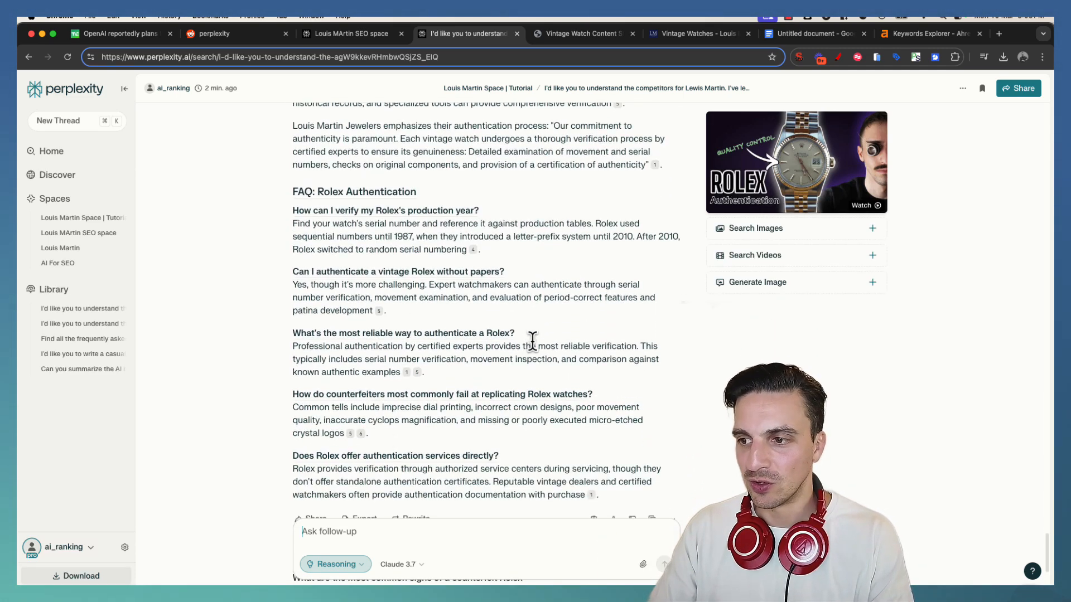
{"action": "scroll", "scroll_direction": "up", "scroll_amount": 3}
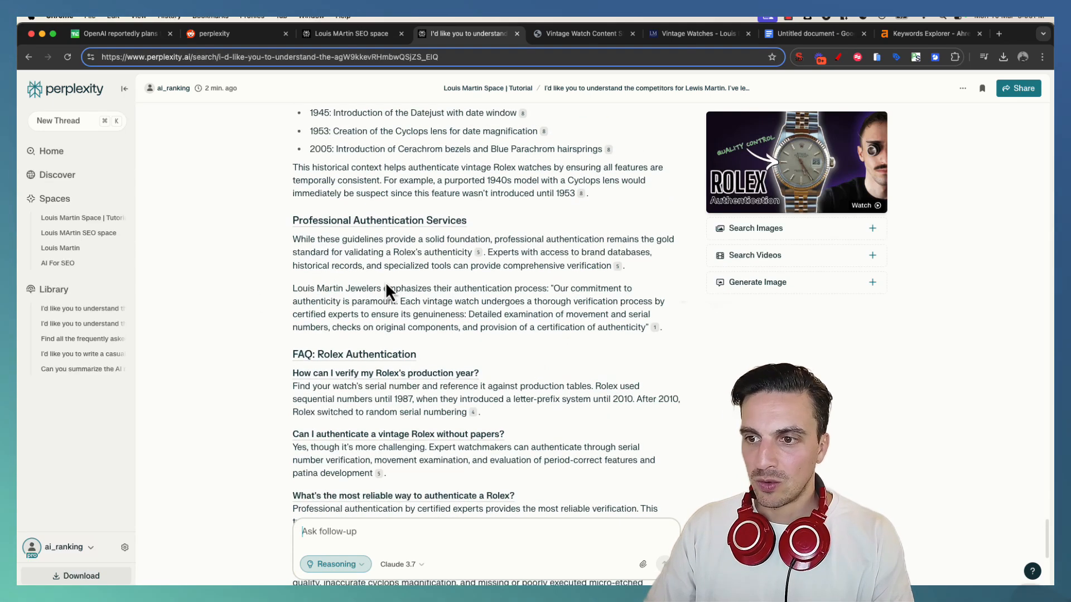
{"action": "mouse_move", "coordinate": [472, 412]}
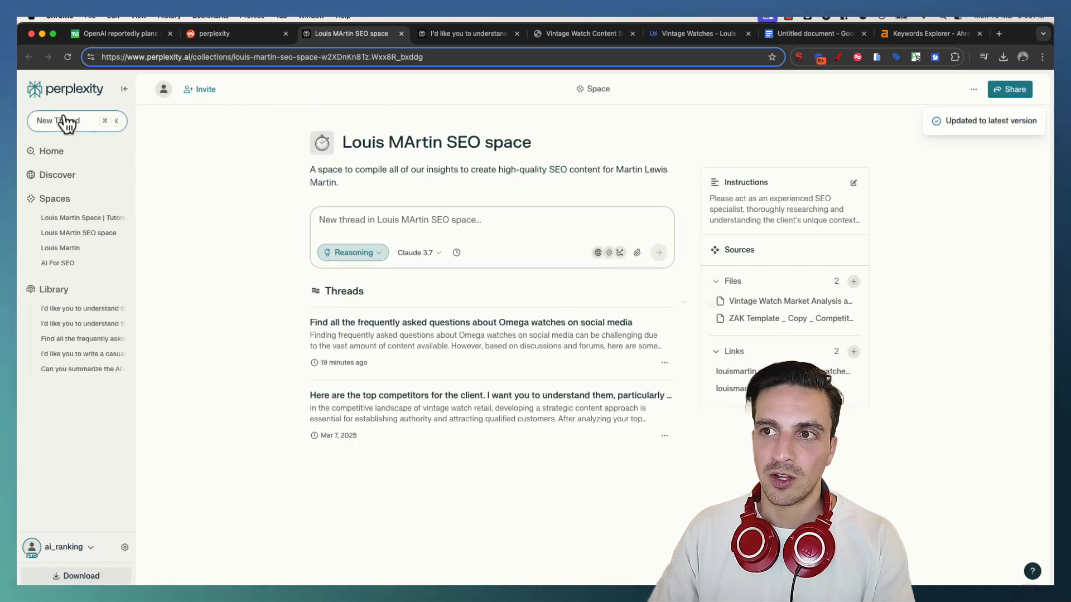
- Start a new thread in Pro mode with Social discussions enabled as a source
{"action": "left_click", "coordinate": [77, 121]}
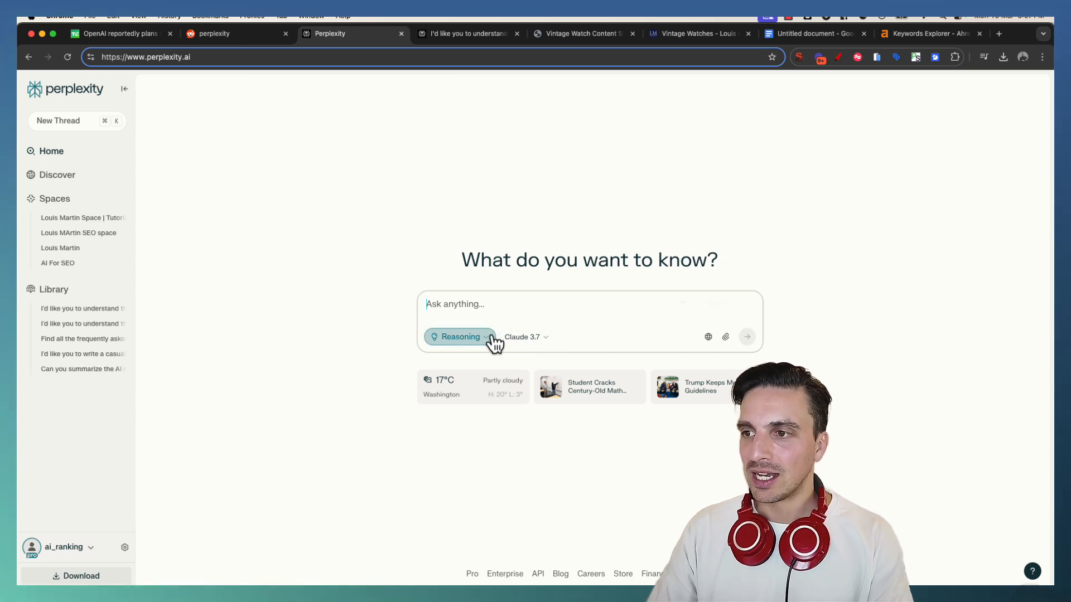
{"action": "left_click", "coordinate": [459, 336]}
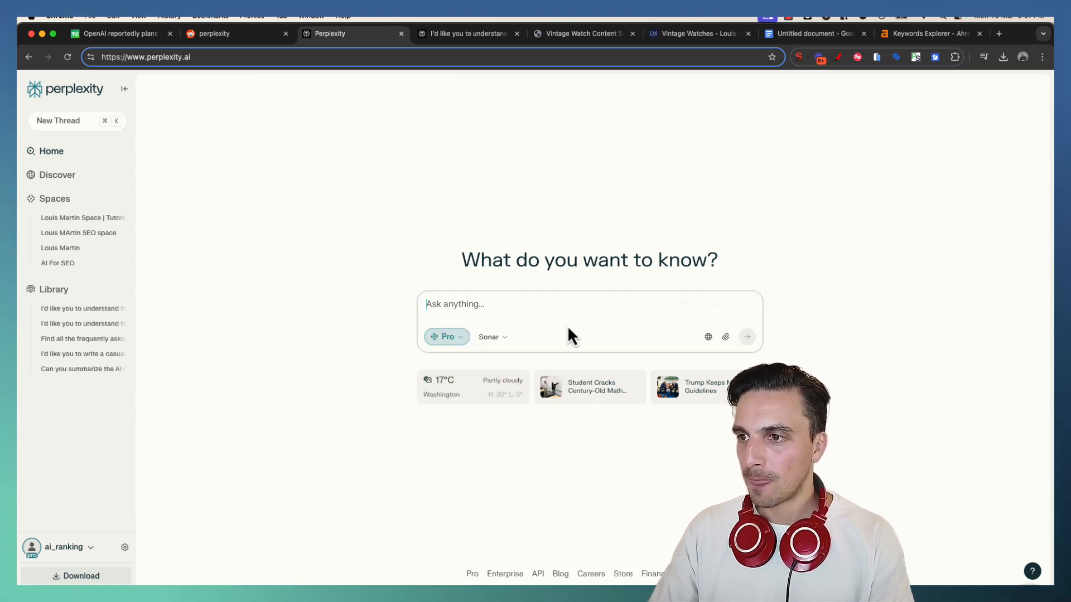
{"action": "left_click", "coordinate": [707, 337]}
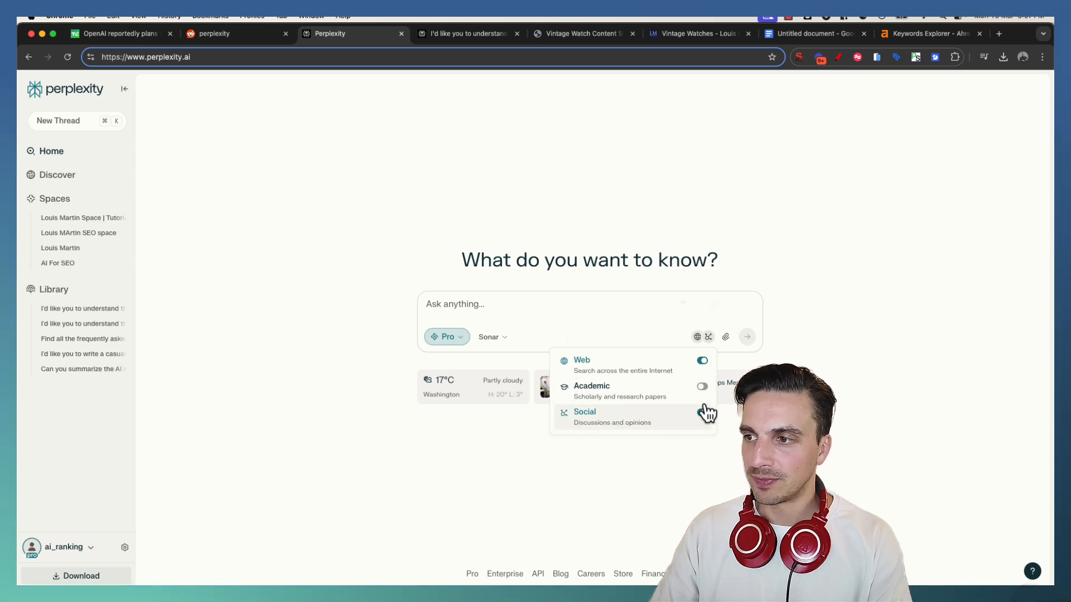
{"action": "left_click", "coordinate": [557, 304]}
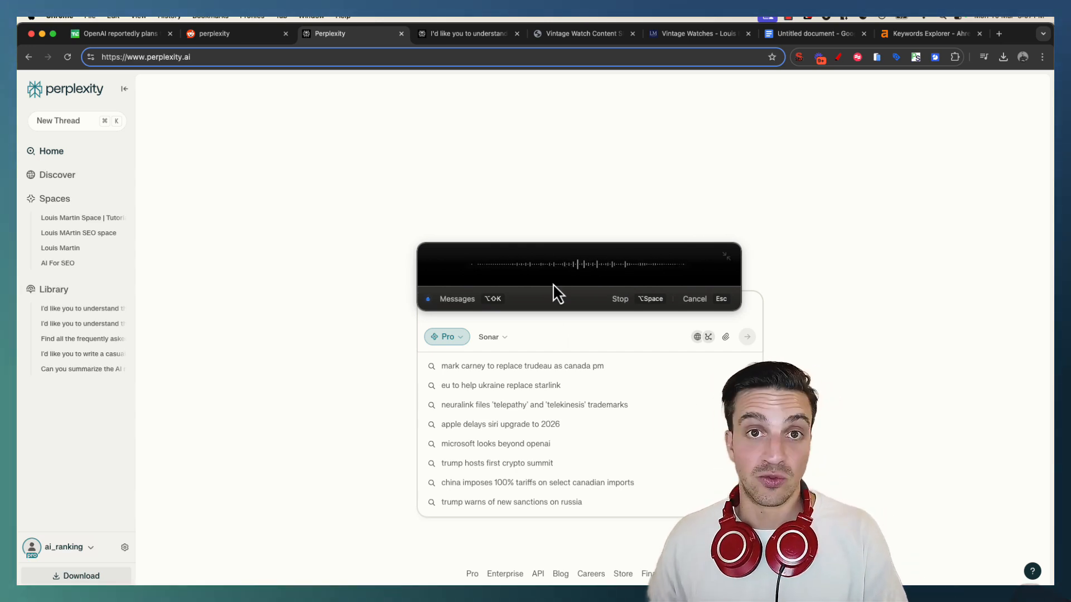
- Dictate and submit a question on Reddit's frequently asked questions about authenticating vintage Rolexes
{"action": "left_click", "coordinate": [619, 299]}
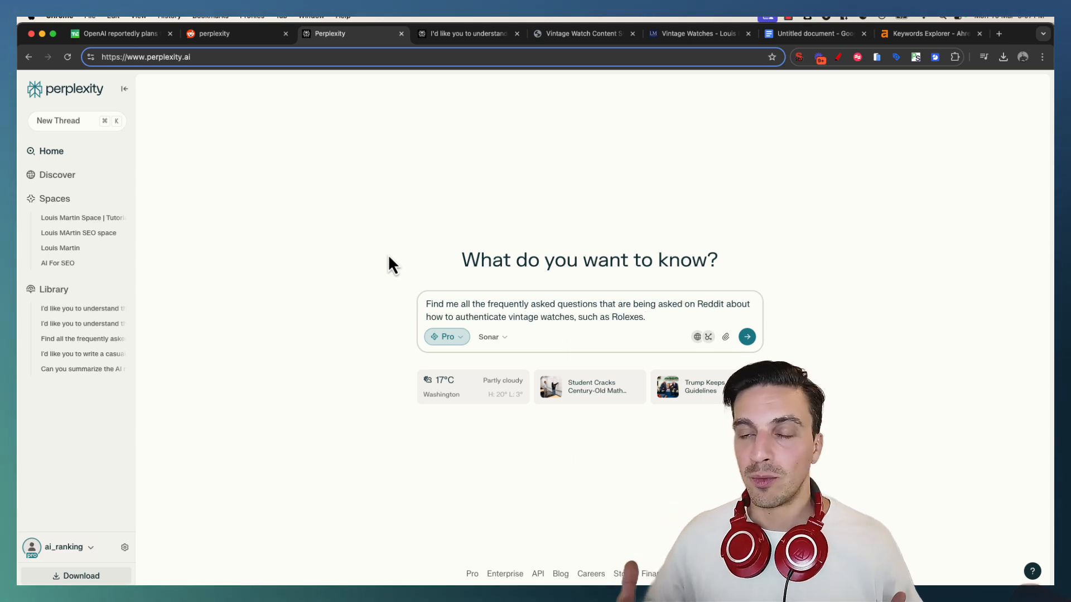
{"action": "left_click", "coordinate": [747, 337]}
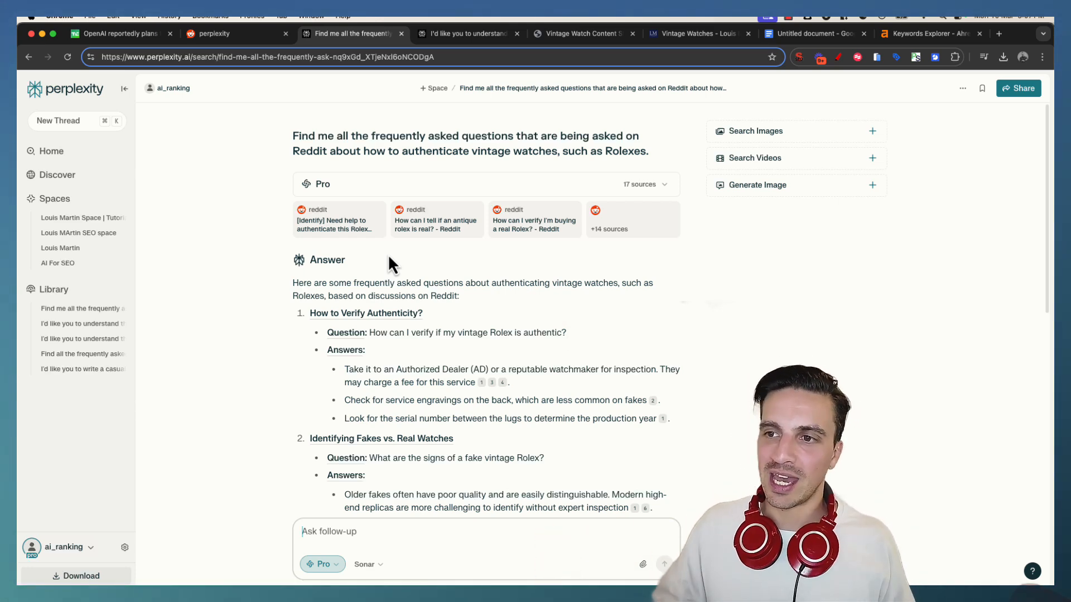
- Skim the Reddit FAQ answers, then return to the end of the Rolex deep-dive answer
{"action": "scroll", "scroll_direction": "down", "scroll_amount": 3}
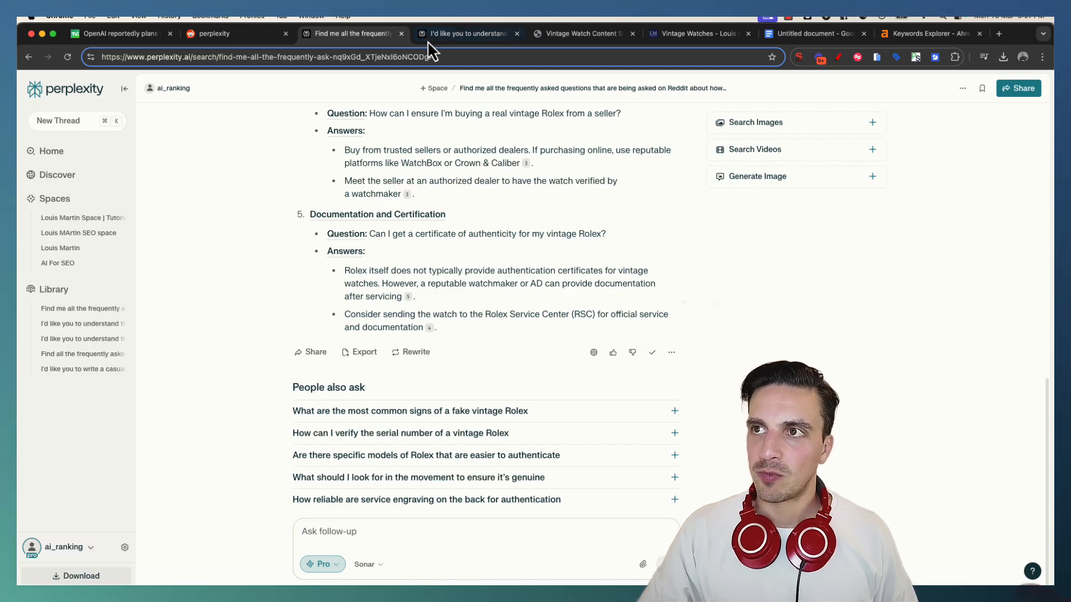
{"action": "left_click", "coordinate": [467, 33]}
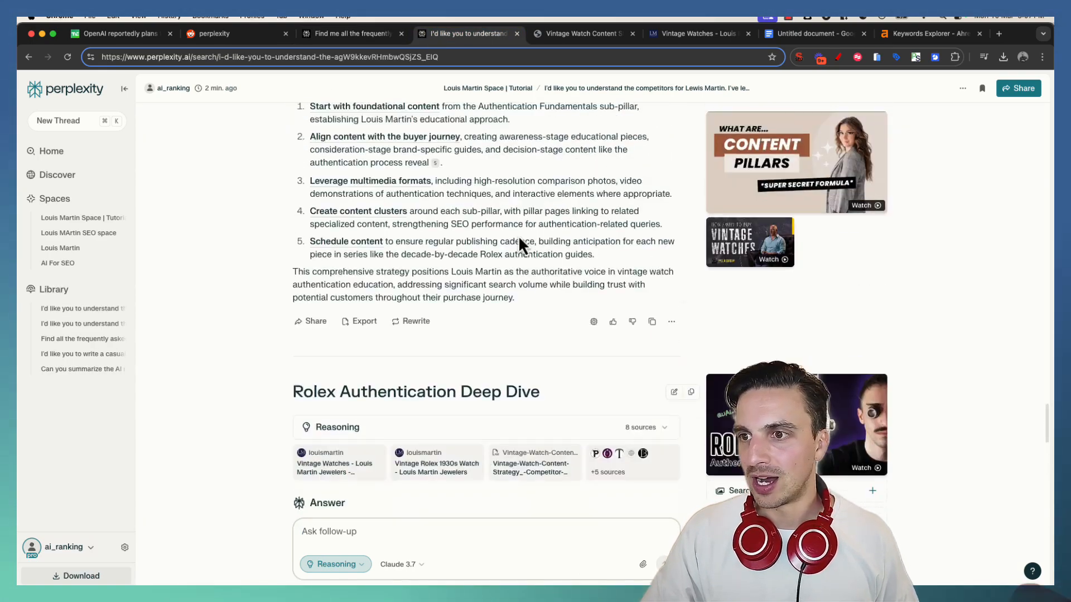
{"action": "scroll", "scroll_direction": "down", "scroll_amount": 3}
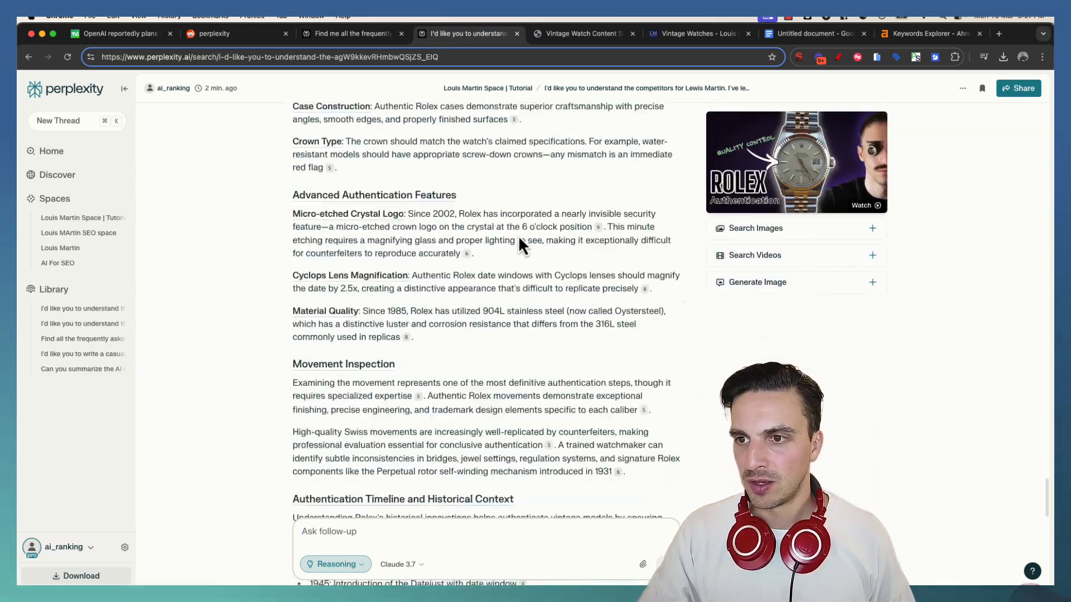
{"action": "scroll", "scroll_direction": "down", "scroll_amount": 3}
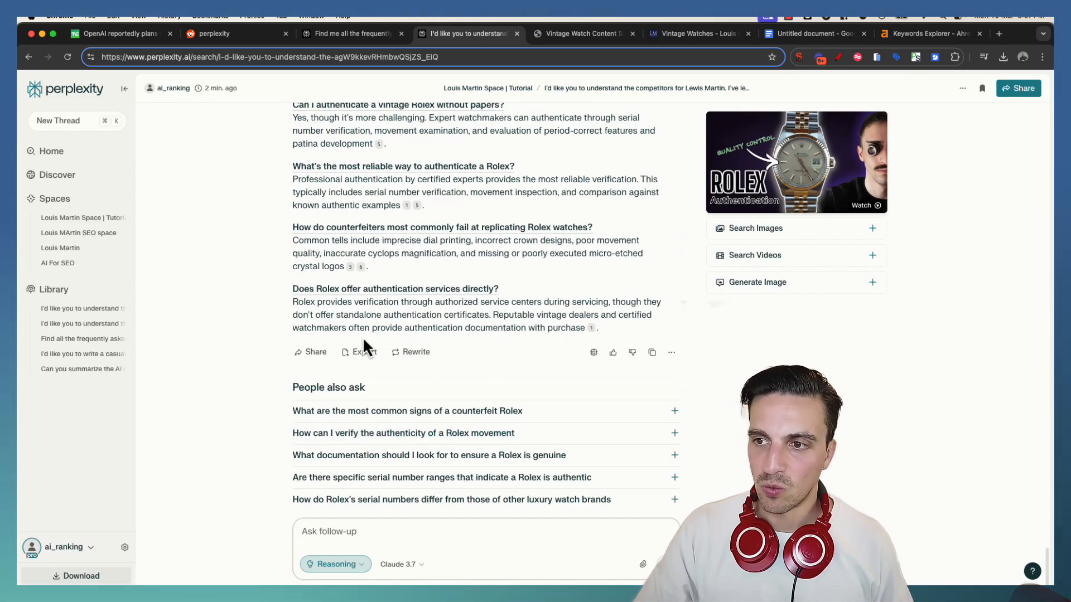
- Request a blog rewrite, The Definitive Guide to Rolex Authentication, with H1/H2 headers and Louis Martin links
{"action": "left_click", "coordinate": [416, 352]}
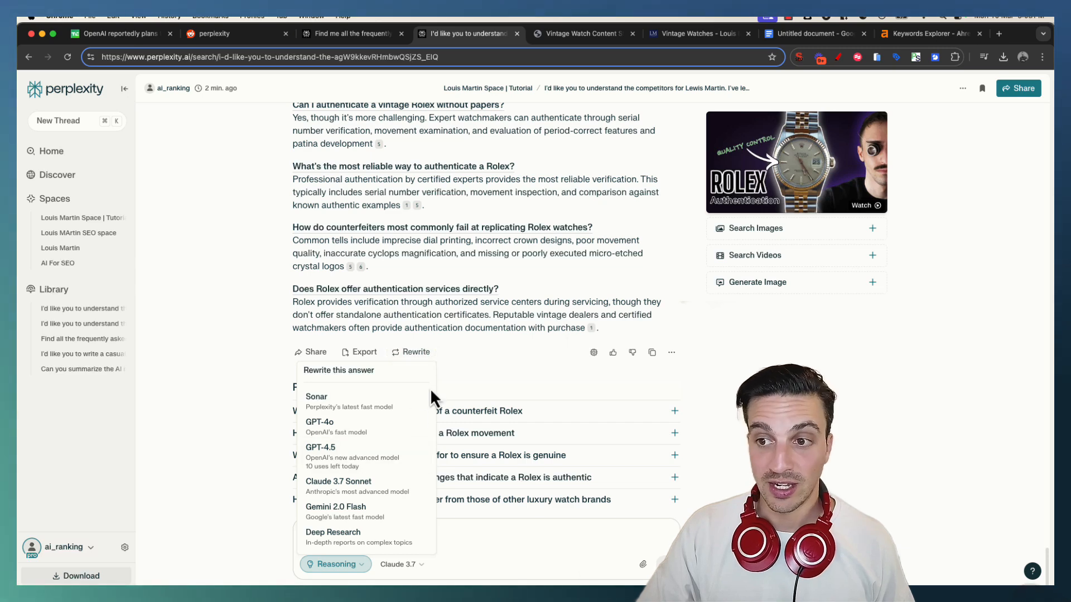
{"action": "mouse_move", "coordinate": [437, 505]}
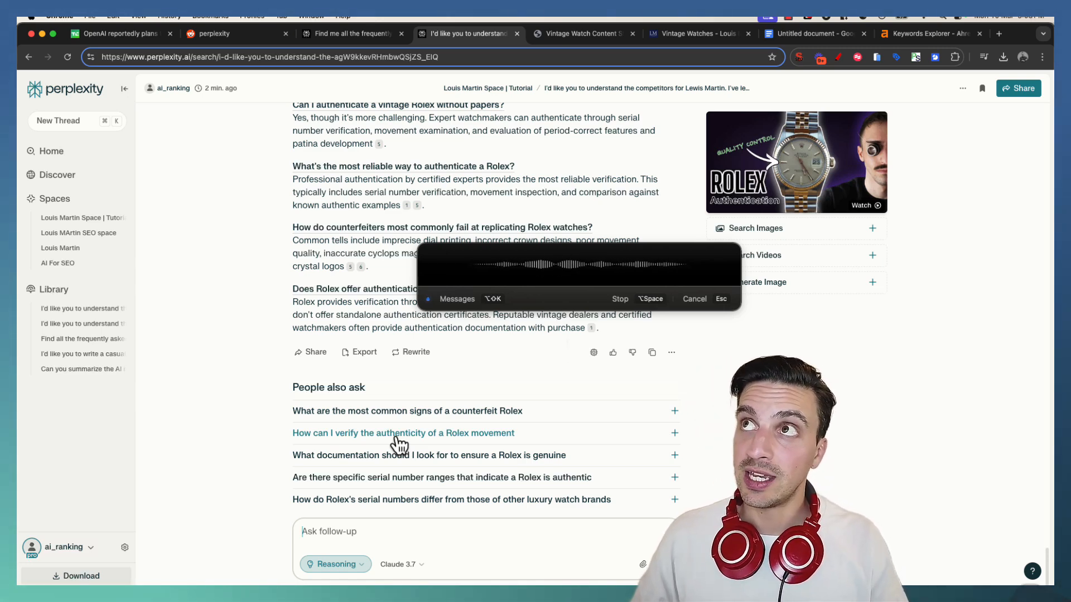
{"action": "left_click", "coordinate": [619, 299]}
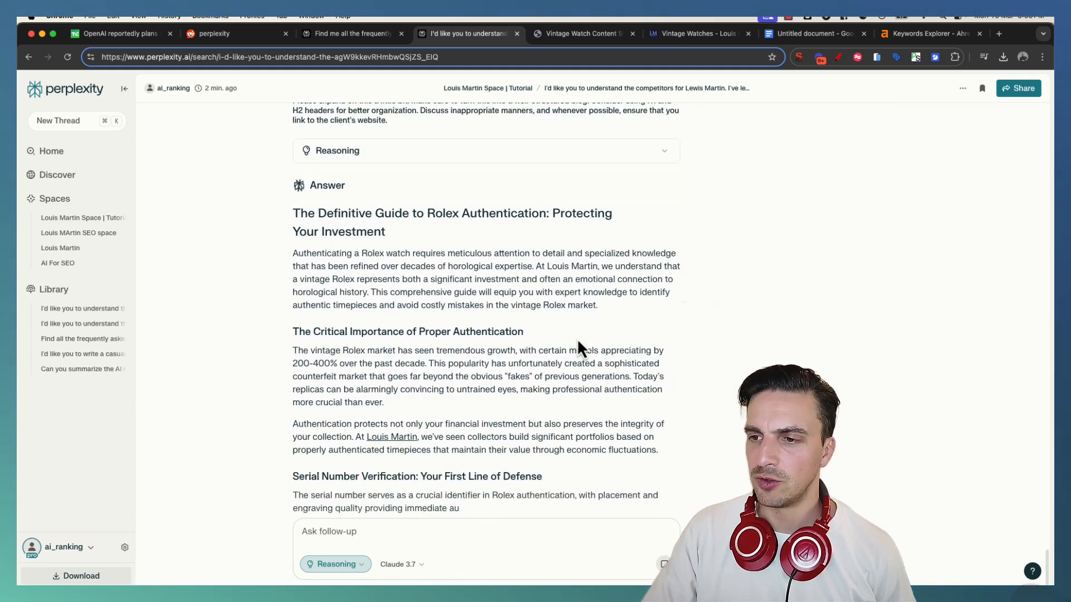
{"action": "scroll", "scroll_direction": "down", "scroll_amount": 3}
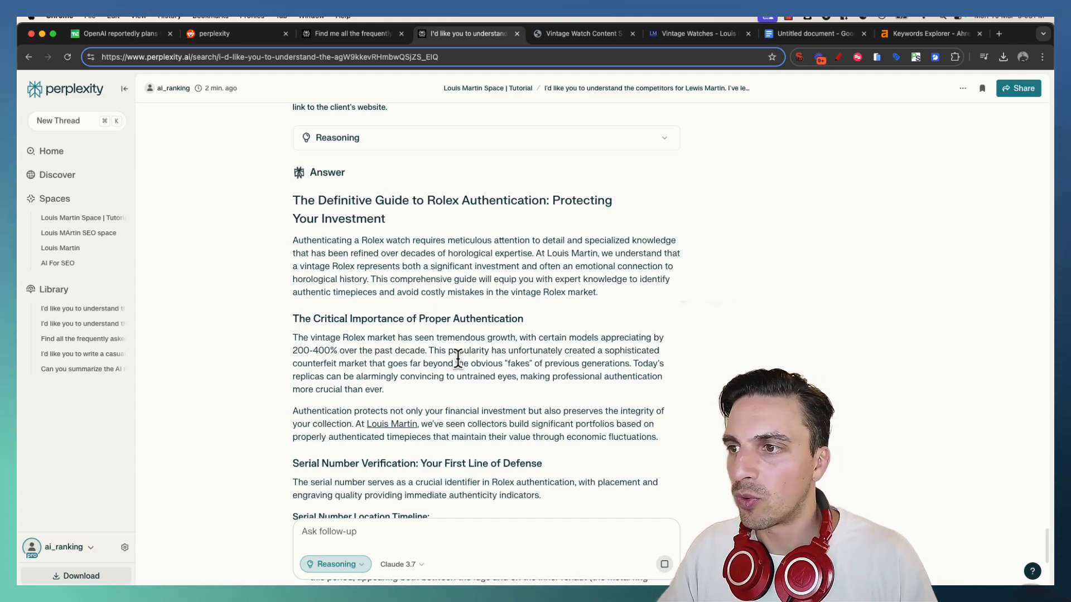
{"action": "scroll", "scroll_direction": "up", "scroll_amount": 3}
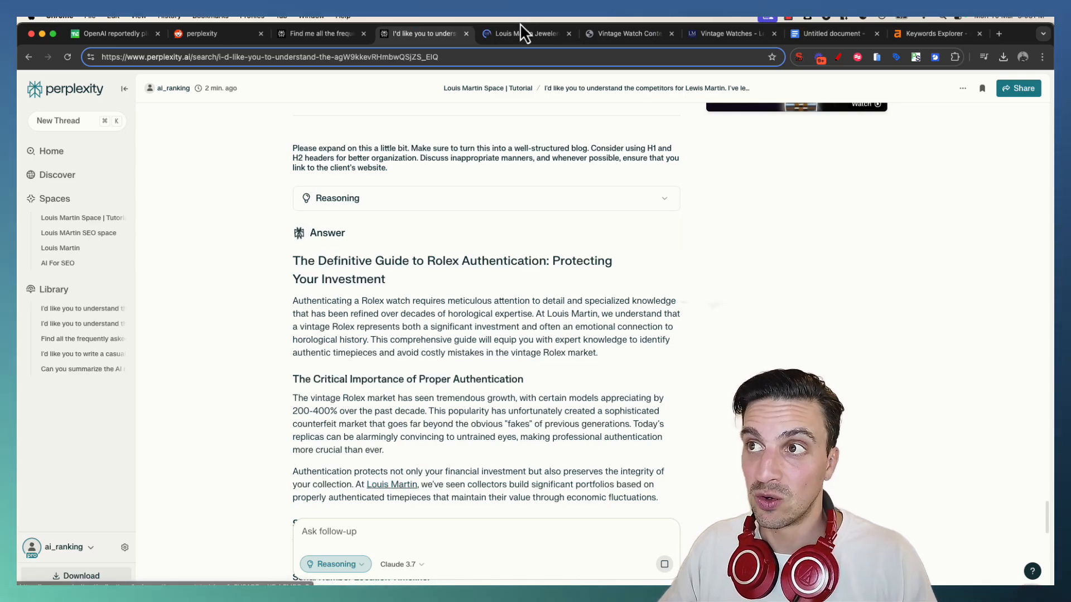
{"action": "scroll", "scroll_direction": "down", "scroll_amount": 3}
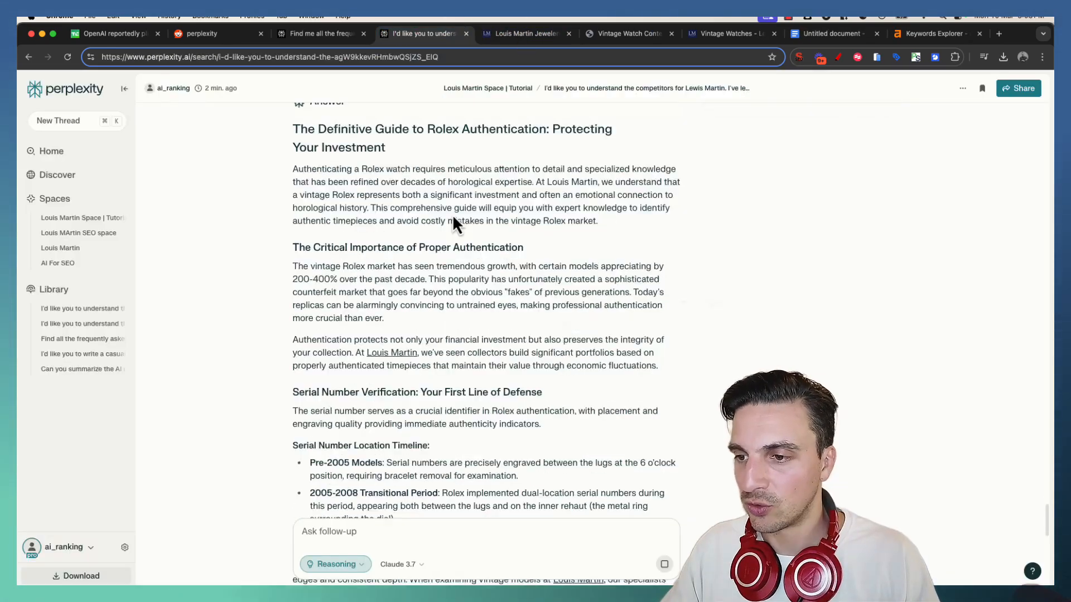
{"action": "scroll", "scroll_direction": "down", "scroll_amount": 3}
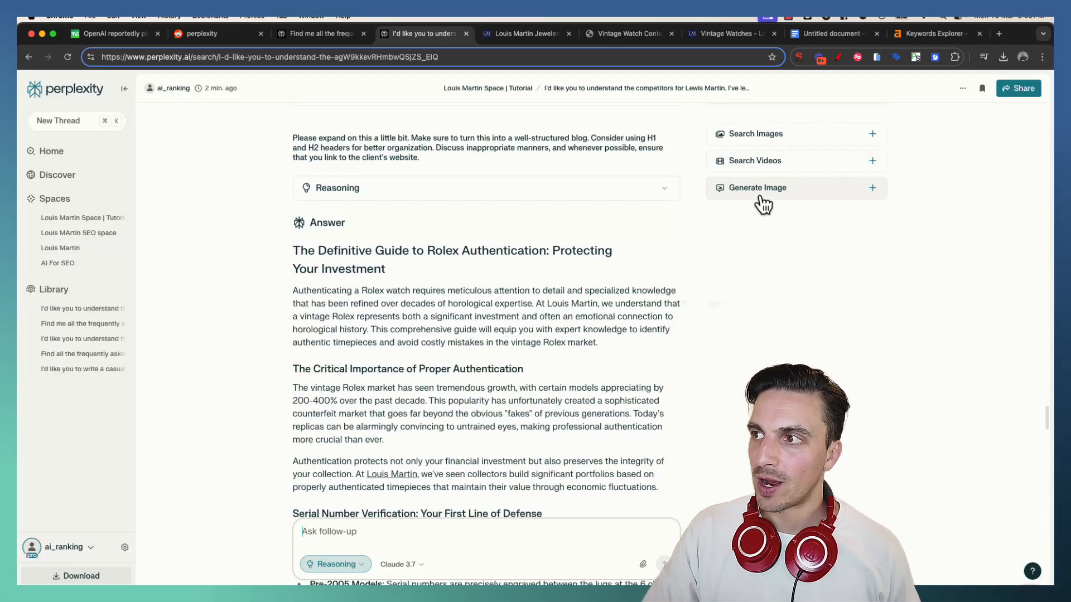
{"action": "left_click", "coordinate": [757, 188]}
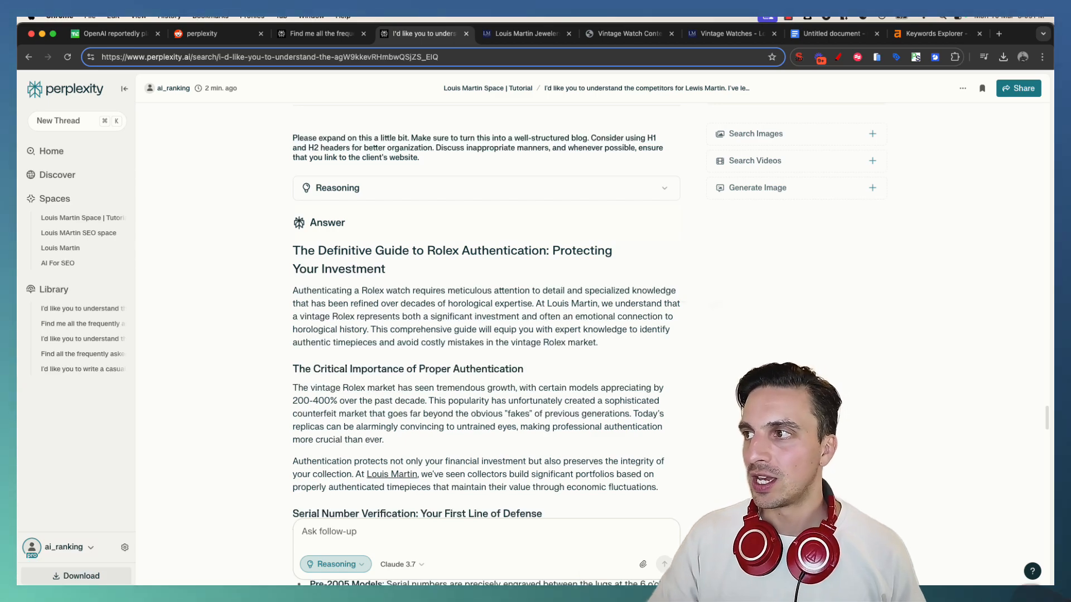
{"action": "scroll", "scroll_direction": "down", "scroll_amount": 3}
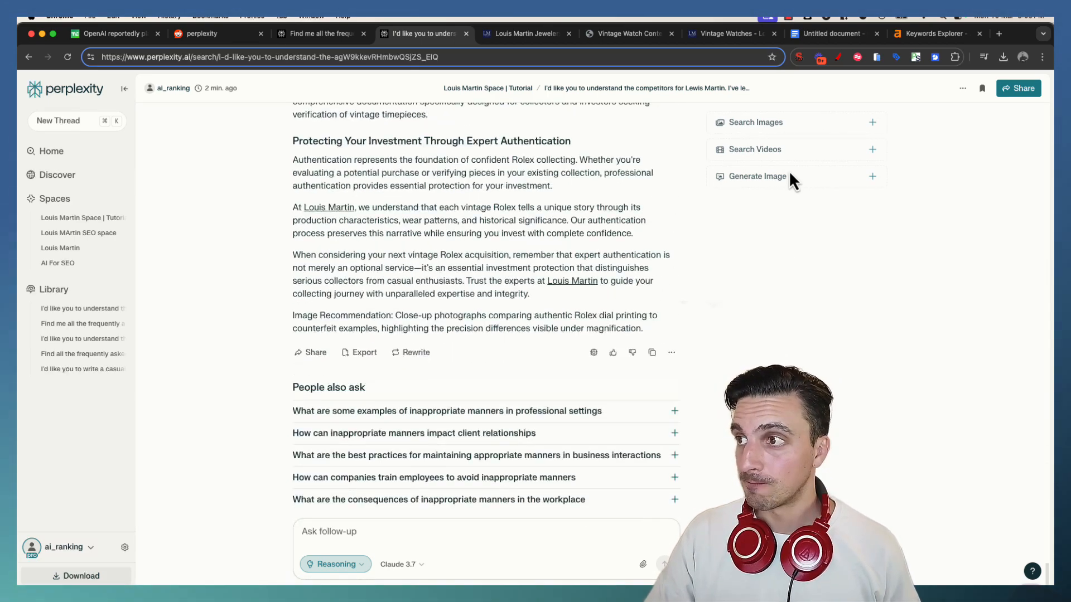